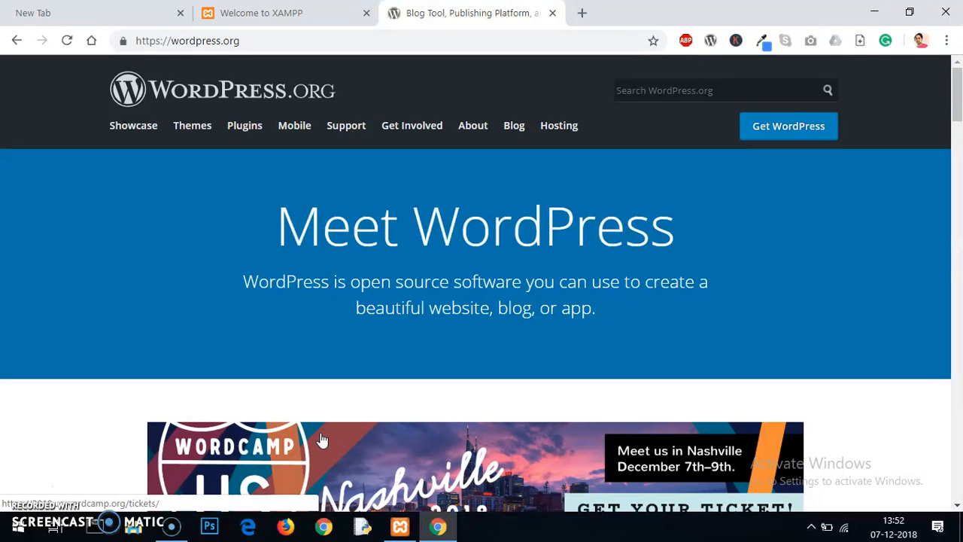
pyautogui.moveTo(725, 135)
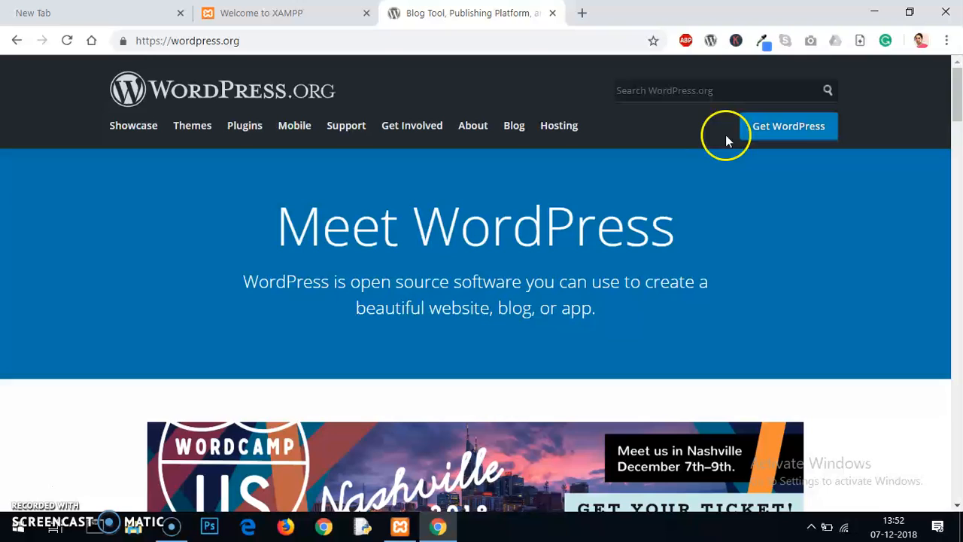
pyautogui.moveTo(569, 108)
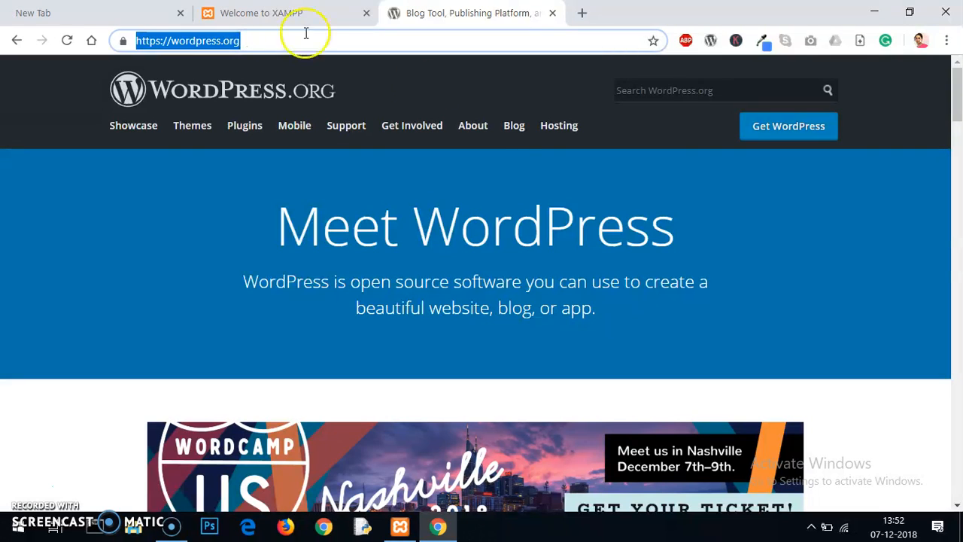
pyautogui.moveTo(788, 127)
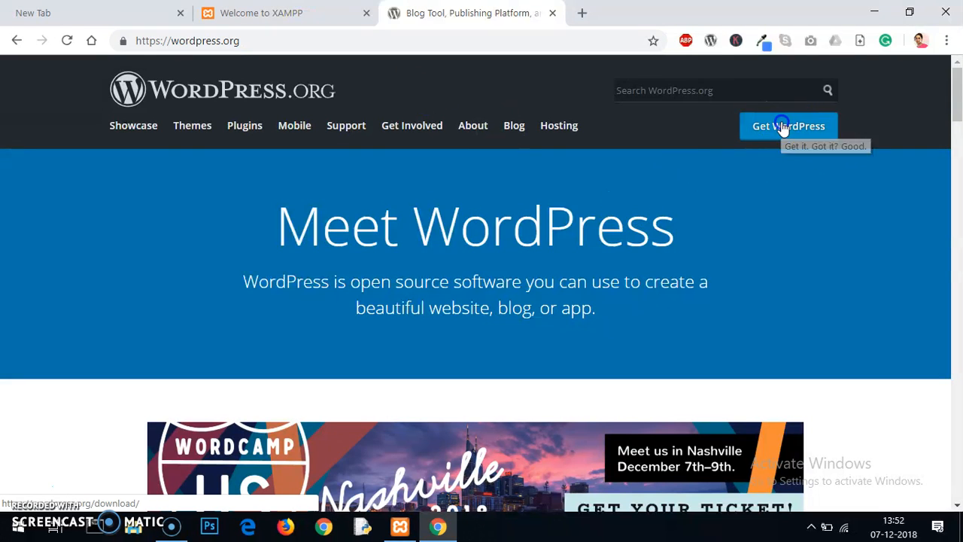
# Go to the WordPress download page and bring the WordPress 5.0 download offer into view.
pyautogui.click(788, 126)
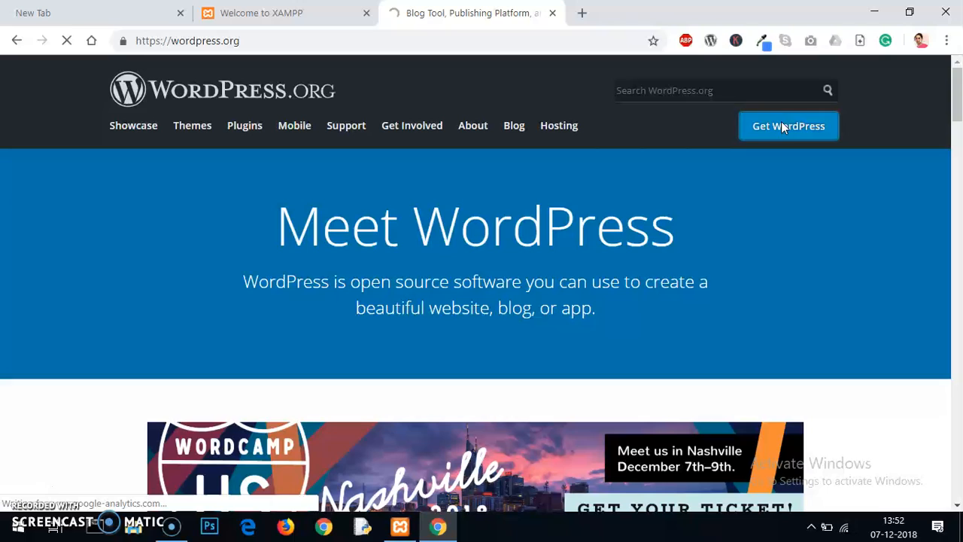
pyautogui.moveTo(939, 112)
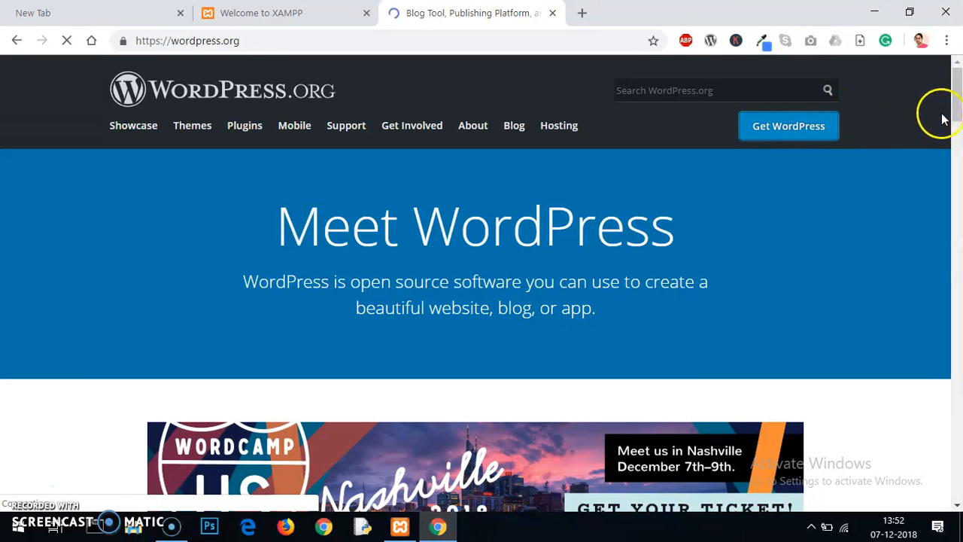
pyautogui.click(788, 126)
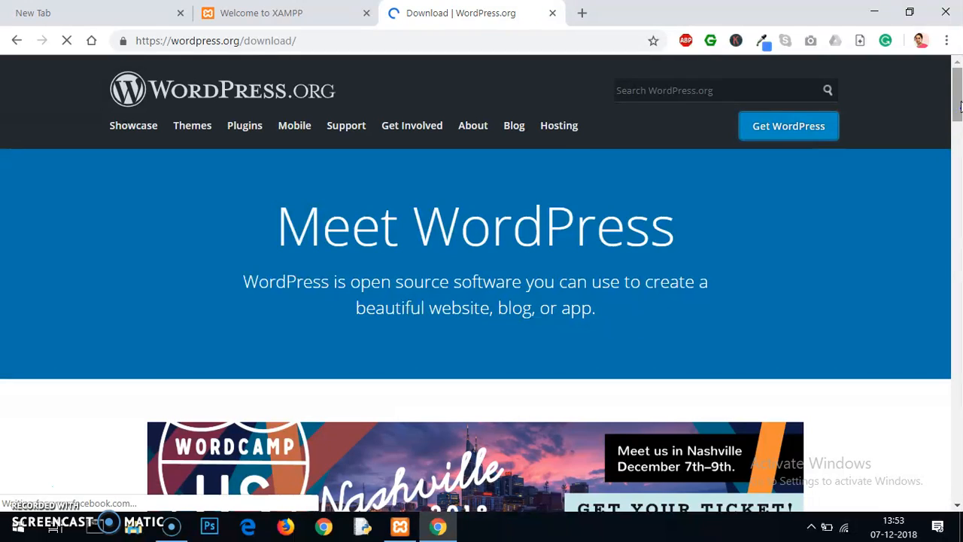
pyautogui.scroll(-3)
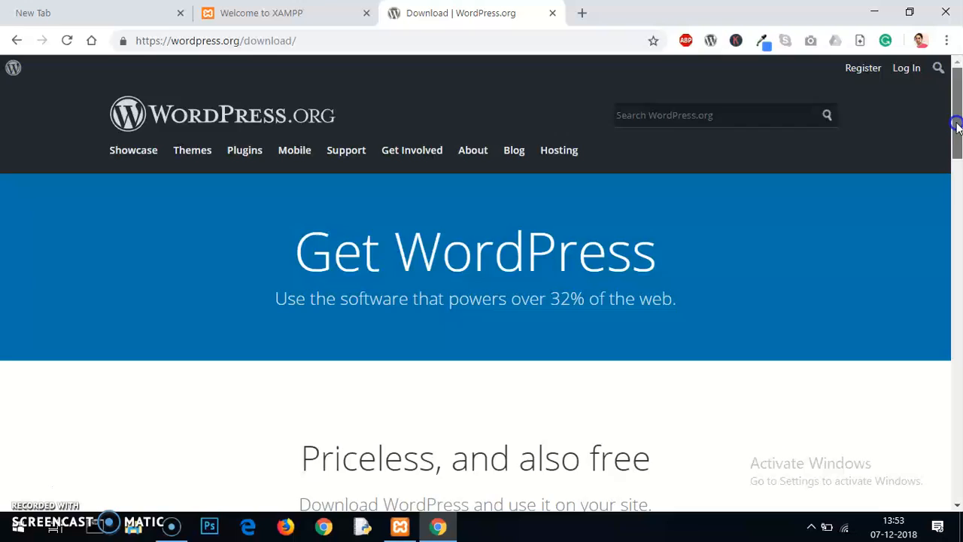
pyautogui.scroll(-3)
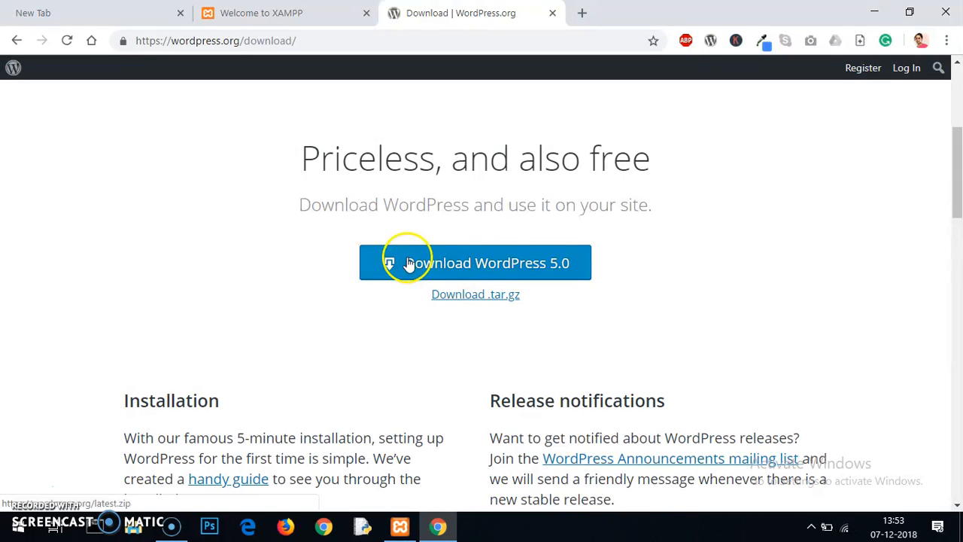
pyautogui.moveTo(527, 270)
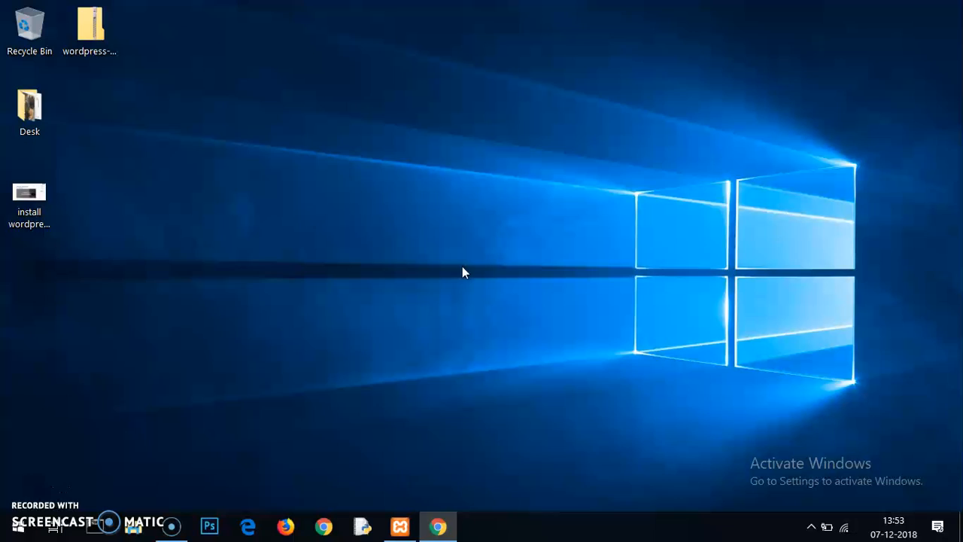
pyautogui.moveTo(91, 30)
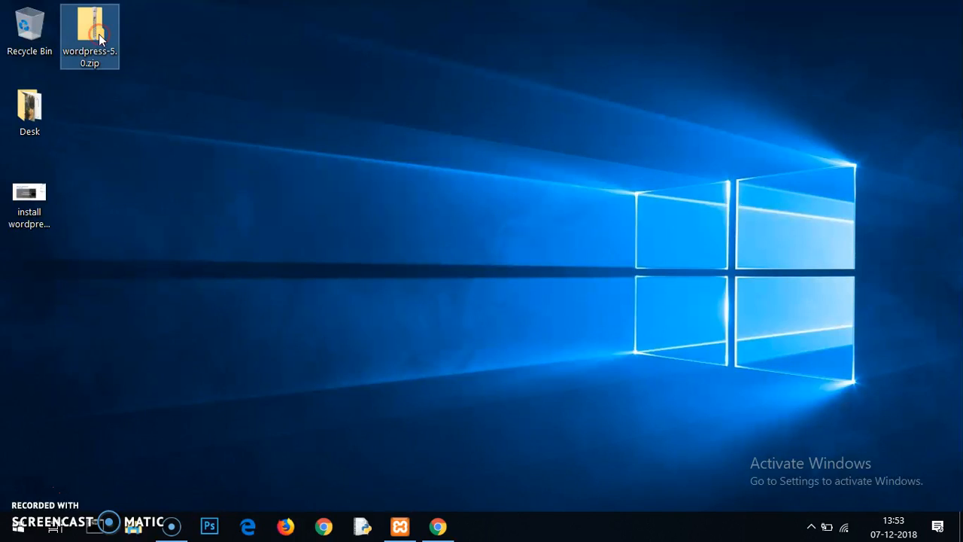
# Extract wordpress-5.0.zip onto the desktop with 7-Zip Extract Here, then return to Chrome.
pyautogui.rightClick(90, 36)
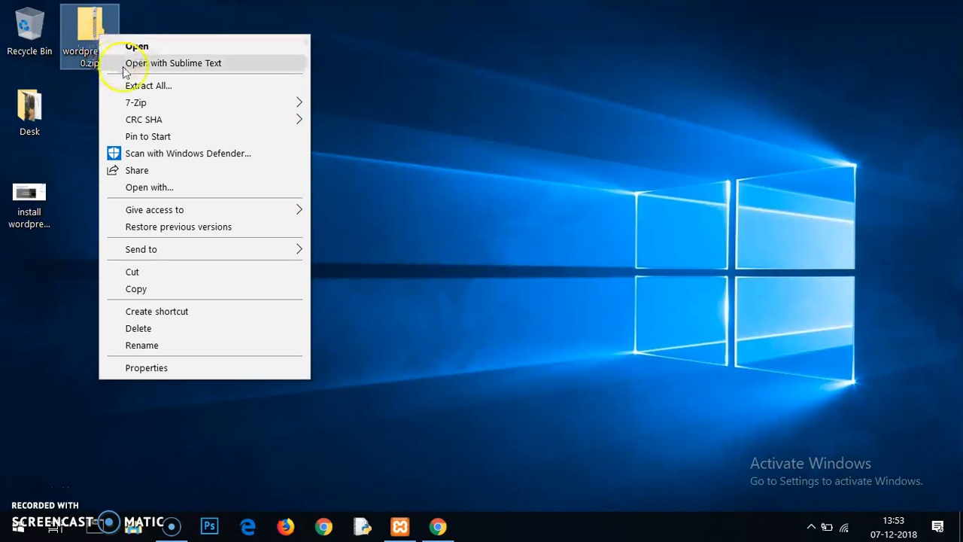
pyautogui.moveTo(135, 103)
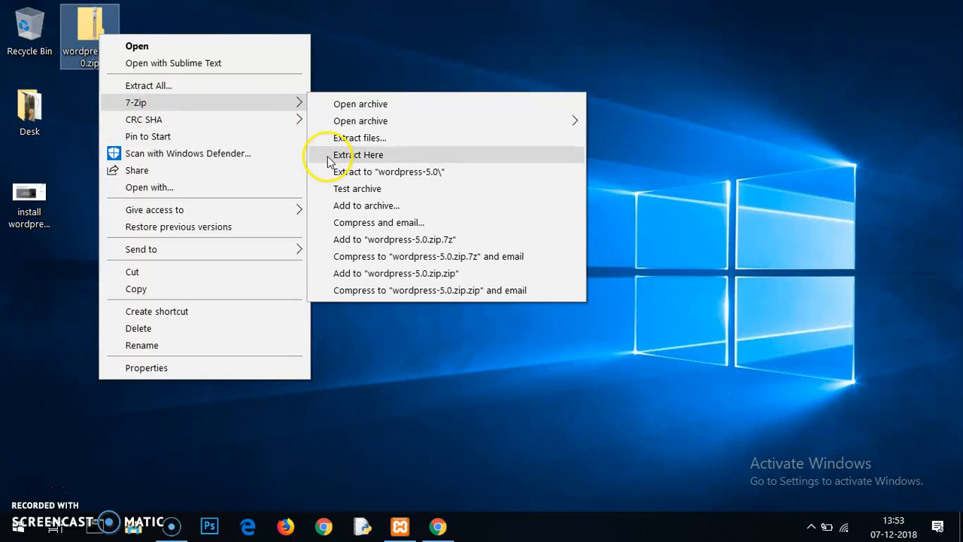
pyautogui.click(358, 154)
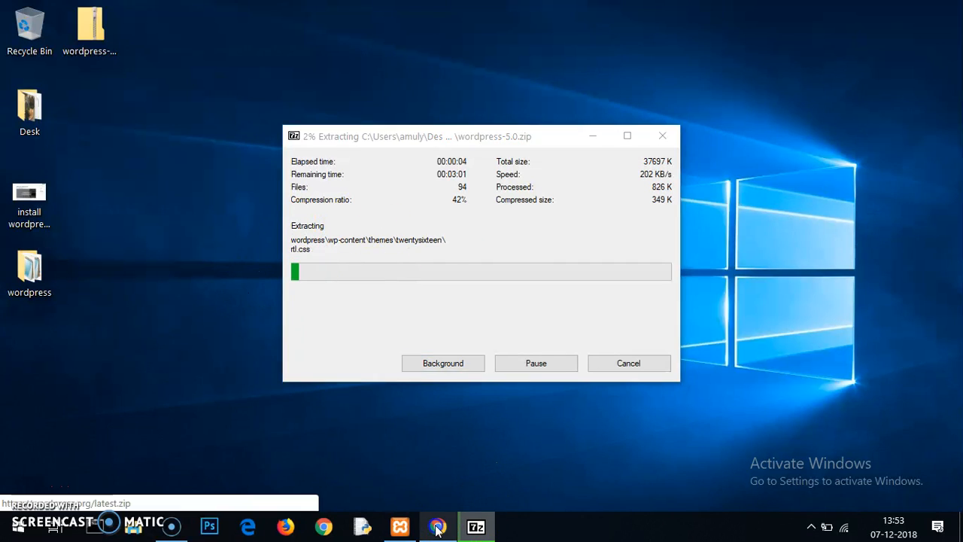
pyautogui.click(436, 527)
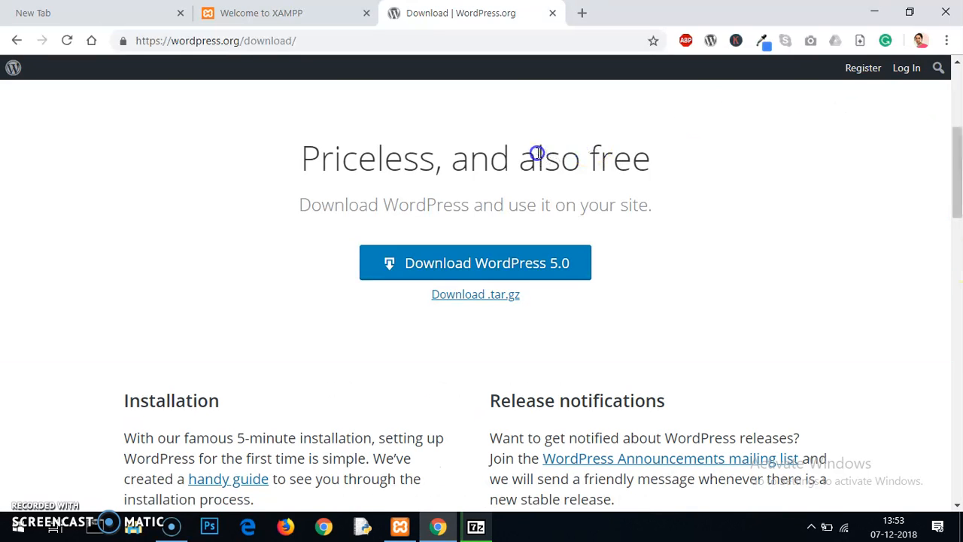
# Open the WordPress.org Blog and read through the WordPress 5.0 “Bebo” announcement post.
pyautogui.scroll(3)
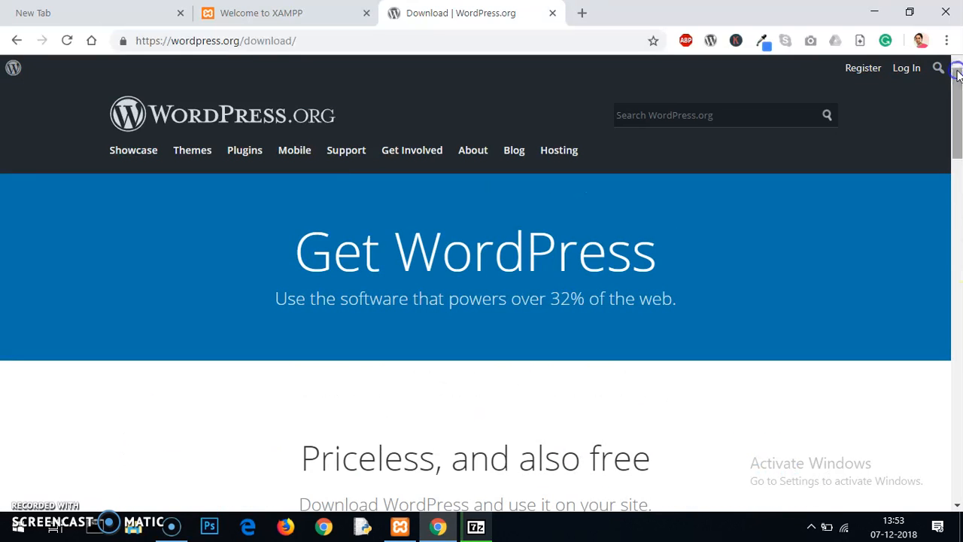
pyautogui.moveTo(515, 150)
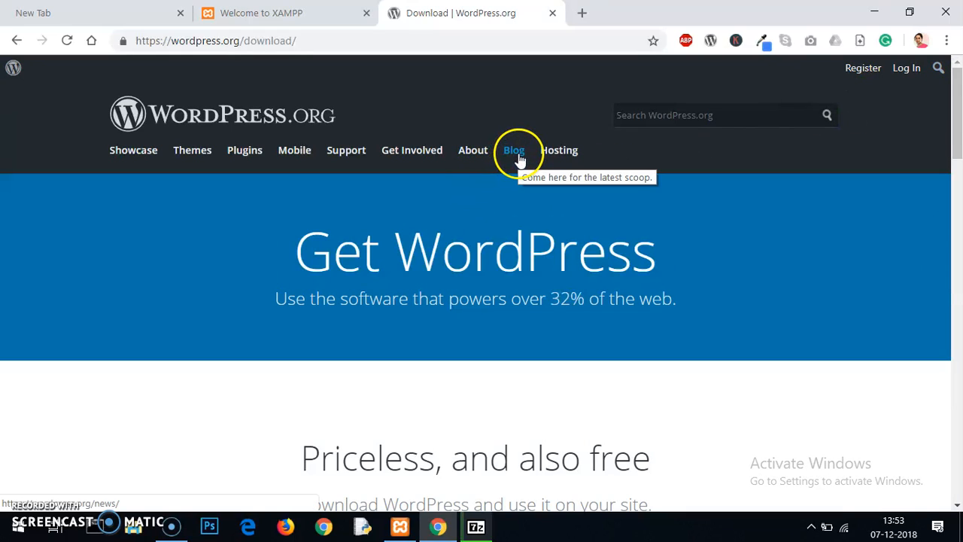
pyautogui.click(514, 150)
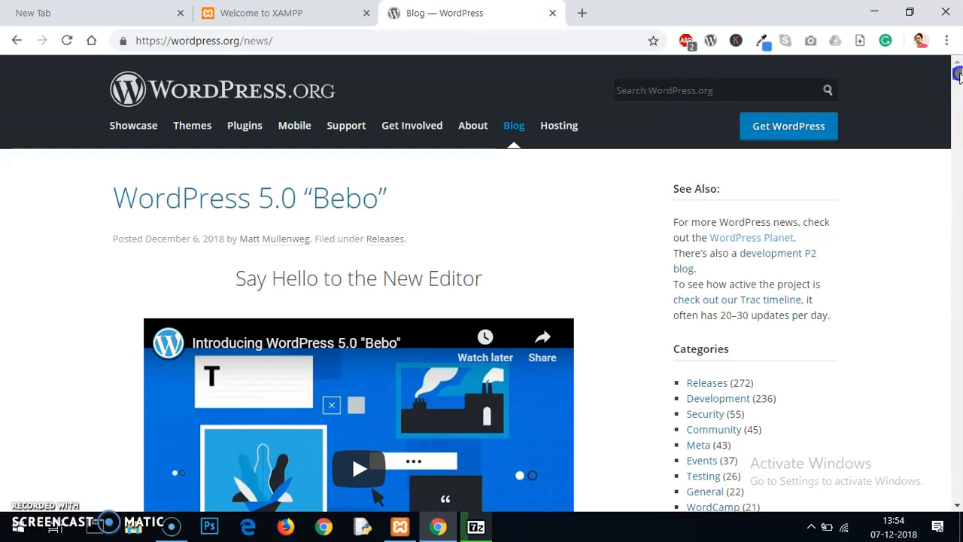
pyautogui.scroll(-3)
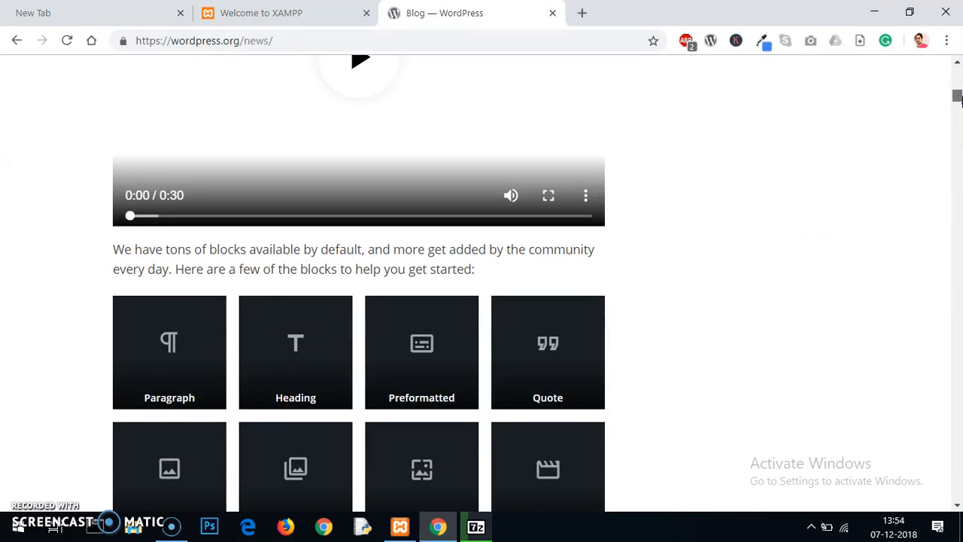
pyautogui.scroll(-3)
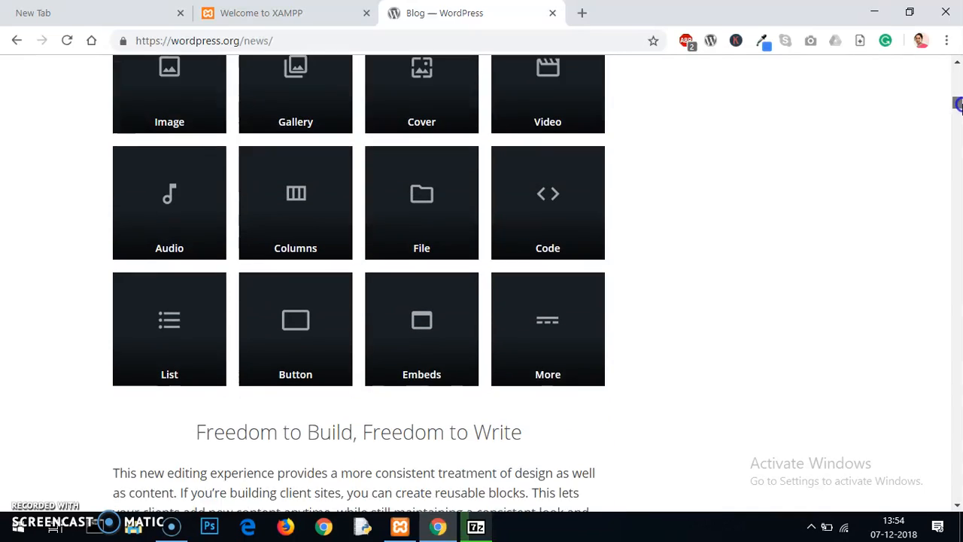
pyautogui.scroll(3)
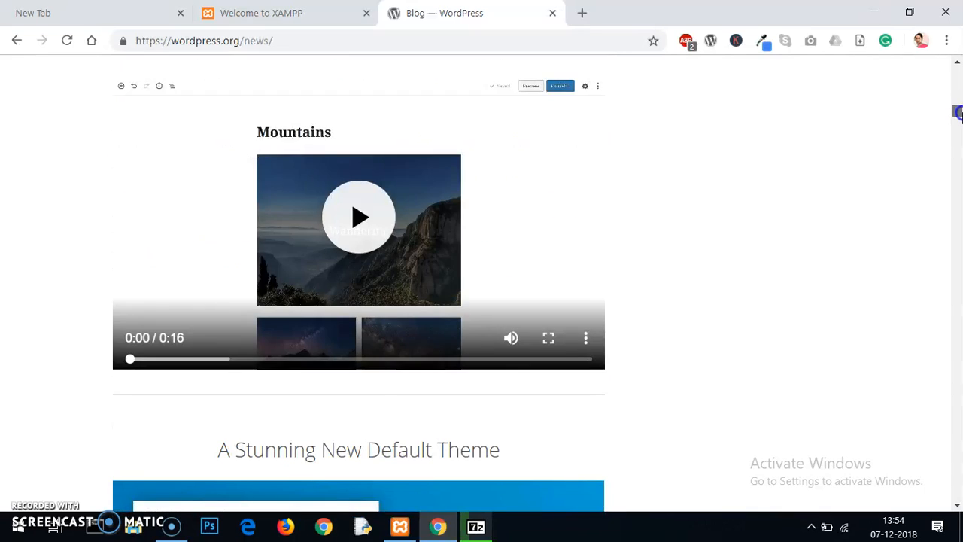
pyautogui.scroll(-3)
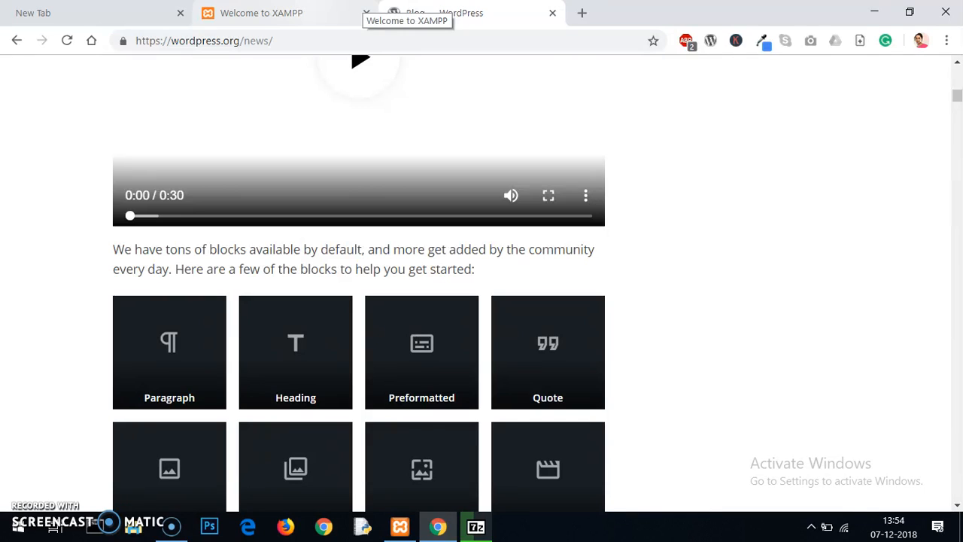
# Open apachefriends.org in a new tab and view the XAMPP downloads page.
pyautogui.click(400, 527)
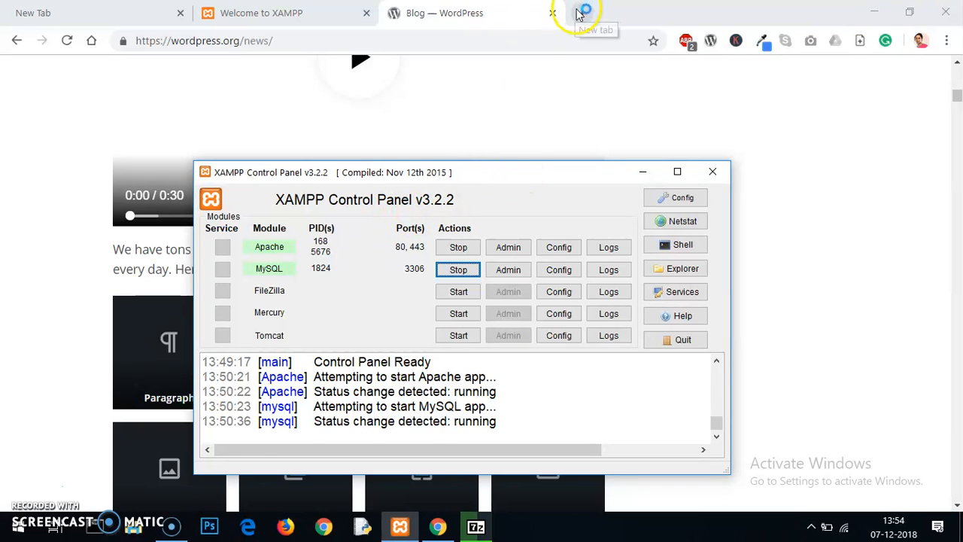
pyautogui.click(584, 12)
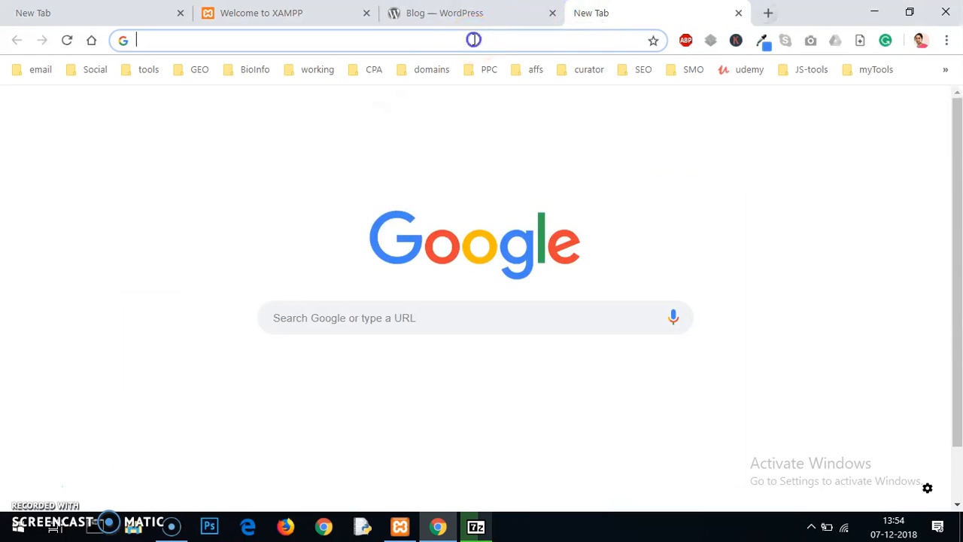
pyautogui.write('a;')
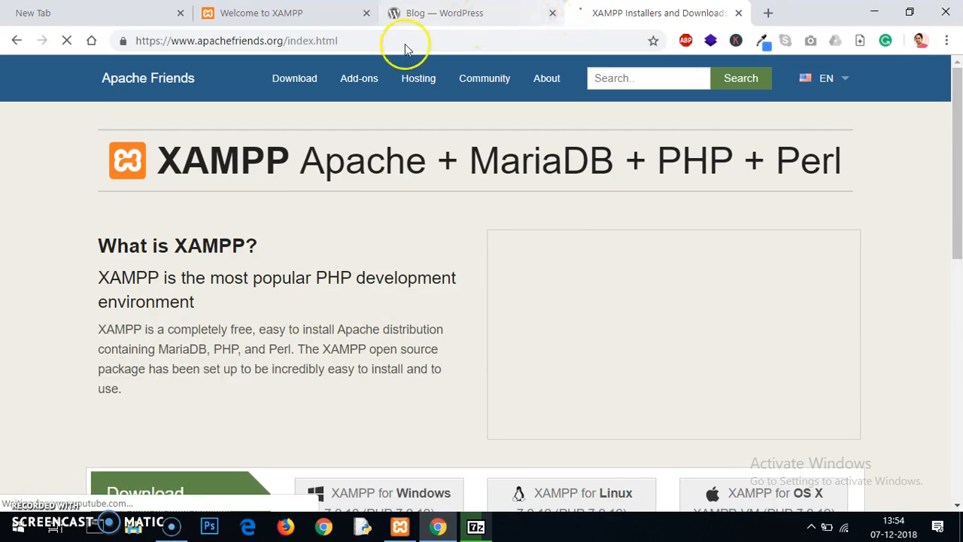
pyautogui.click(552, 12)
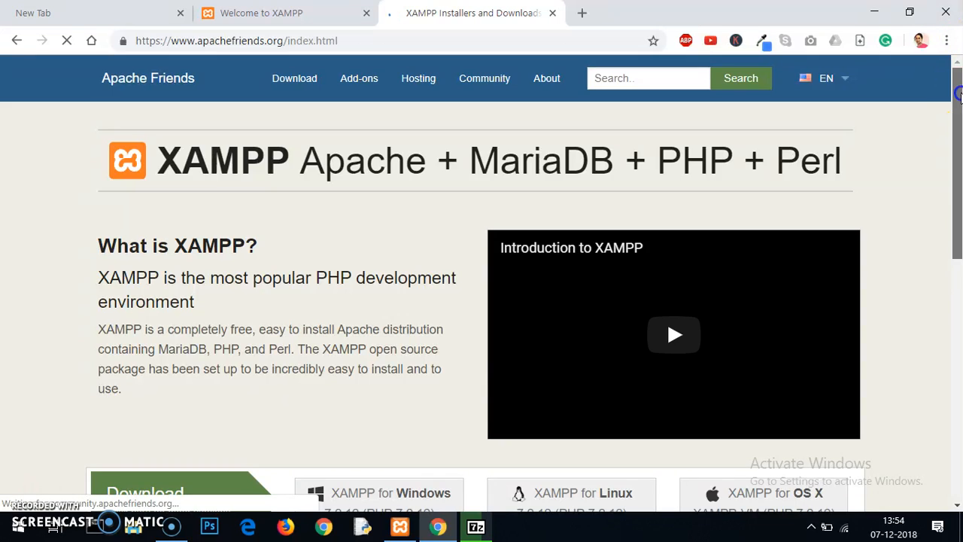
pyautogui.scroll(-3)
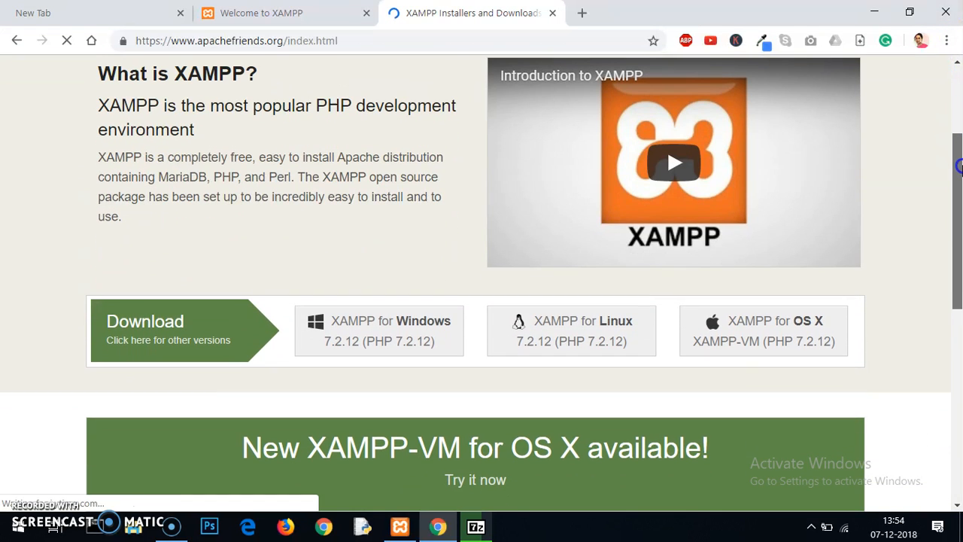
pyautogui.moveTo(383, 346)
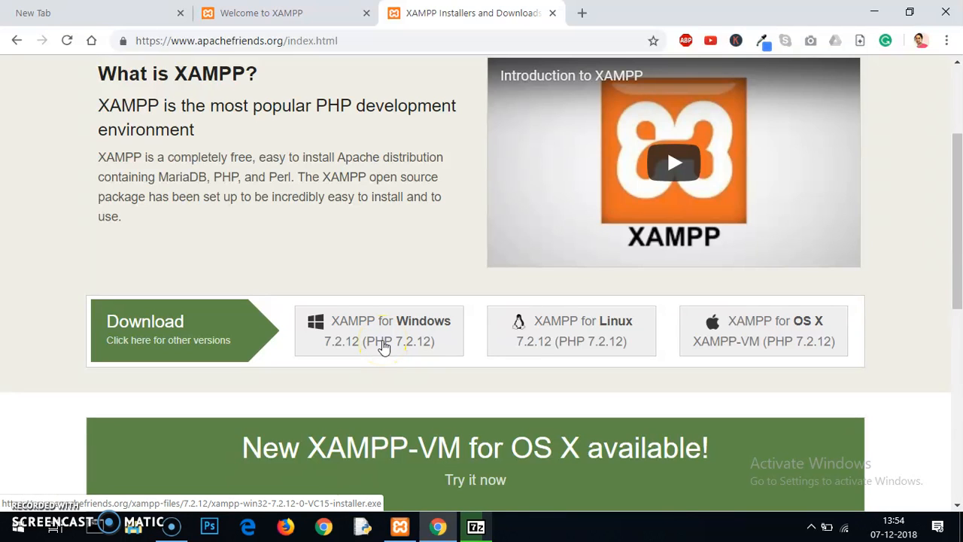
pyautogui.moveTo(545, 352)
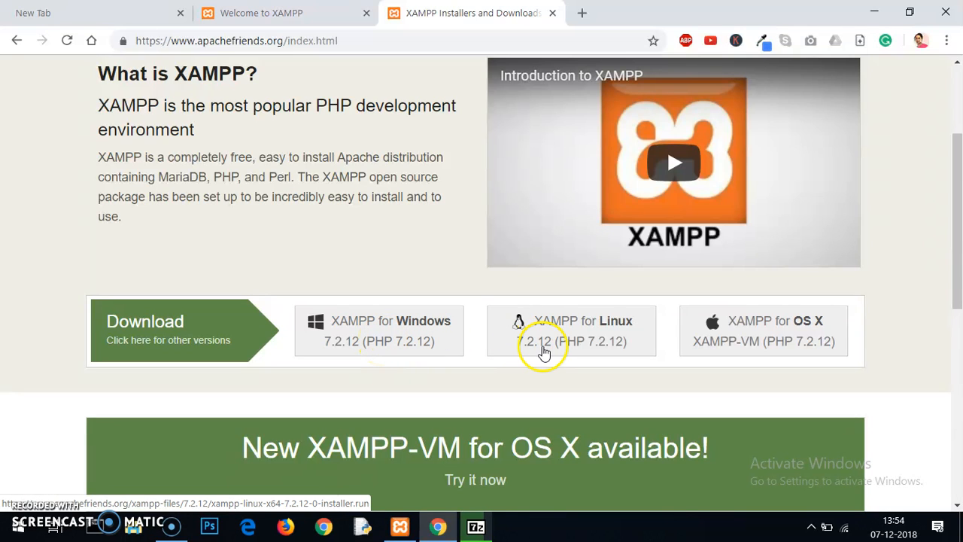
pyautogui.moveTo(752, 331)
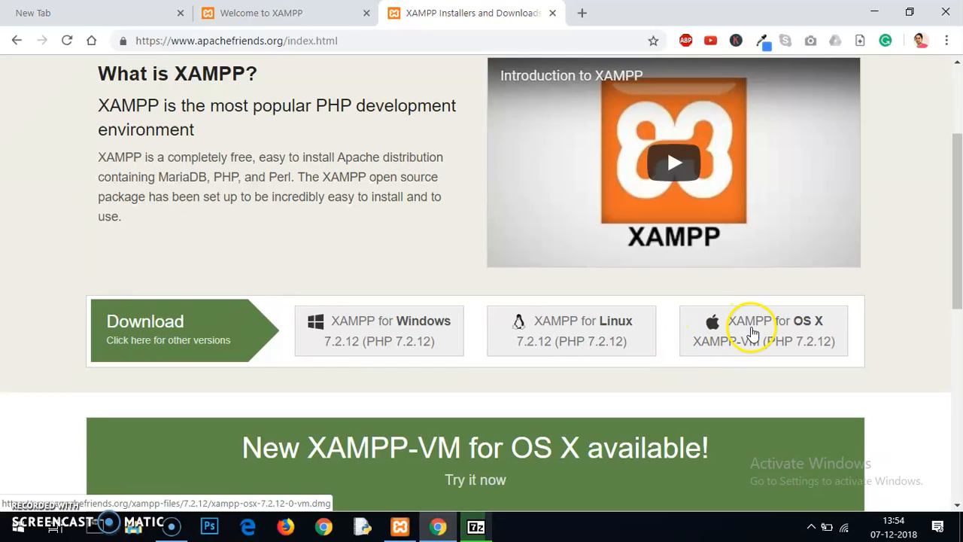
pyautogui.moveTo(184, 279)
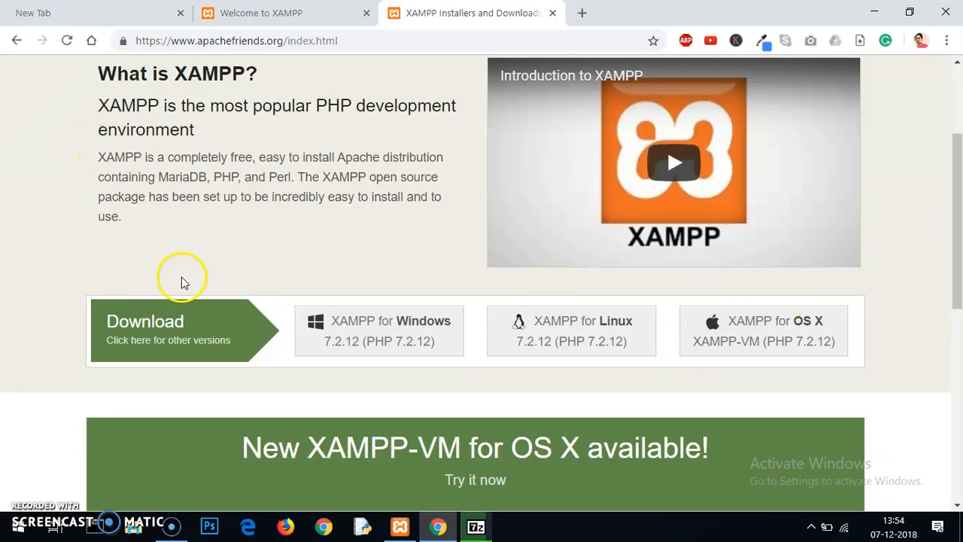
pyautogui.moveTo(193, 47)
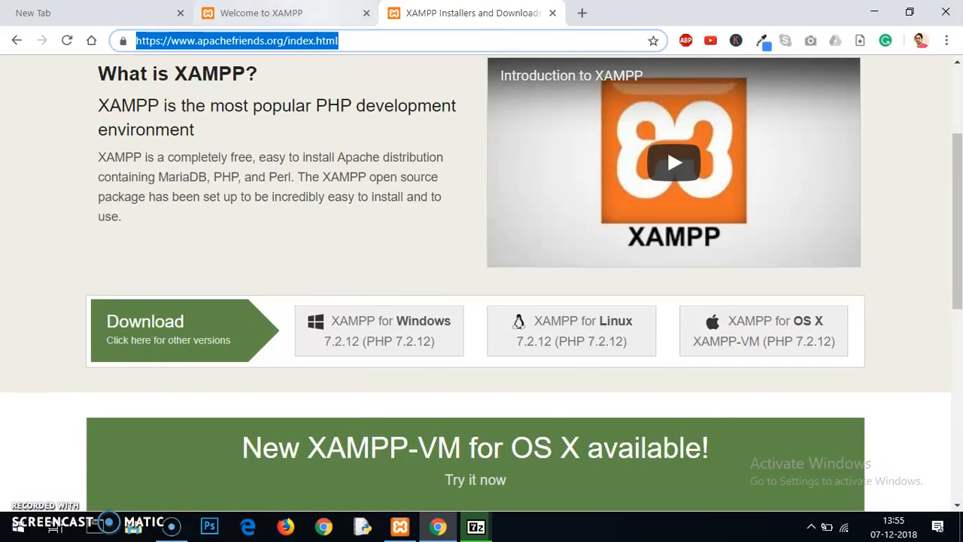
# Close the Apache Friends tab, confirm Apache and MySQL run in XAMPP Control Panel, then close it.
pyautogui.click(262, 12)
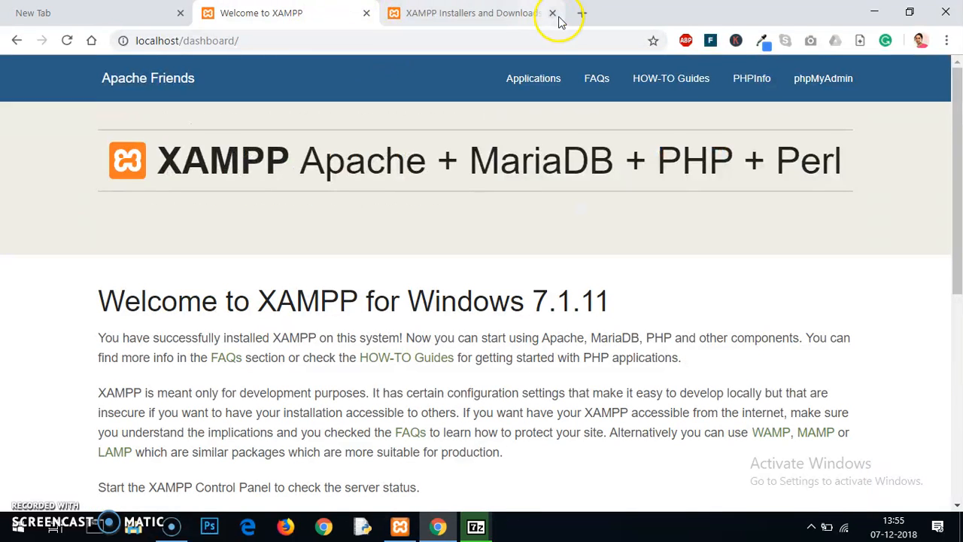
pyautogui.click(553, 12)
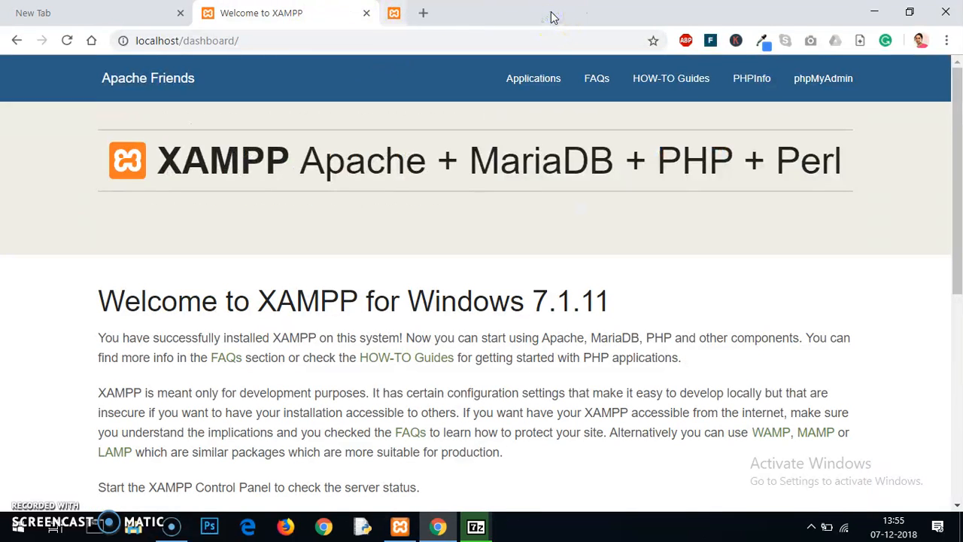
pyautogui.click(394, 12)
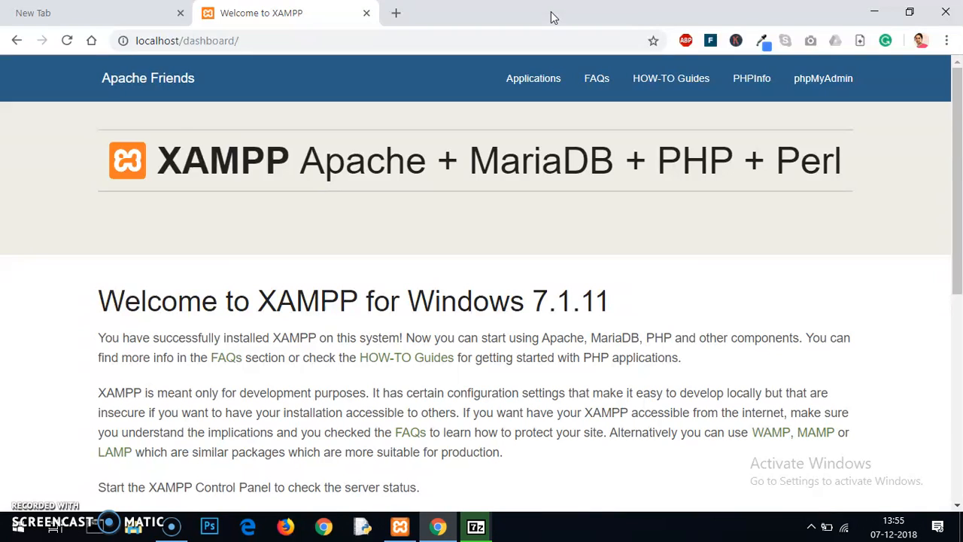
pyautogui.moveTo(18, 177)
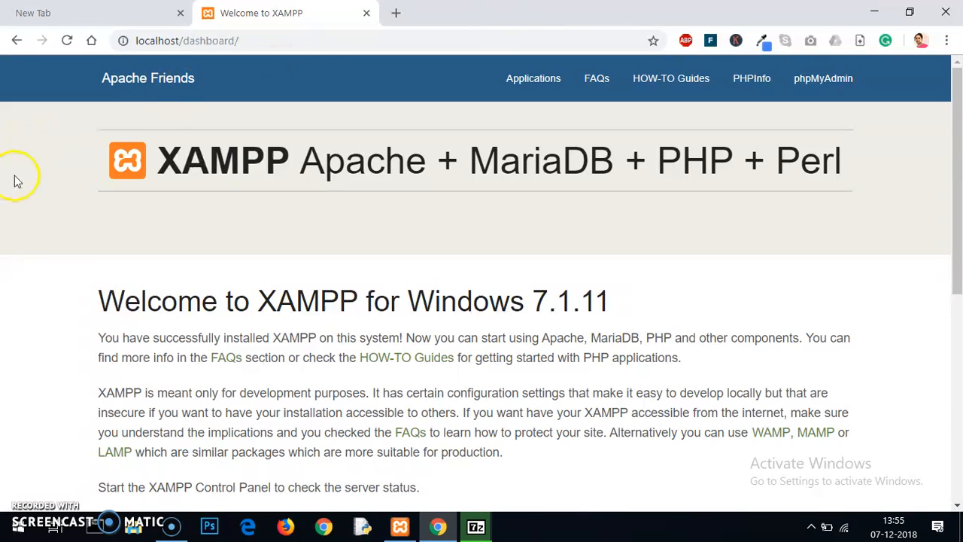
pyautogui.moveTo(374, 274)
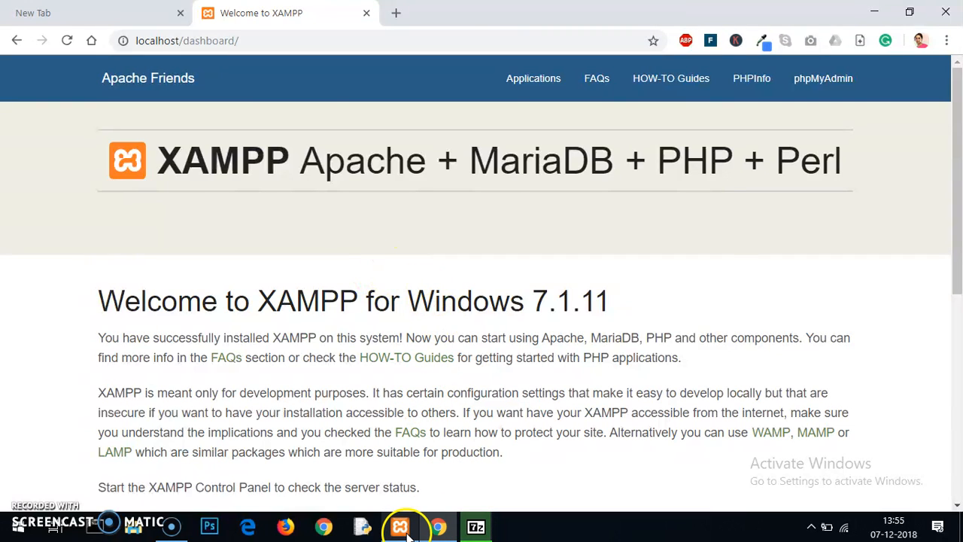
pyautogui.click(400, 525)
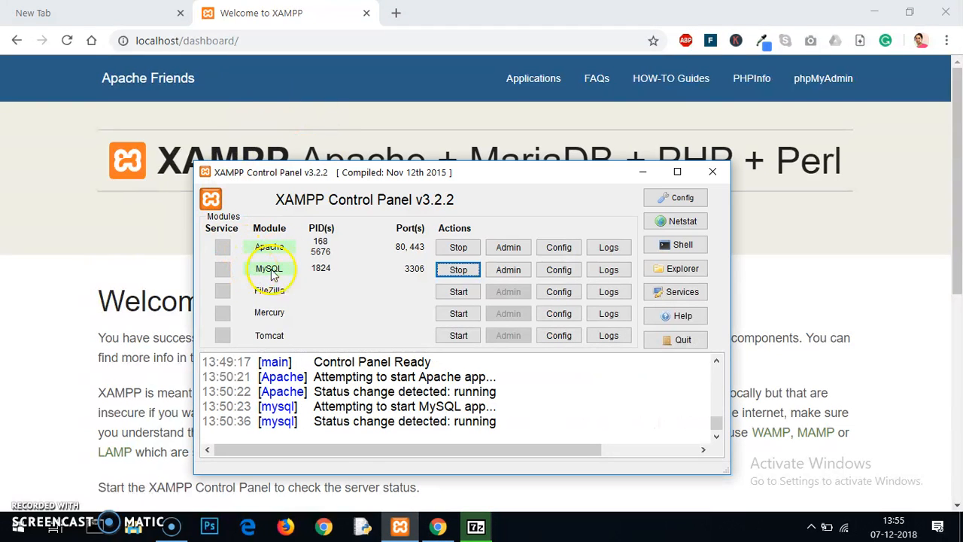
pyautogui.moveTo(409, 261)
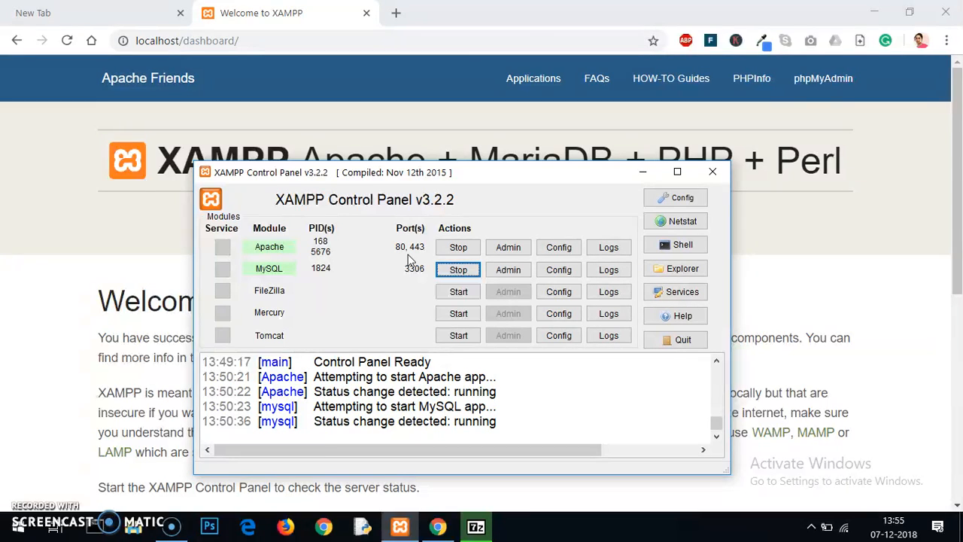
pyautogui.moveTo(413, 277)
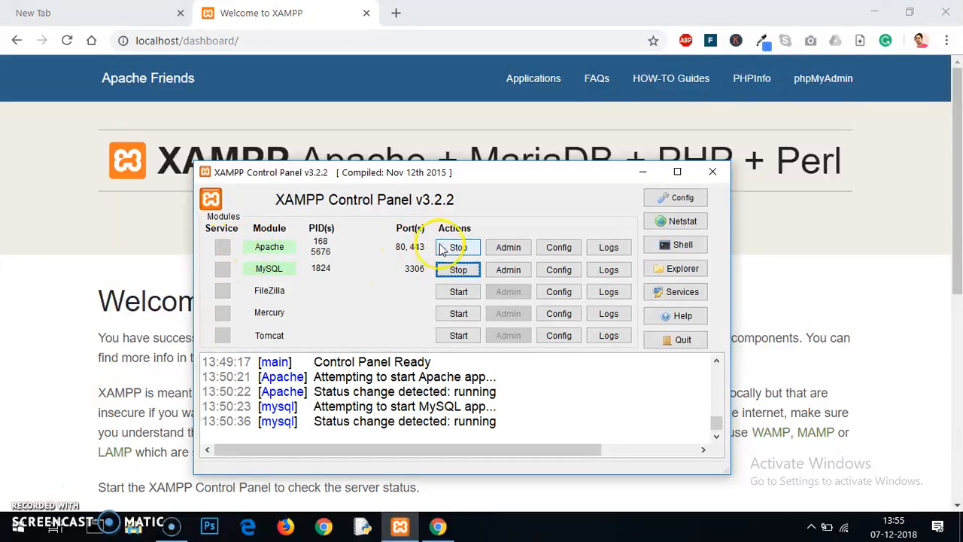
pyautogui.moveTo(268, 267)
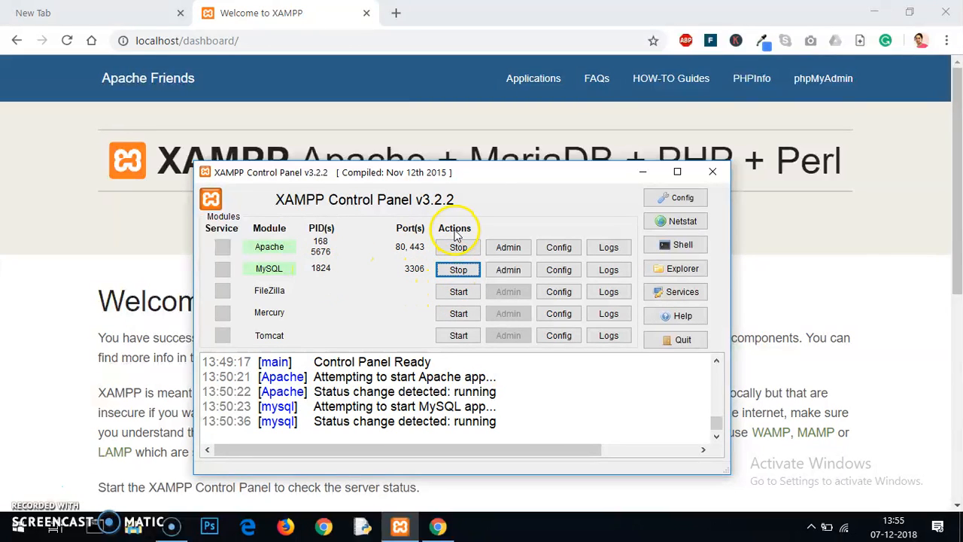
pyautogui.moveTo(711, 172)
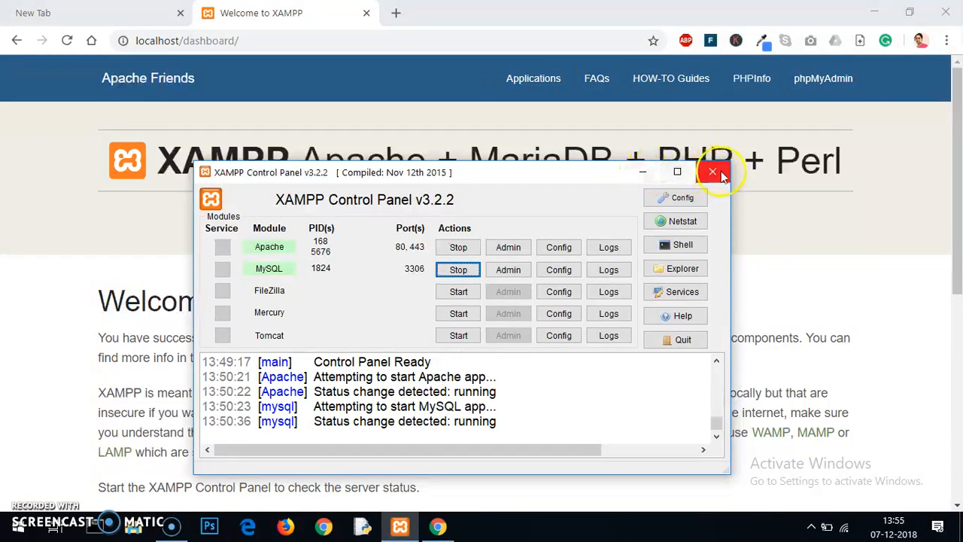
pyautogui.click(711, 171)
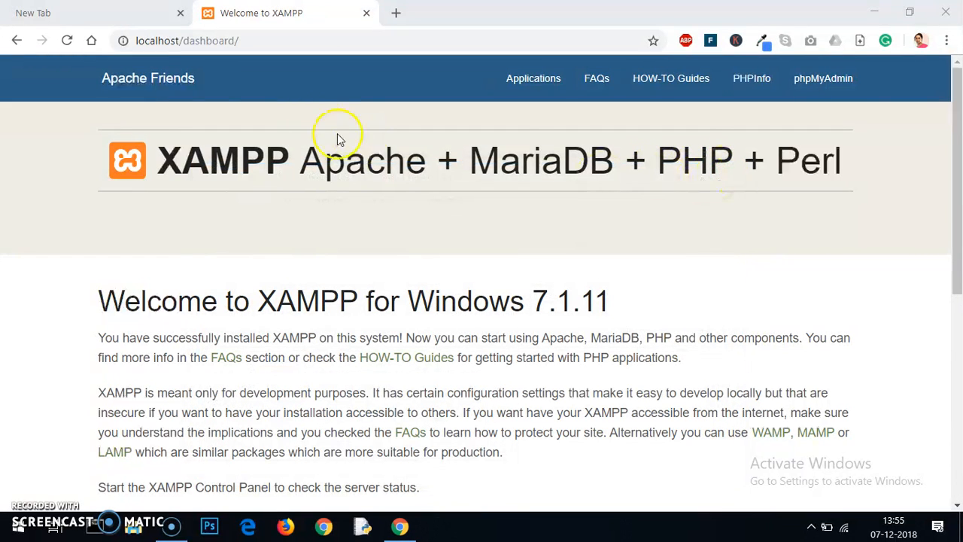
pyautogui.moveTo(328, 138)
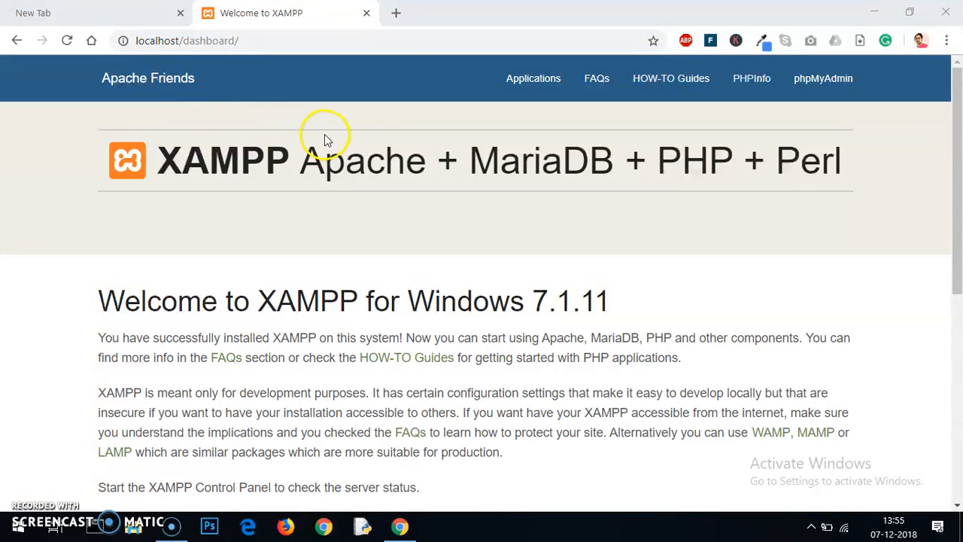
pyautogui.moveTo(208, 63)
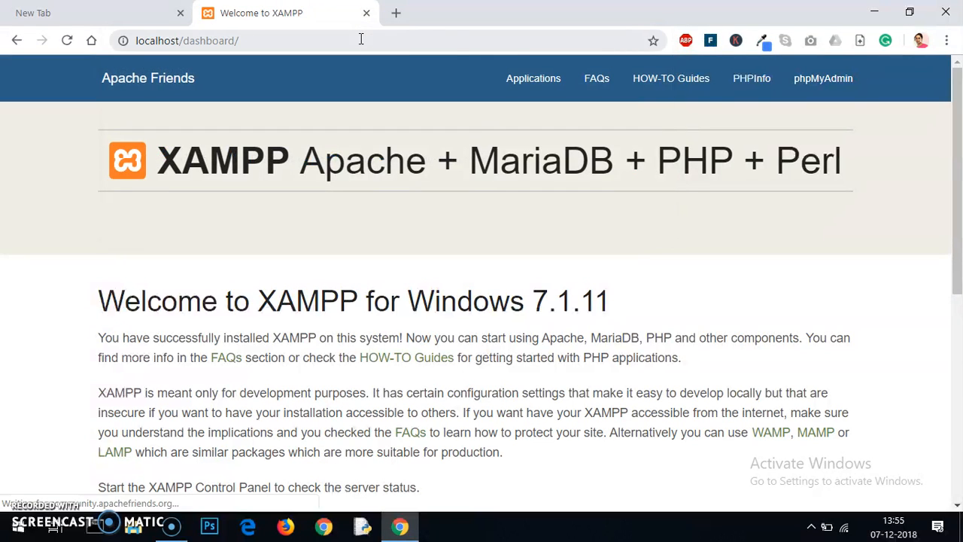
pyautogui.moveTo(933, 139)
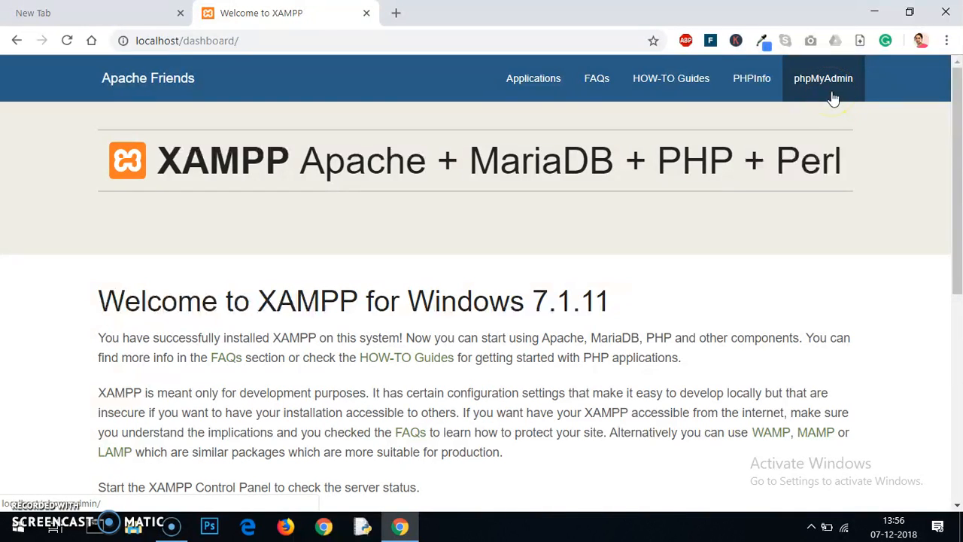
# Load phpMyAdmin from the XAMPP dashboard navigation.
pyautogui.click(823, 78)
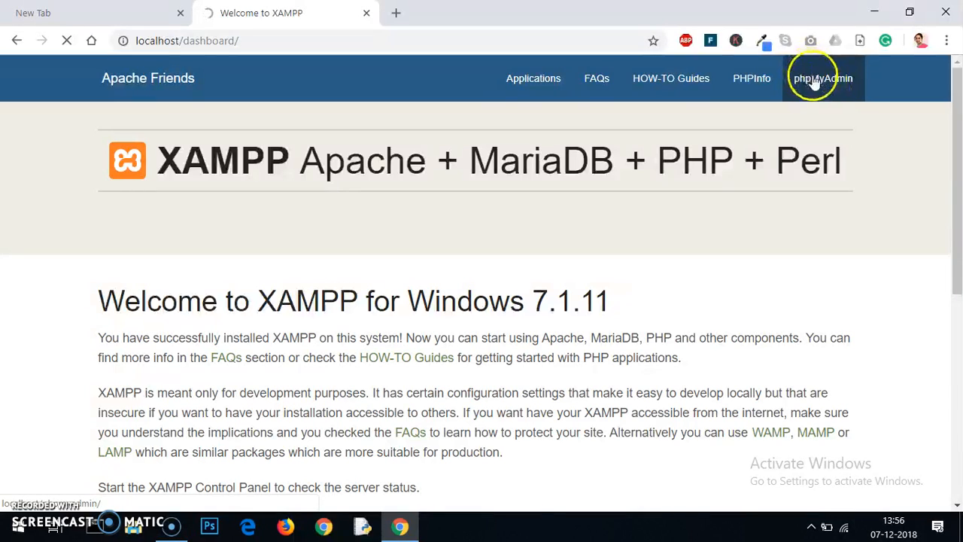
pyautogui.click(821, 78)
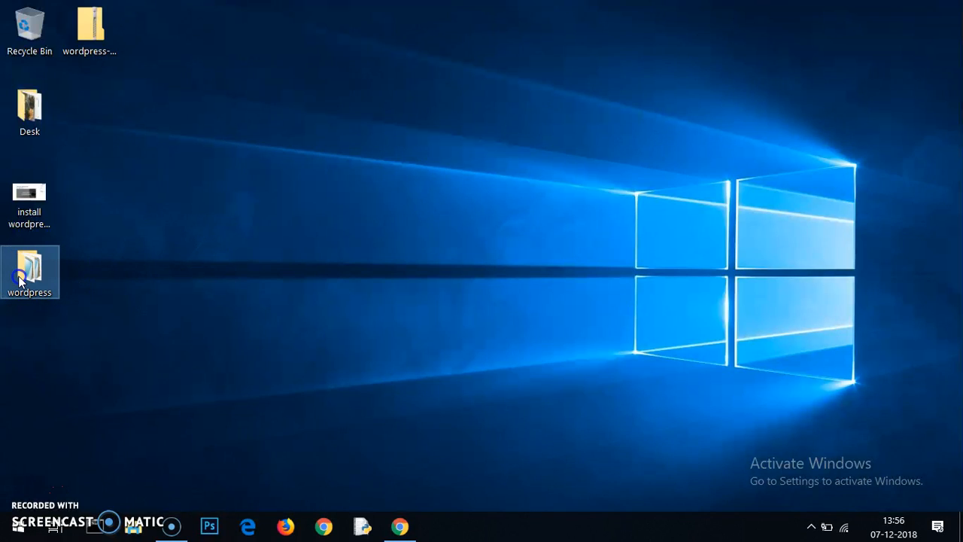
pyautogui.moveTo(28, 270)
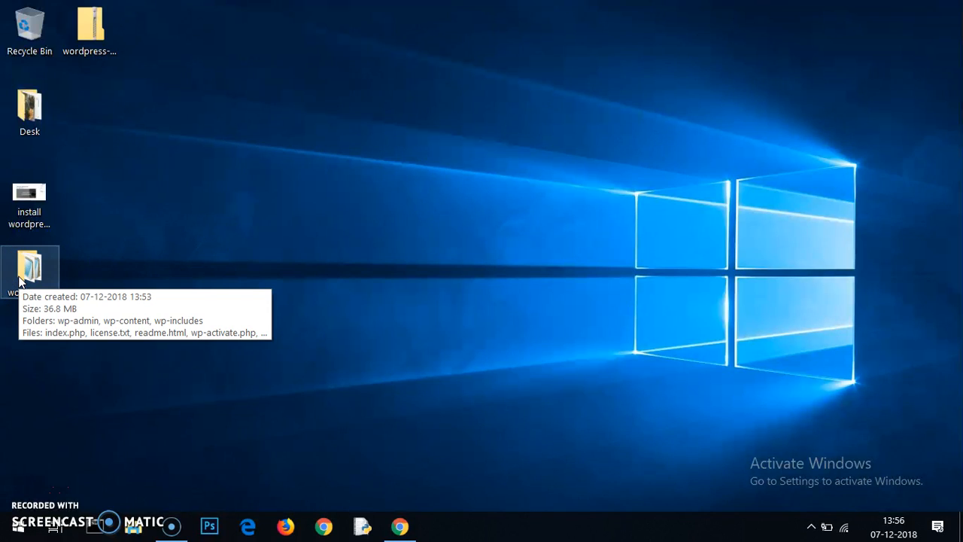
# Open the extracted wordpress folder from the desktop in File Explorer.
pyautogui.doubleClick(29, 269)
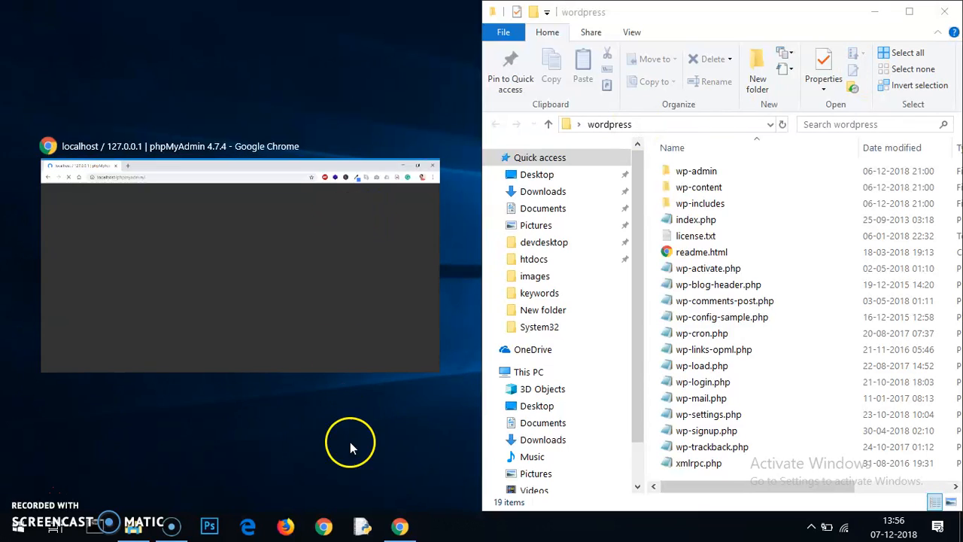
pyautogui.moveTo(132, 532)
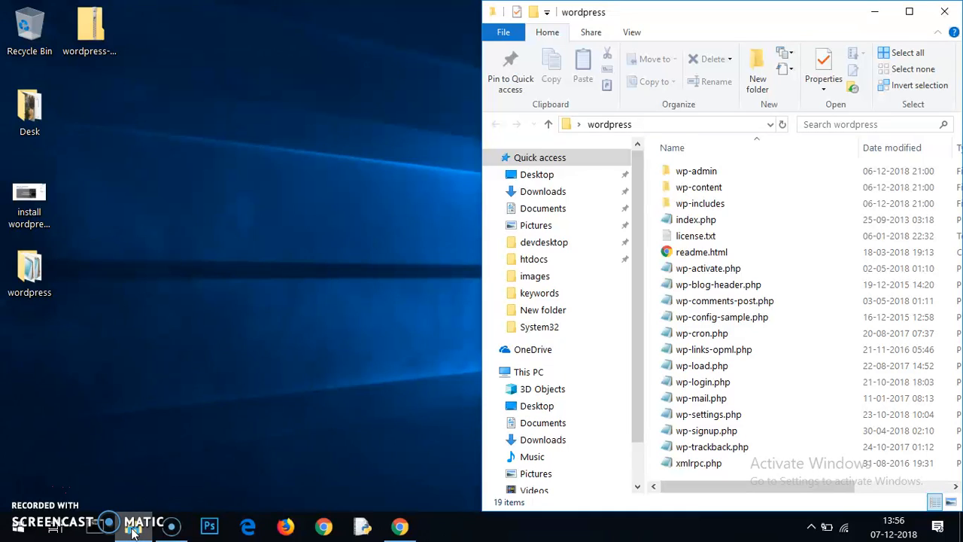
pyautogui.moveTo(143, 524)
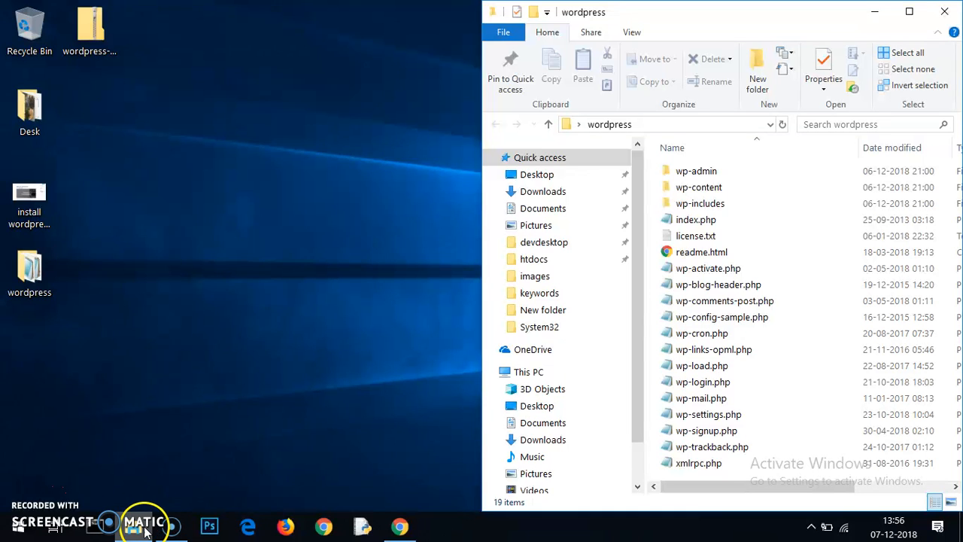
pyautogui.moveTo(108, 525)
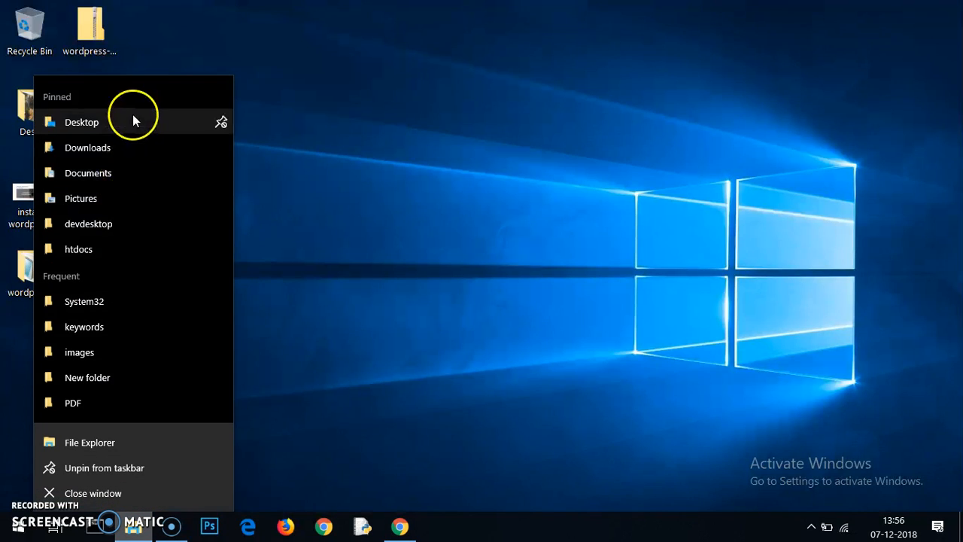
pyautogui.moveTo(112, 442)
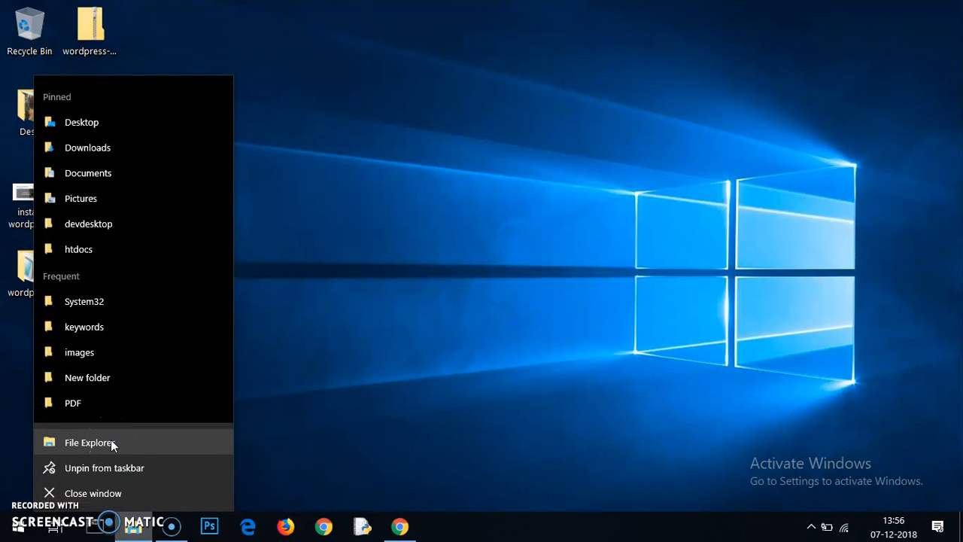
# Open a second File Explorer window at C:\xampp\htdocs beside the wordpress folder.
pyautogui.click(301, 388)
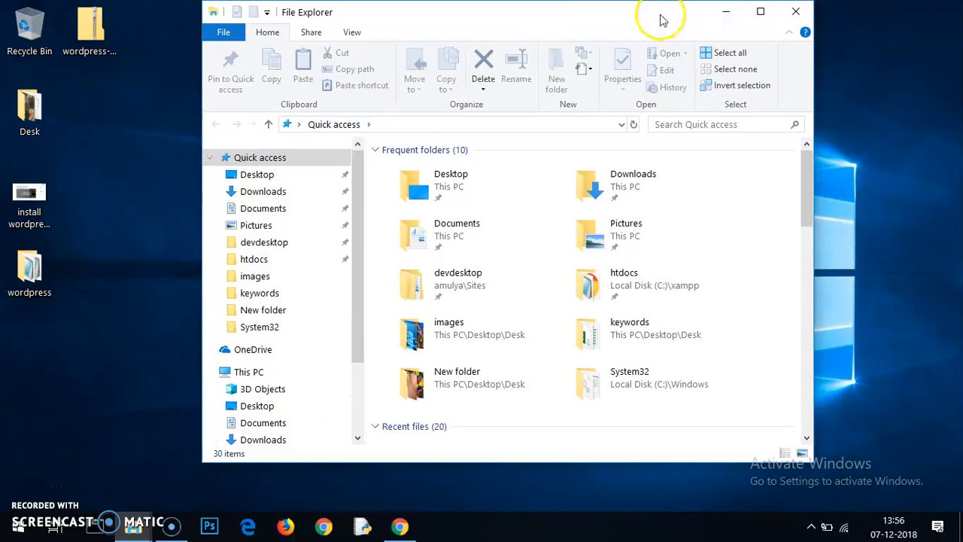
pyautogui.moveTo(358, 239)
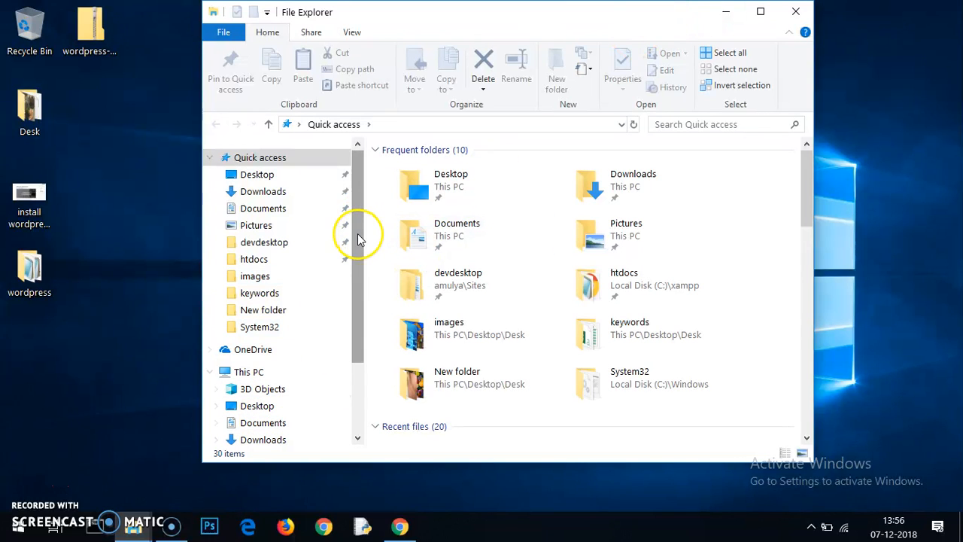
pyautogui.scroll(-3)
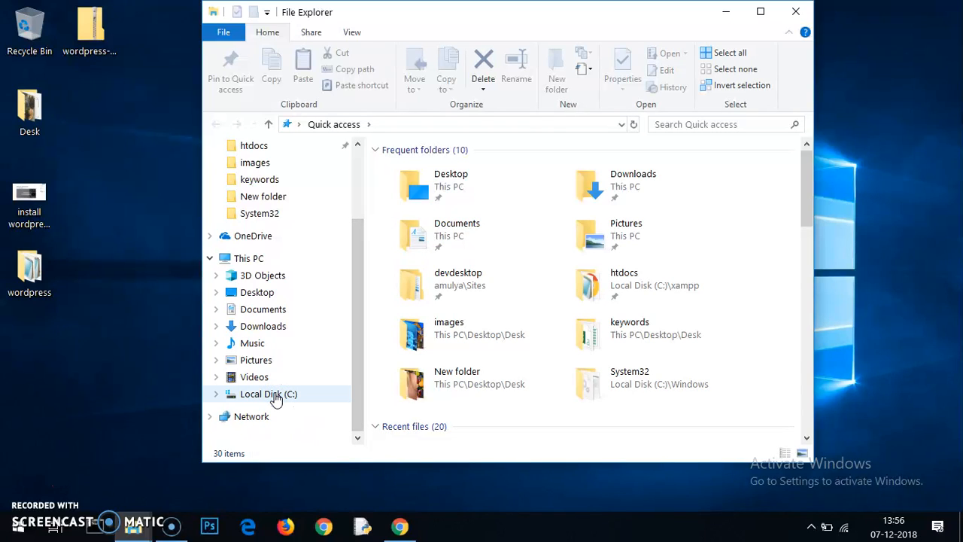
pyautogui.click(267, 394)
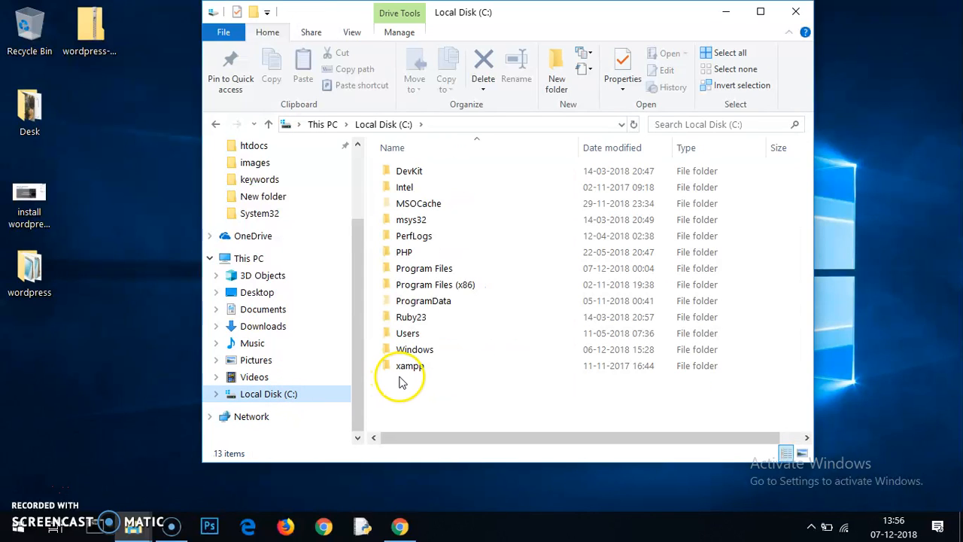
pyautogui.doubleClick(409, 365)
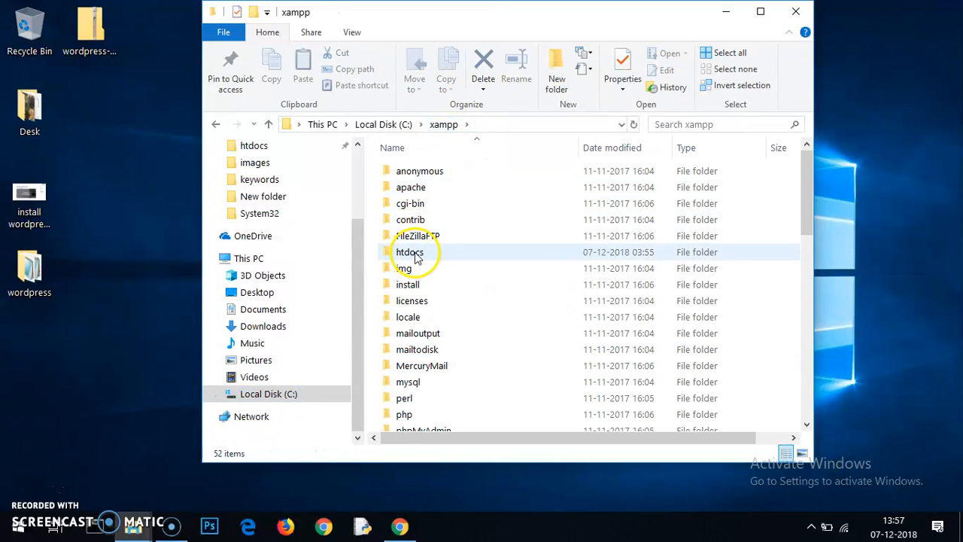
pyautogui.doubleClick(409, 253)
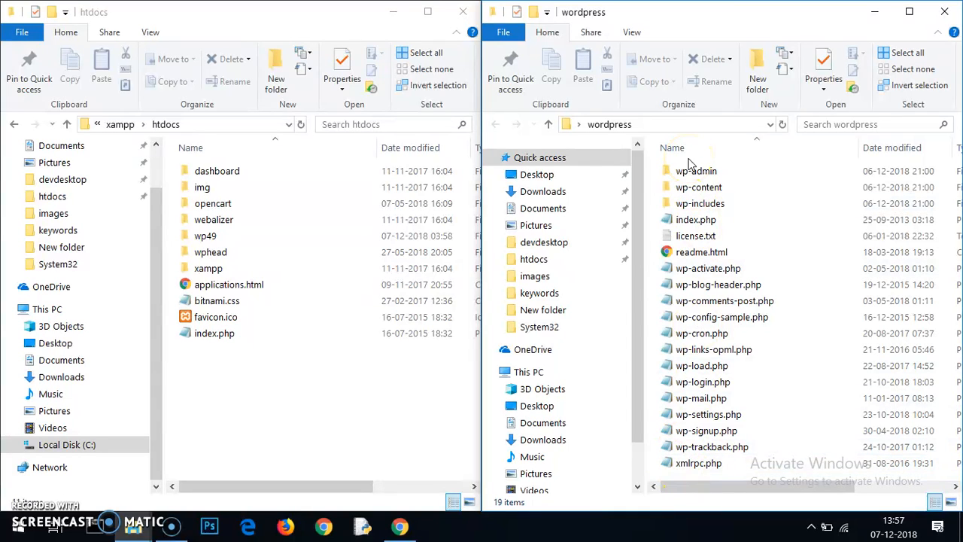
pyautogui.moveTo(276, 79)
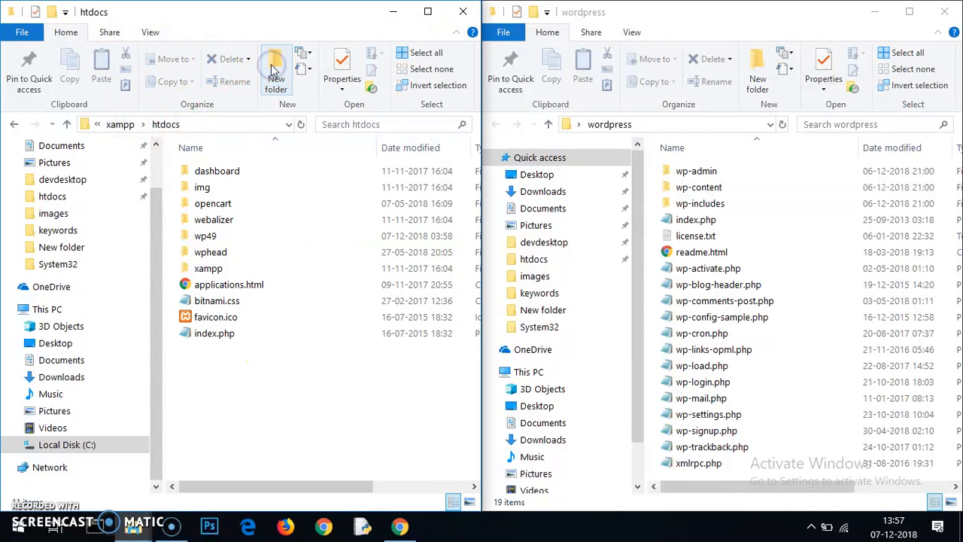
# Create a wpfive folder in htdocs and copy all WordPress files into it, then return to phpMyAdmin.
pyautogui.click(275, 73)
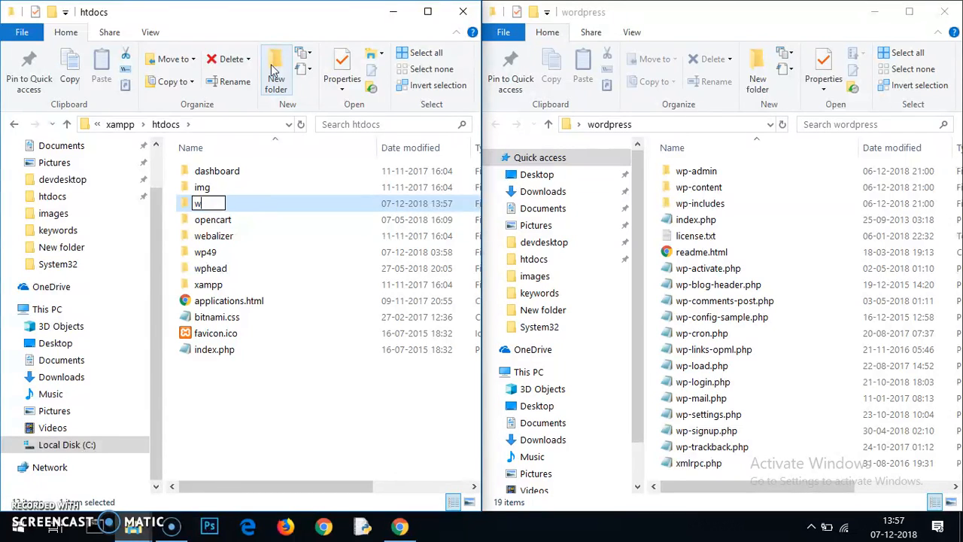
pyautogui.write('pfive')
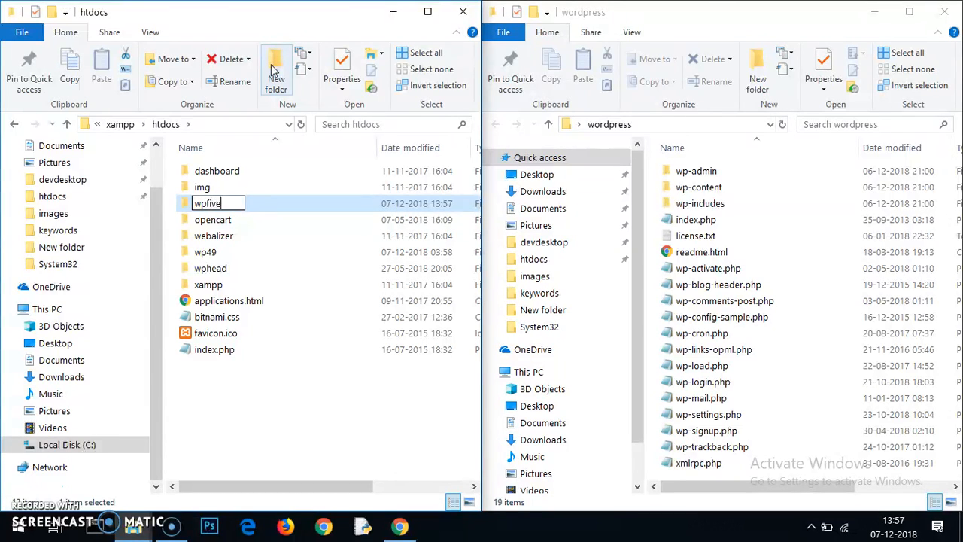
pyautogui.press('Return')
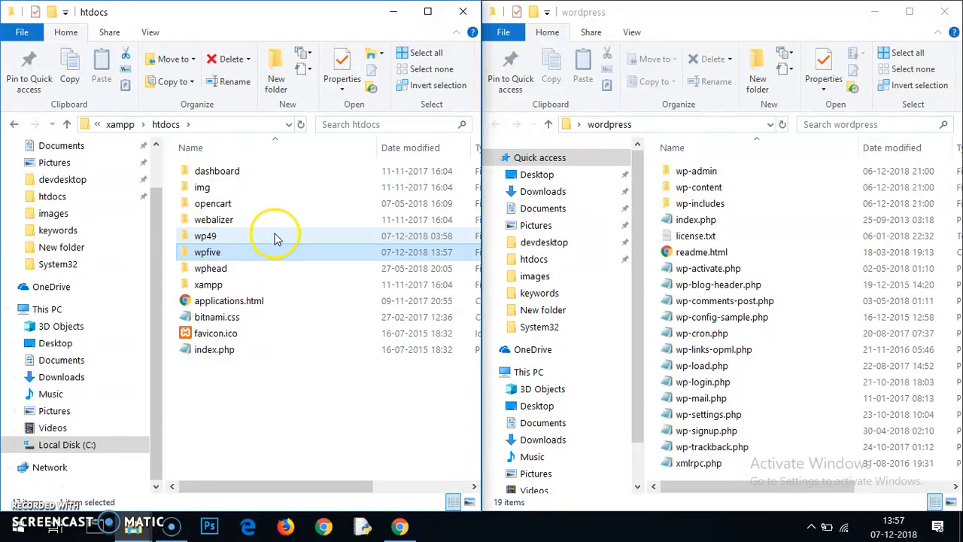
pyautogui.doubleClick(208, 253)
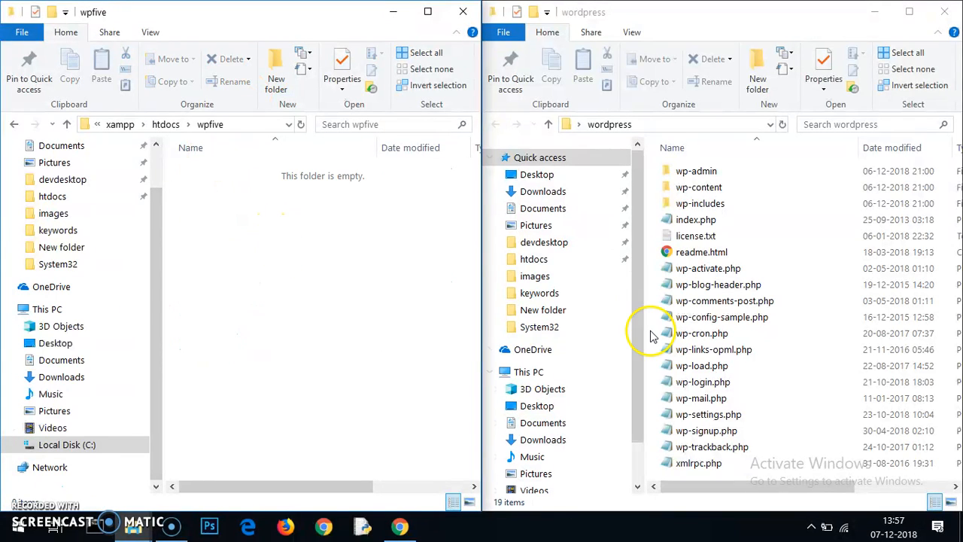
pyautogui.click(701, 334)
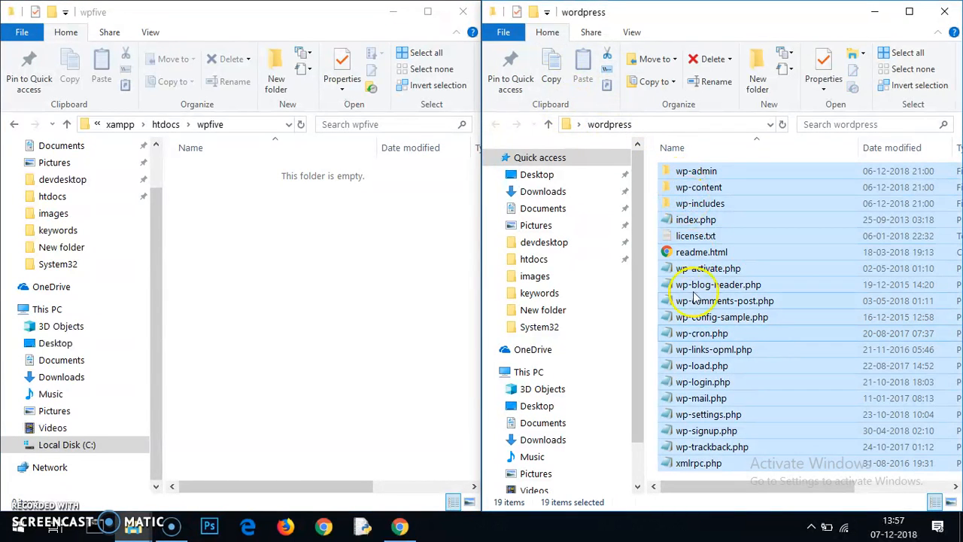
pyautogui.moveTo(695, 446)
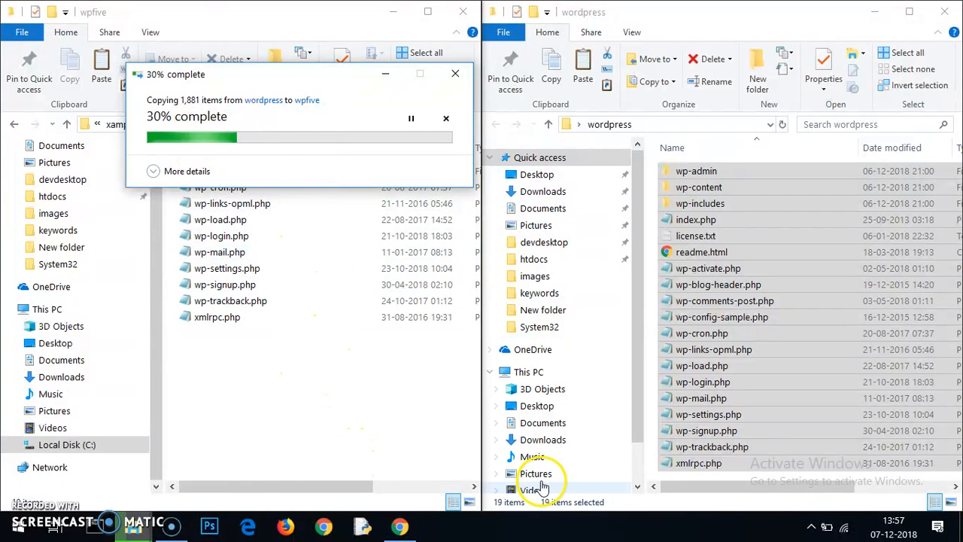
pyautogui.click(399, 526)
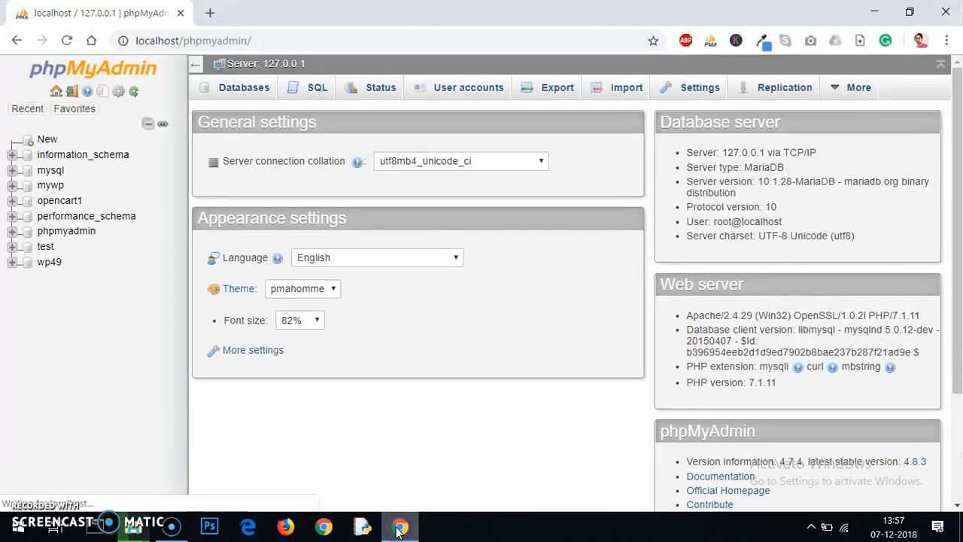
pyautogui.moveTo(46, 138)
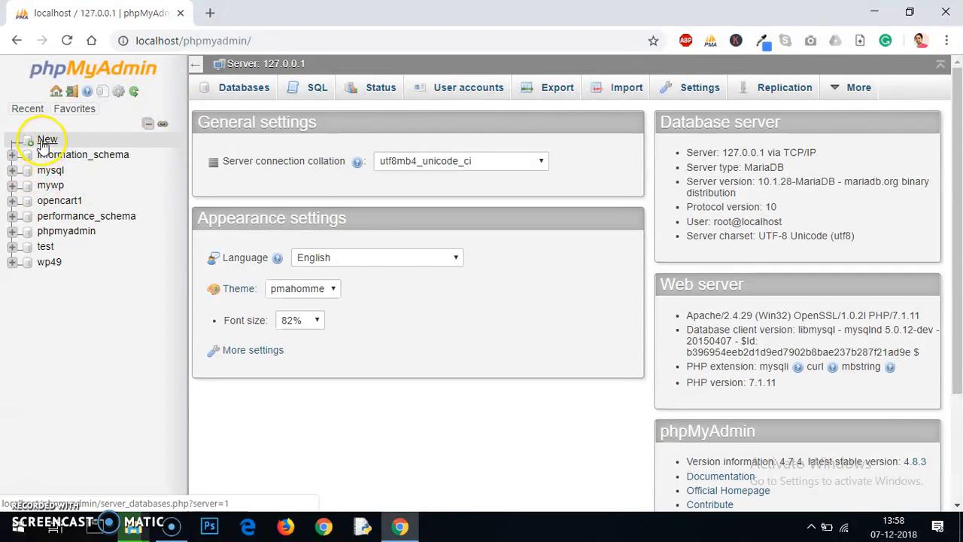
# Create a new empty database named wpfive in phpMyAdmin.
pyautogui.click(47, 138)
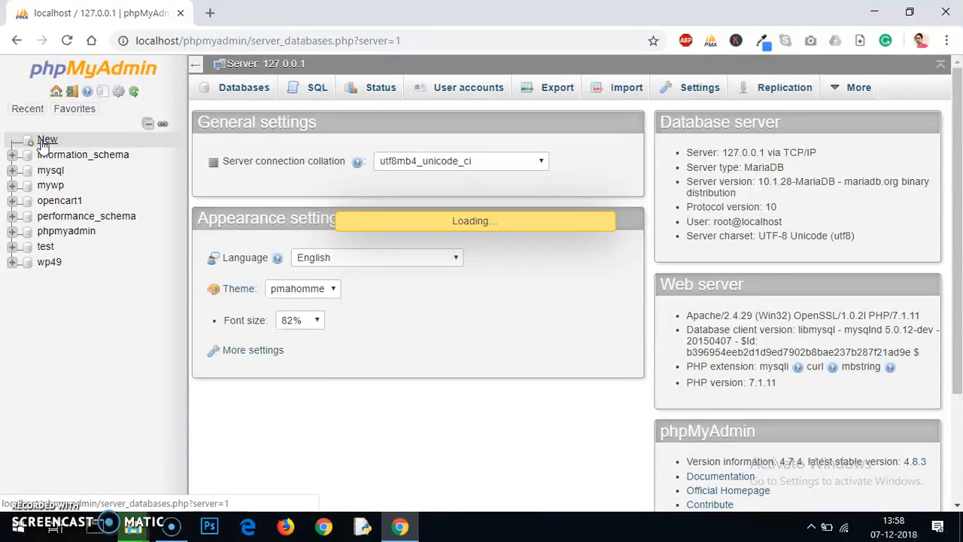
pyautogui.click(244, 86)
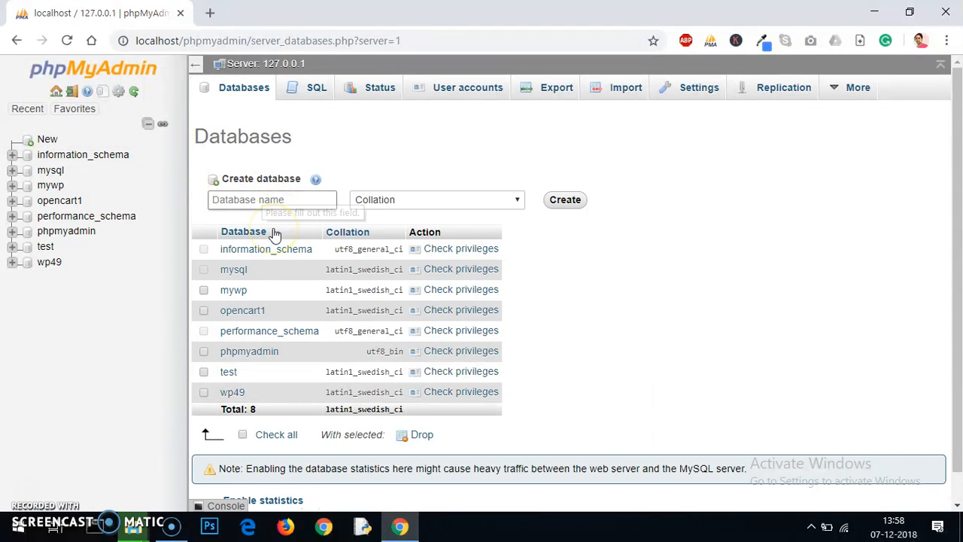
pyautogui.write('w')
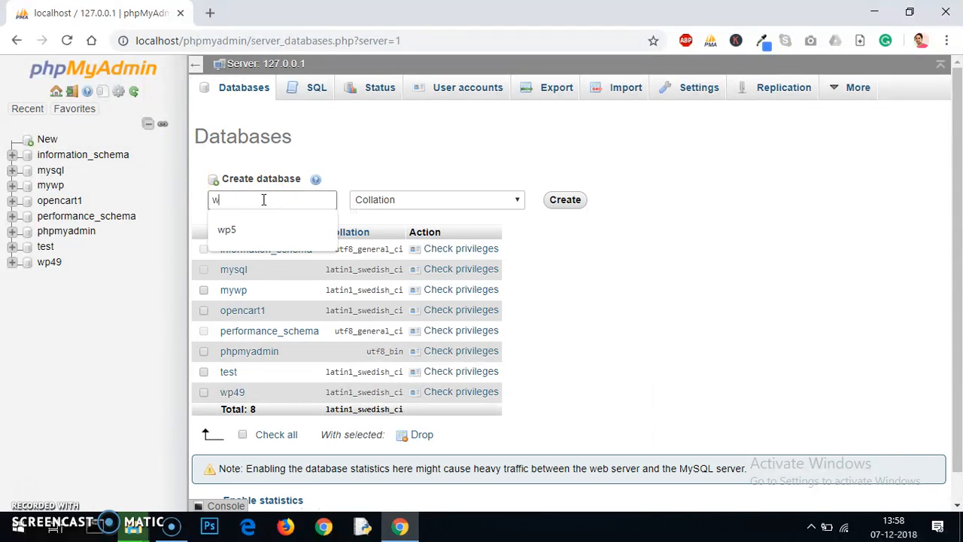
pyautogui.write('pfive')
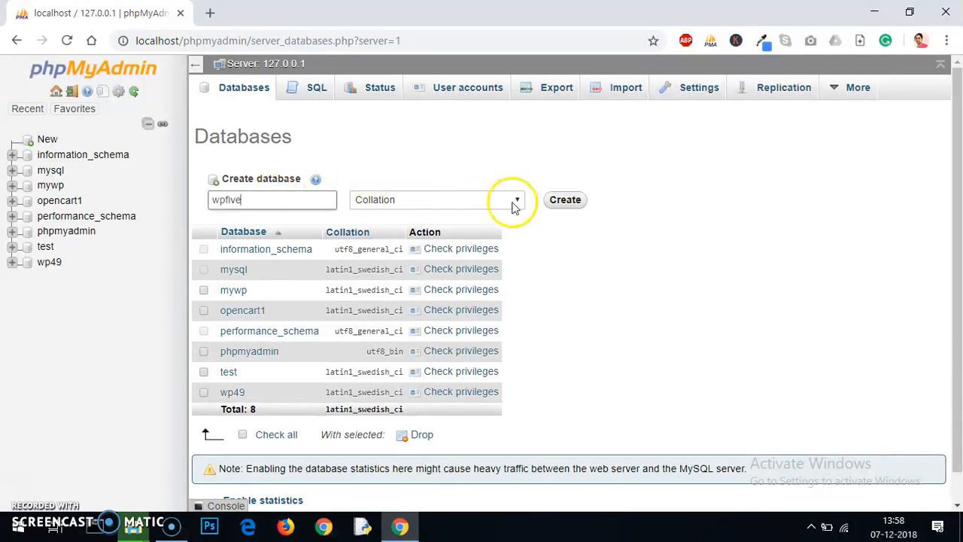
pyautogui.click(565, 198)
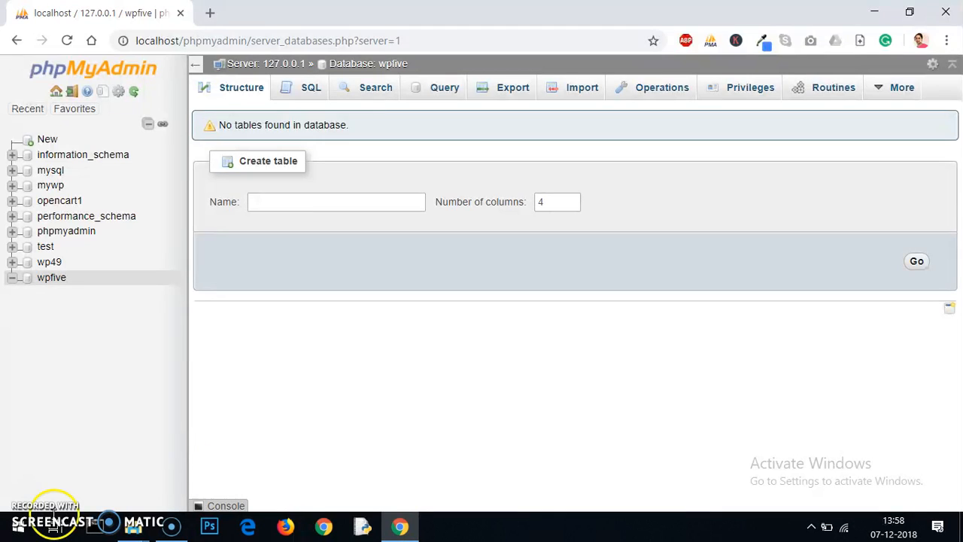
pyautogui.moveTo(108, 523)
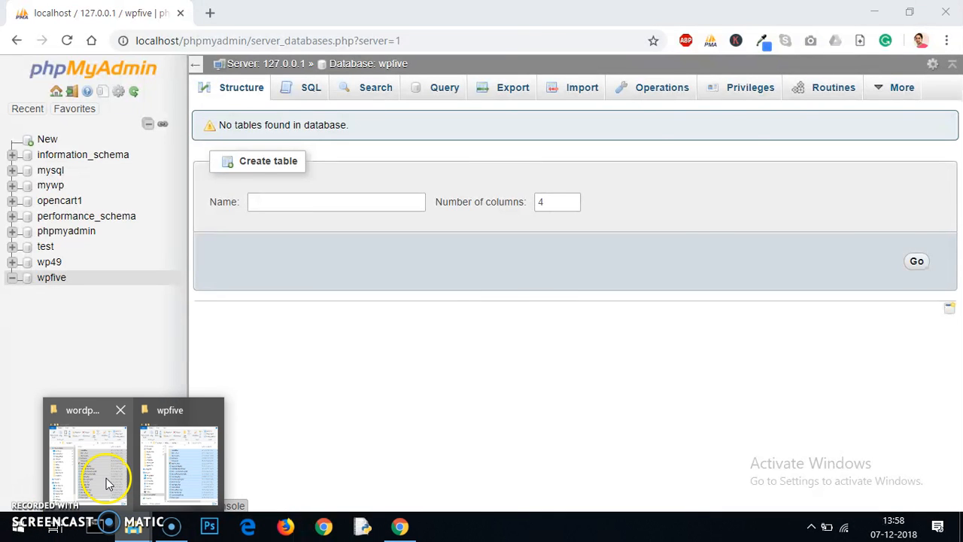
pyautogui.click(87, 459)
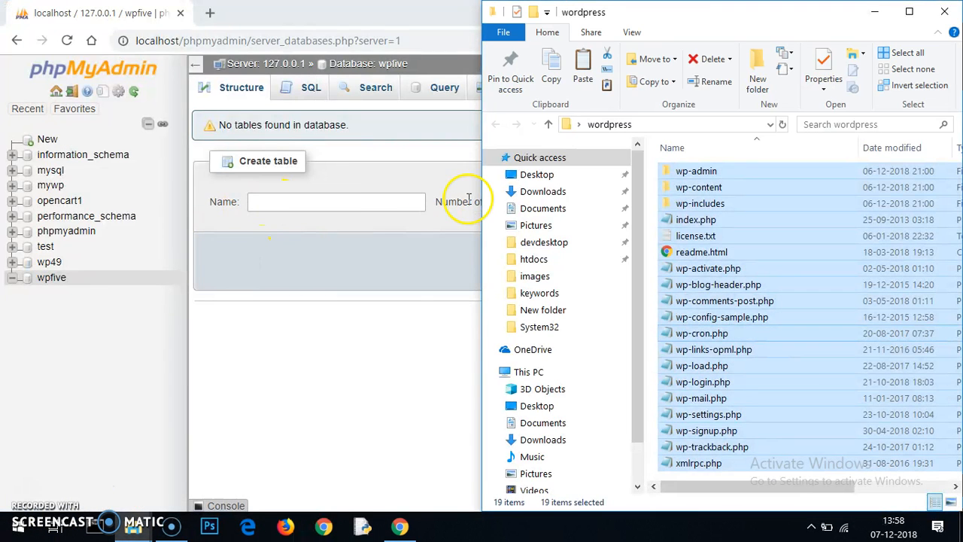
pyautogui.moveTo(132, 526)
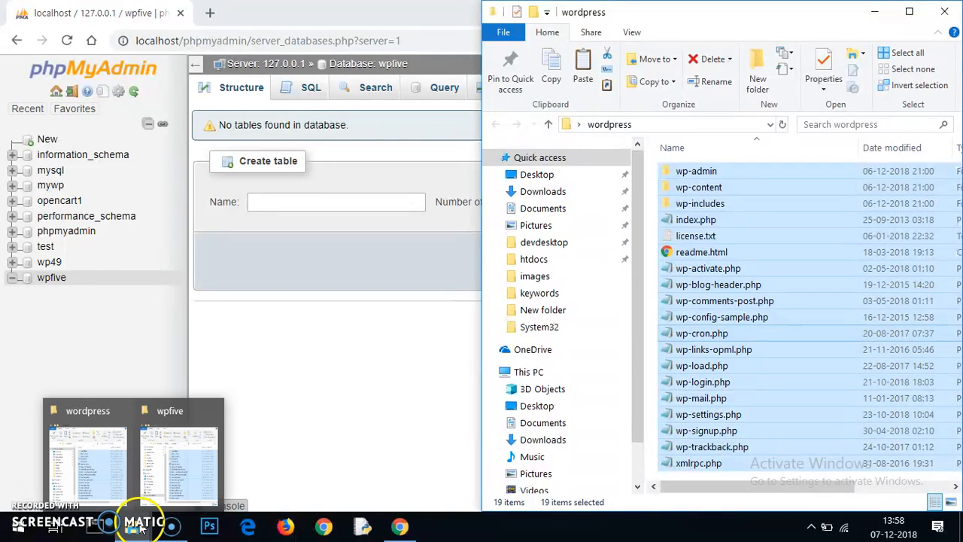
pyautogui.click(178, 451)
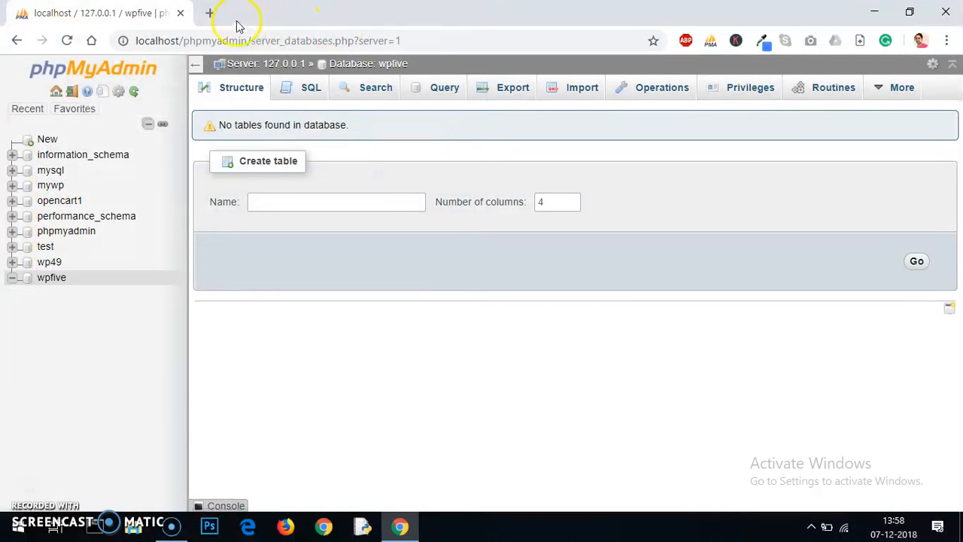
pyautogui.click(208, 12)
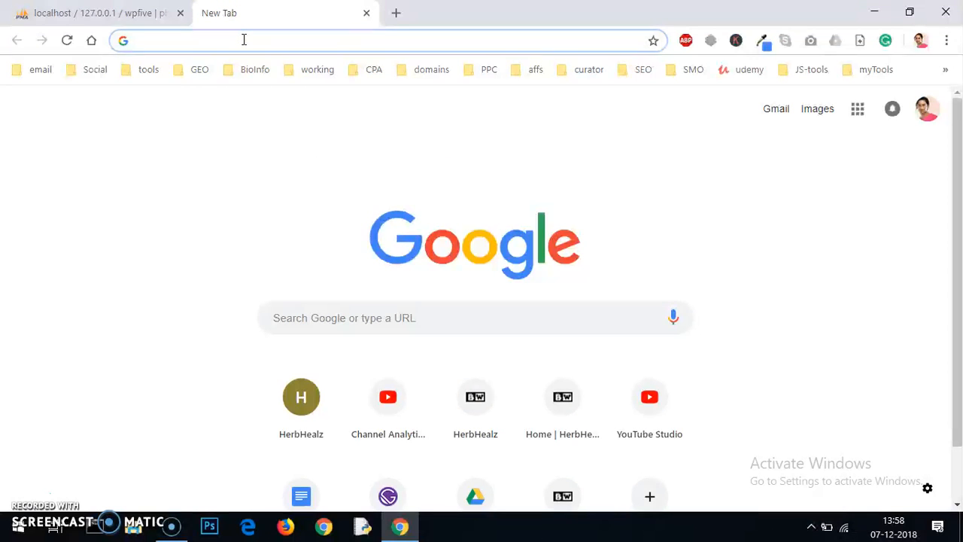
# Load localhost/wpfive in a new tab and continue setup with English (United States).
pyautogui.write('localhost')
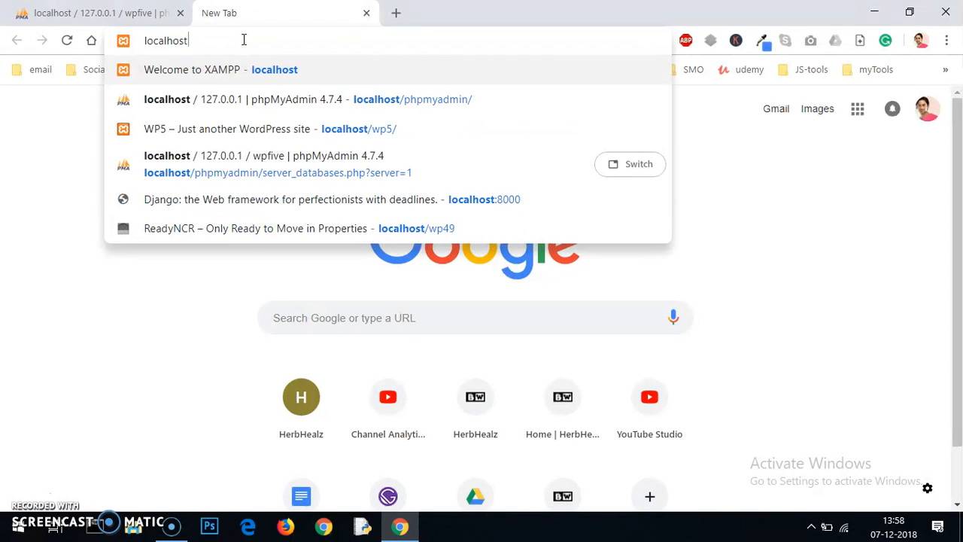
pyautogui.write('/wpfive')
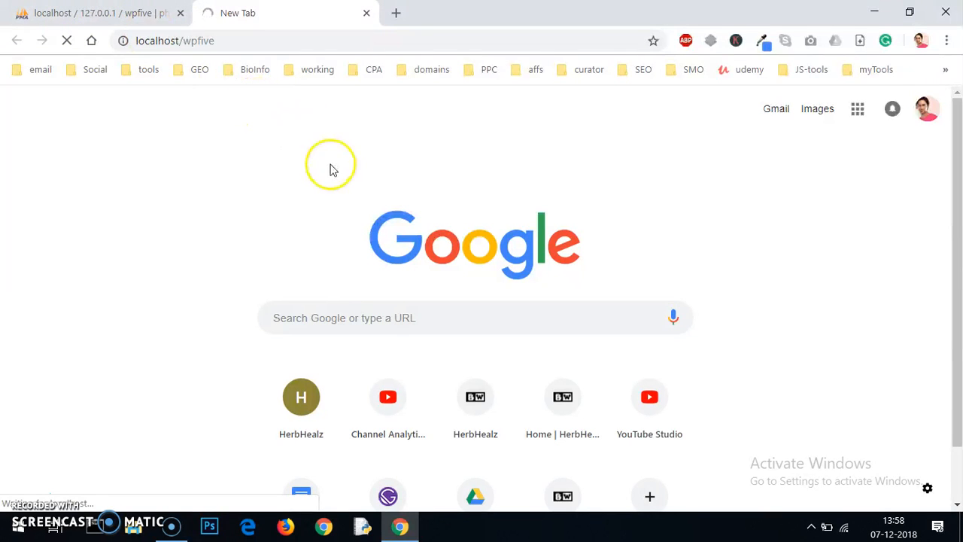
pyautogui.moveTo(334, 168)
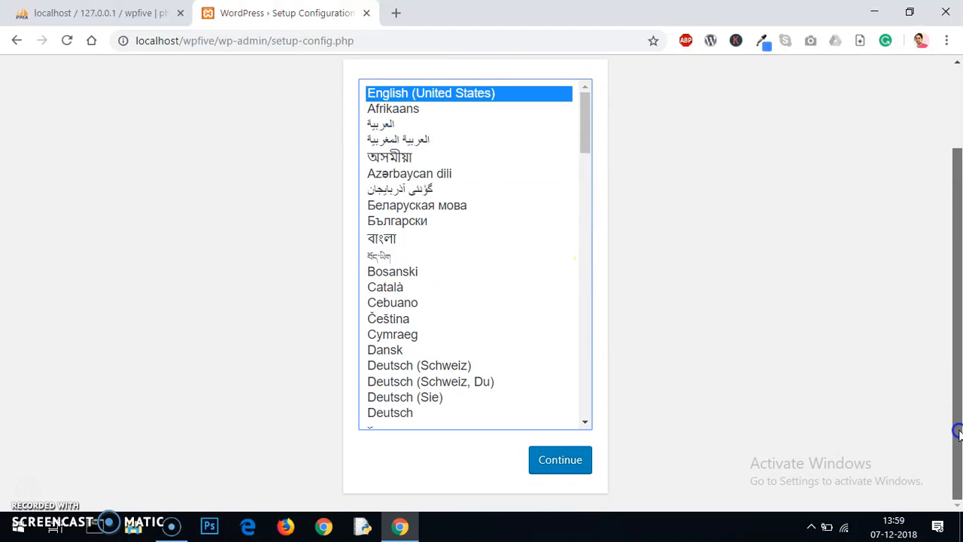
pyautogui.moveTo(599, 307)
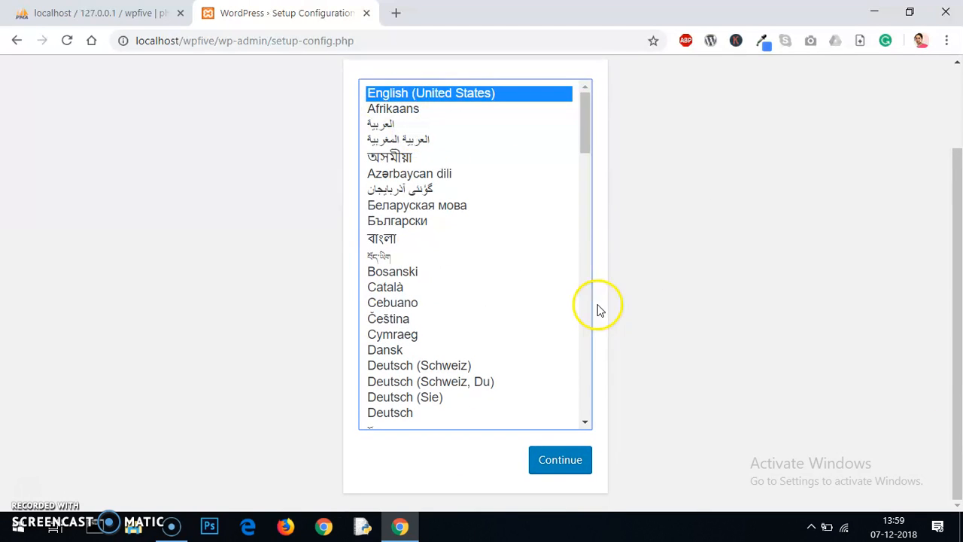
pyautogui.click(560, 460)
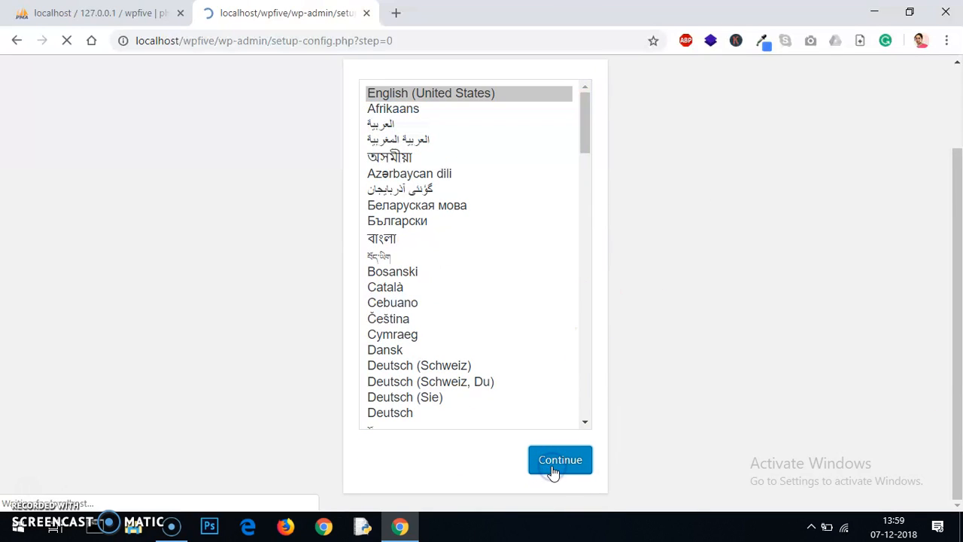
# Submit database details: name wpfive, user root, host localhost, prefix wp_.
pyautogui.click(559, 461)
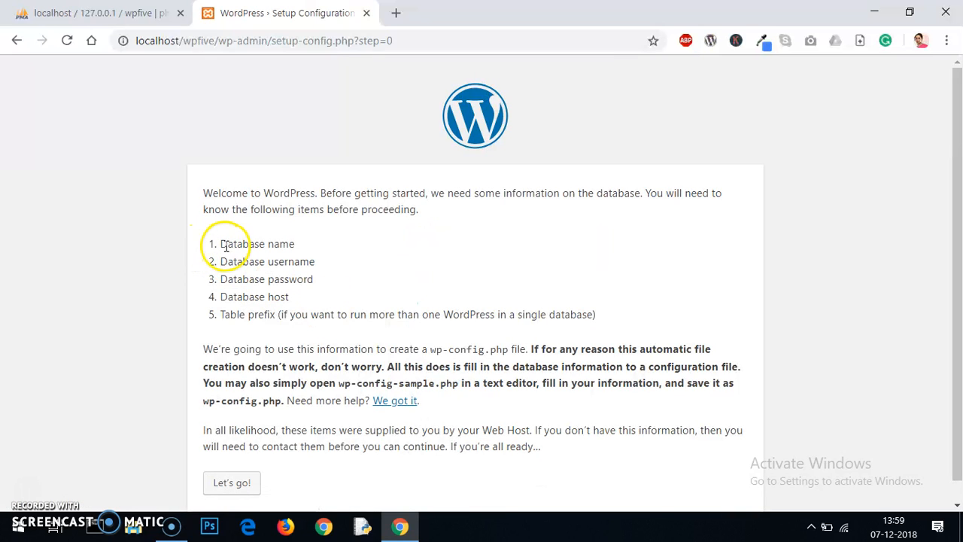
pyautogui.moveTo(239, 265)
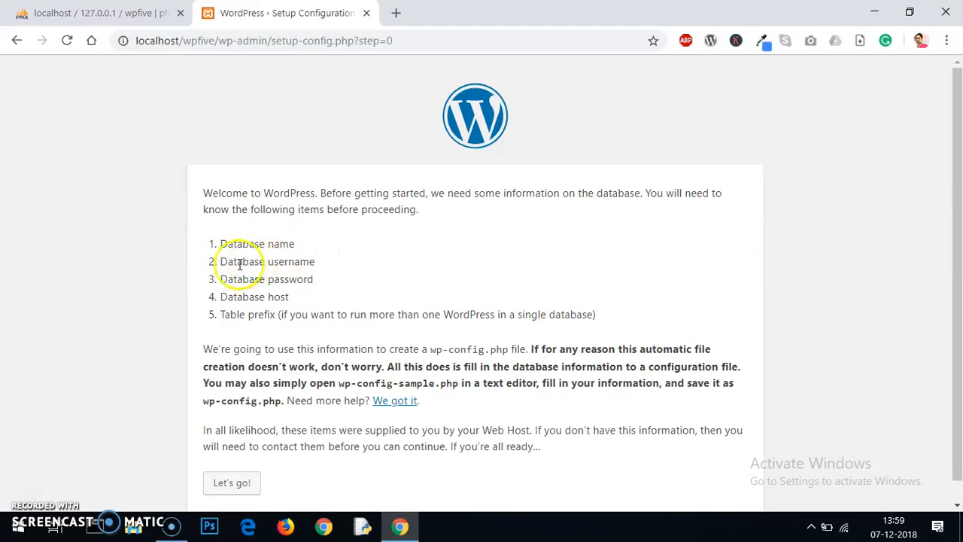
pyautogui.moveTo(232, 482)
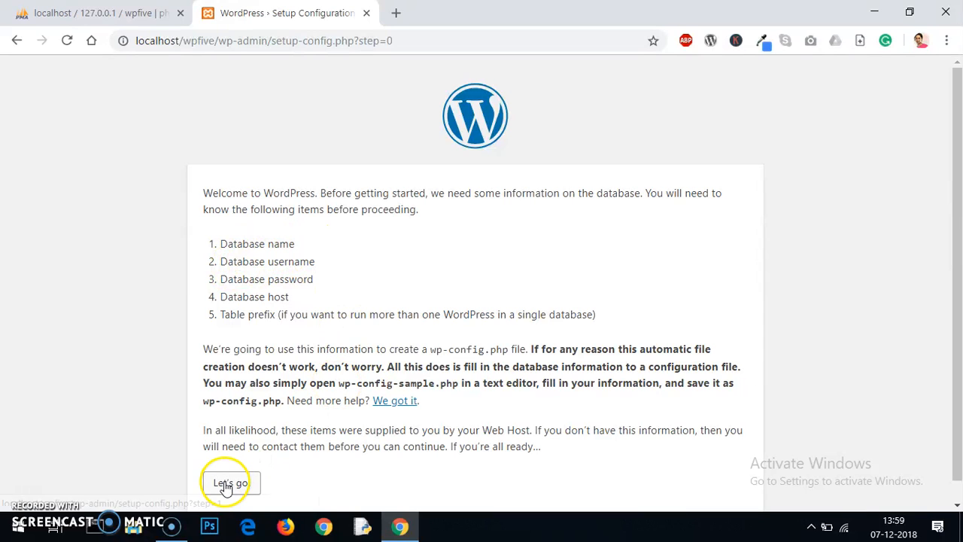
pyautogui.click(232, 482)
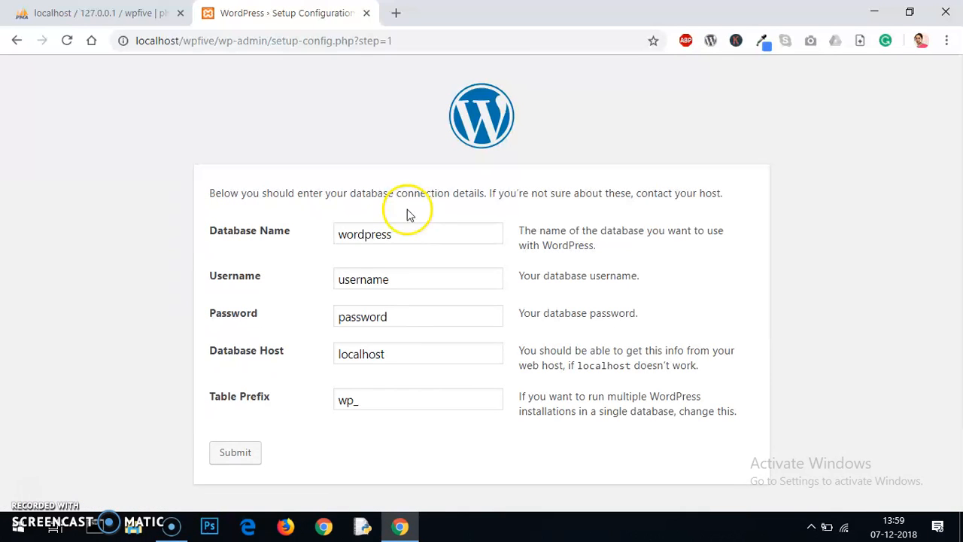
pyautogui.click(418, 233)
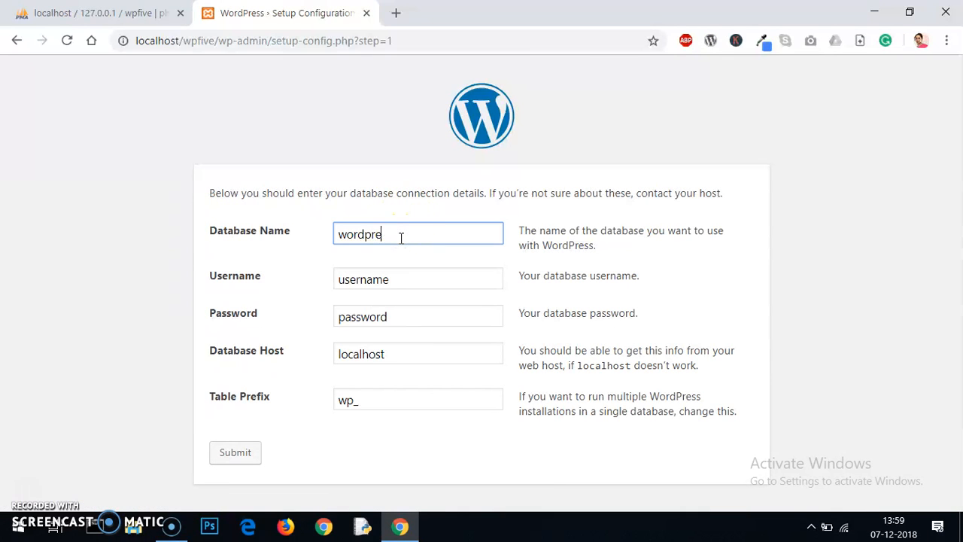
pyautogui.write('wpfive')
pyautogui.click(418, 279)
pyautogui.write('root')
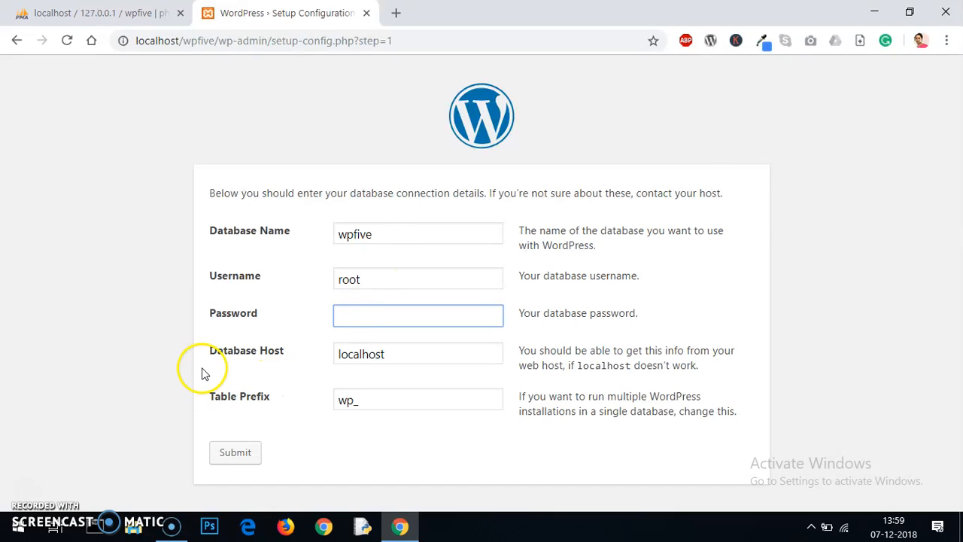
pyautogui.moveTo(210, 409)
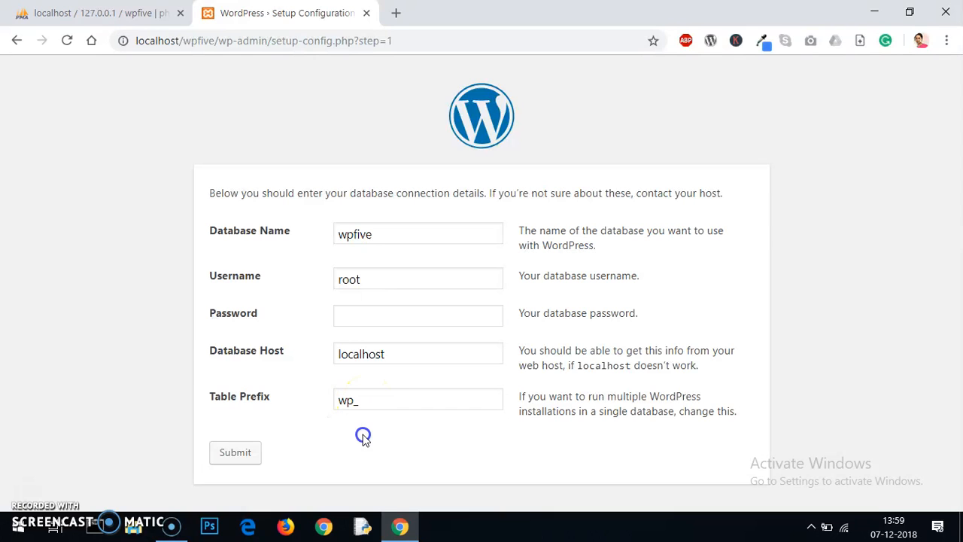
pyautogui.click(234, 451)
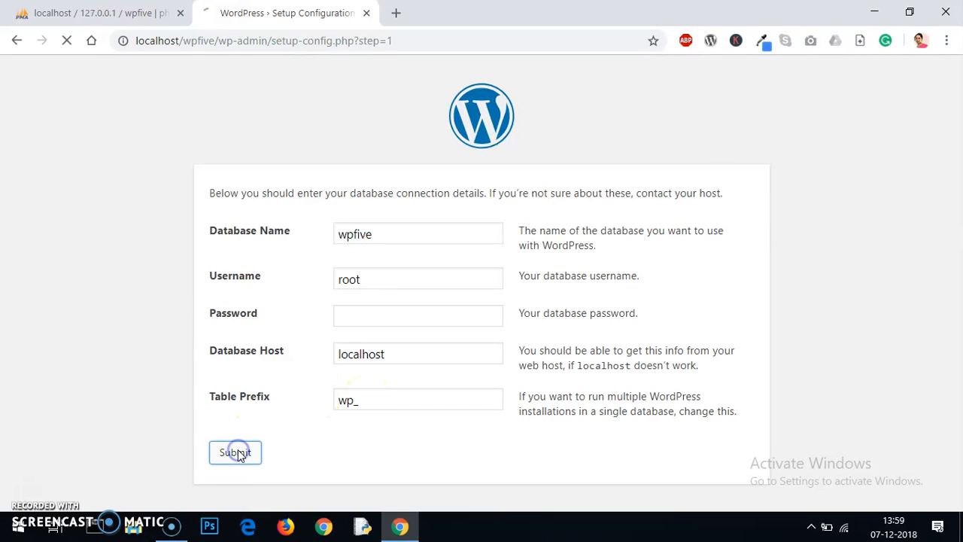
pyautogui.click(235, 452)
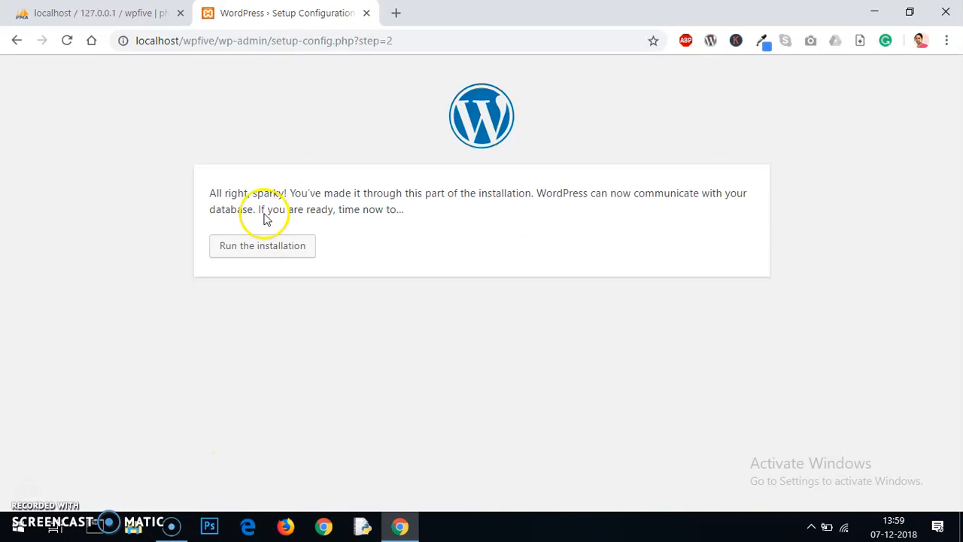
# Run the installation to reach the site information form.
pyautogui.click(262, 245)
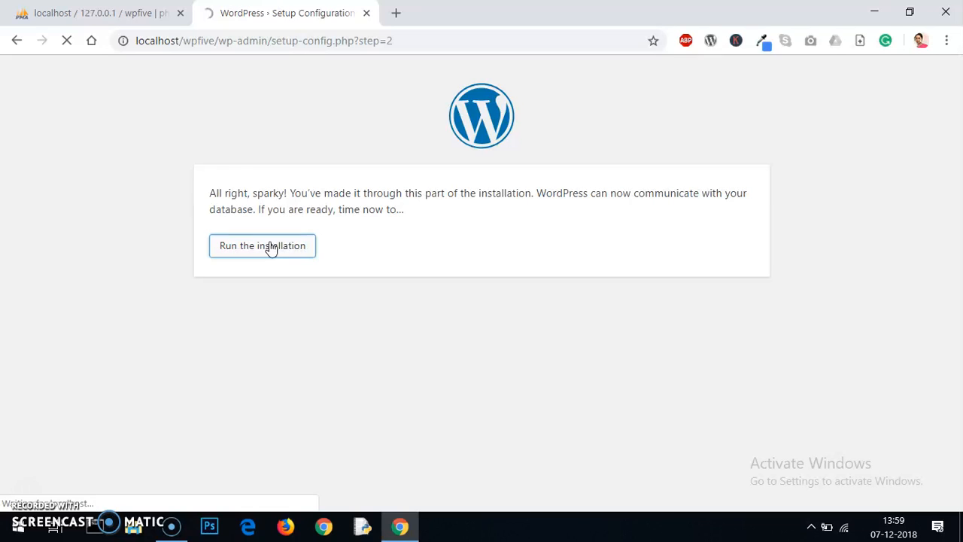
pyautogui.click(262, 245)
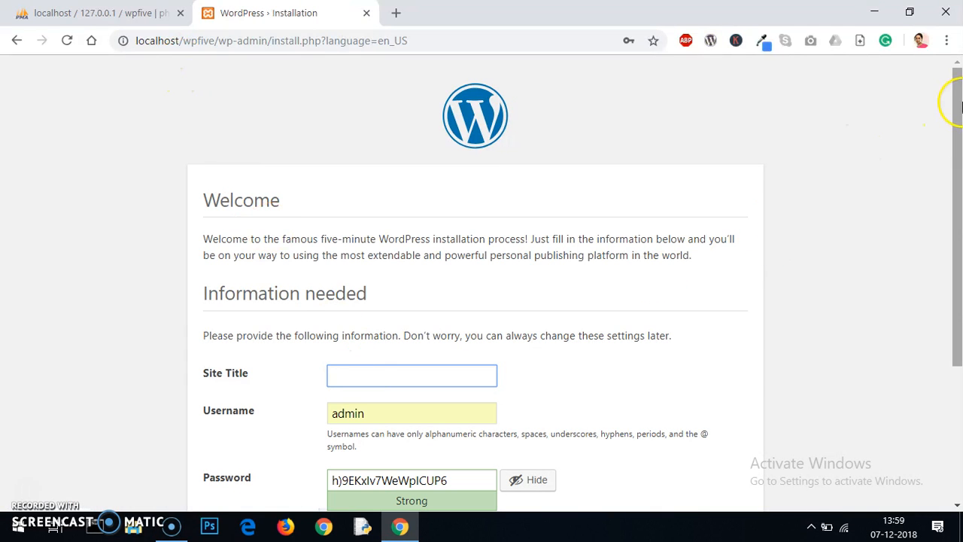
# Install WordPress with site title wpfive, user admin, confirmed weak password and saved email.
pyautogui.scroll(-3)
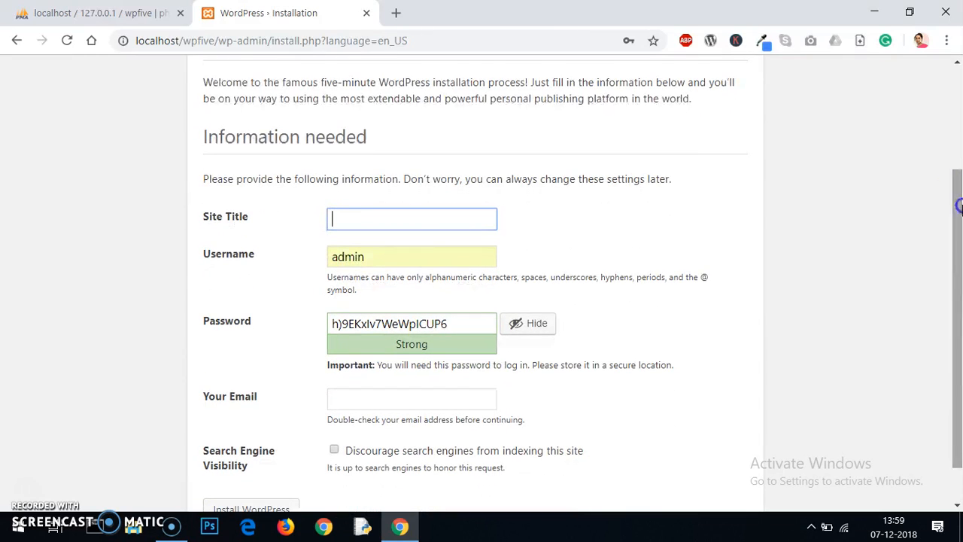
pyautogui.write('wpfive')
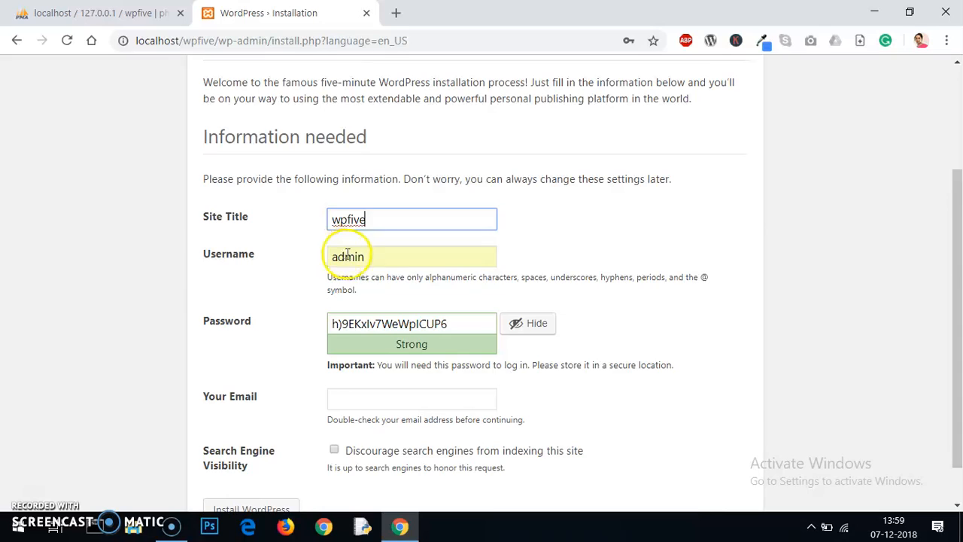
pyautogui.click(412, 256)
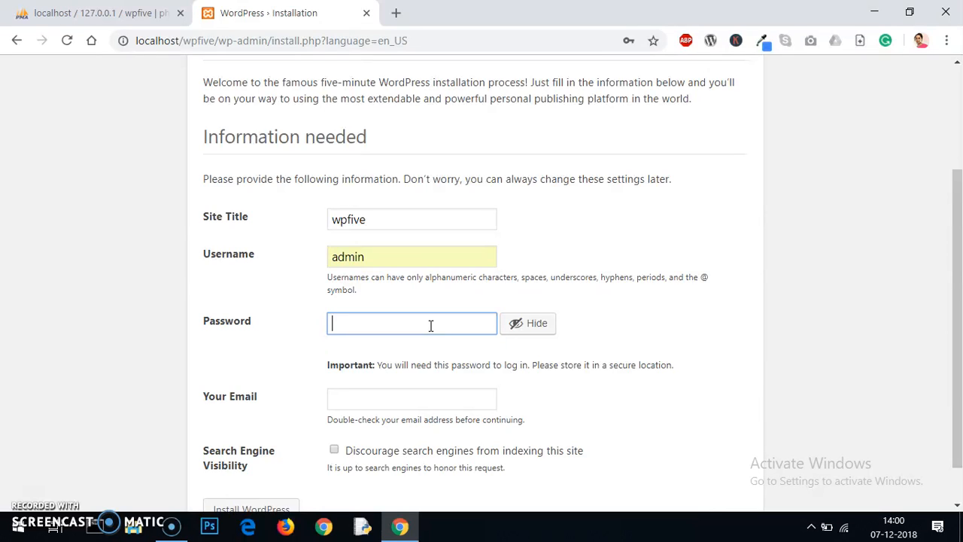
pyautogui.write('admin')
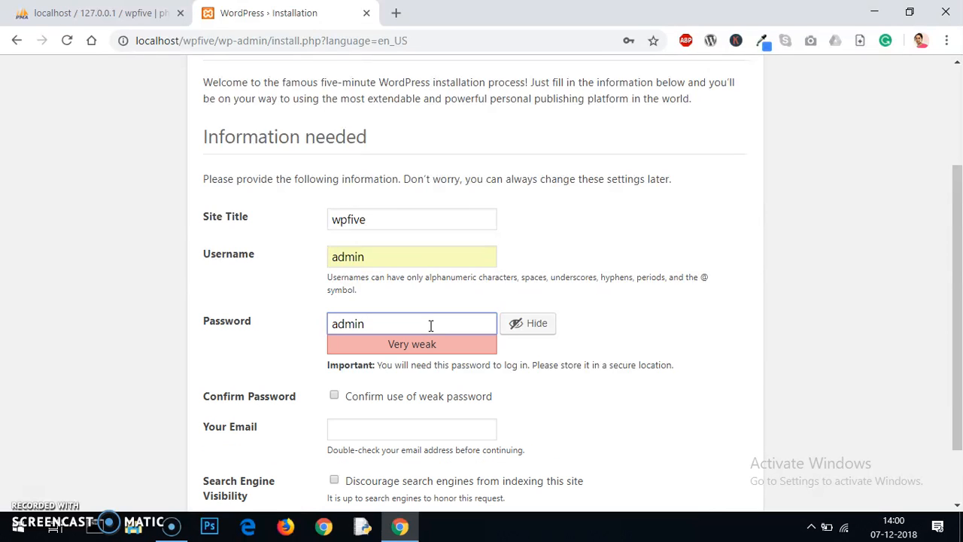
pyautogui.click(334, 394)
pyautogui.write('ad')
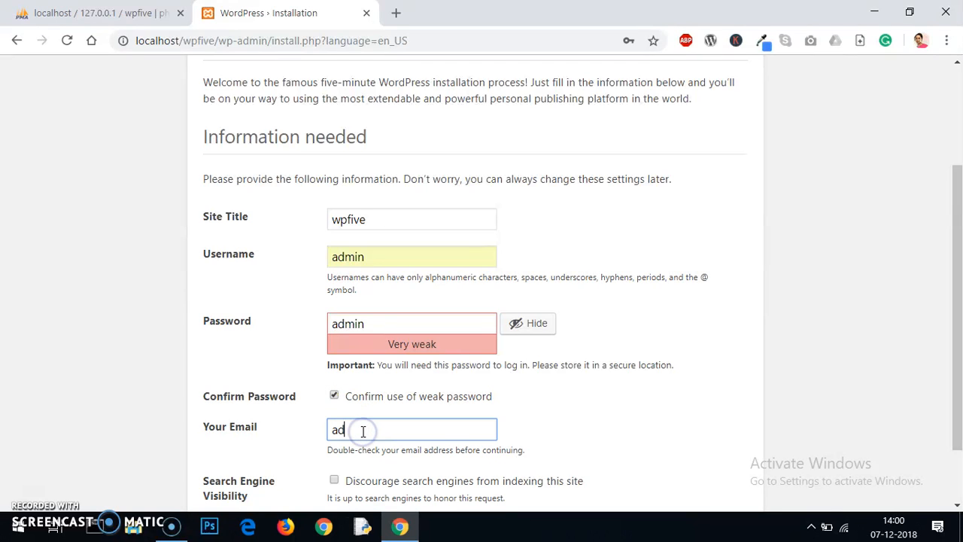
pyautogui.write('min')
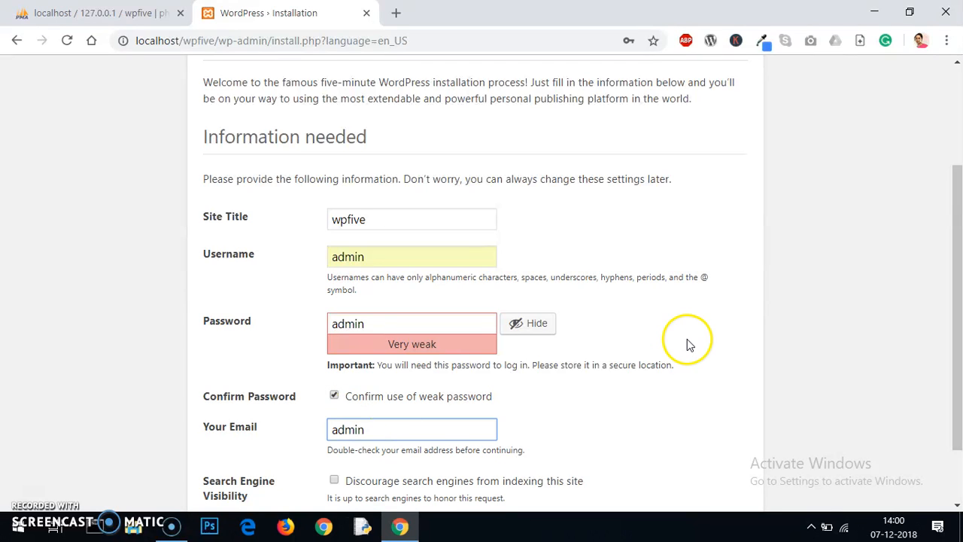
pyautogui.scroll(-3)
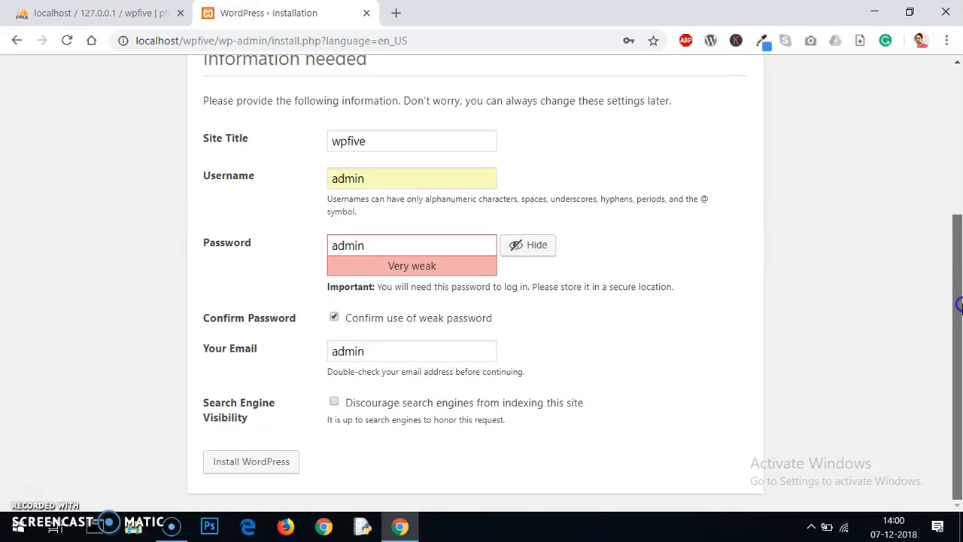
pyautogui.moveTo(429, 338)
pyautogui.write('a')
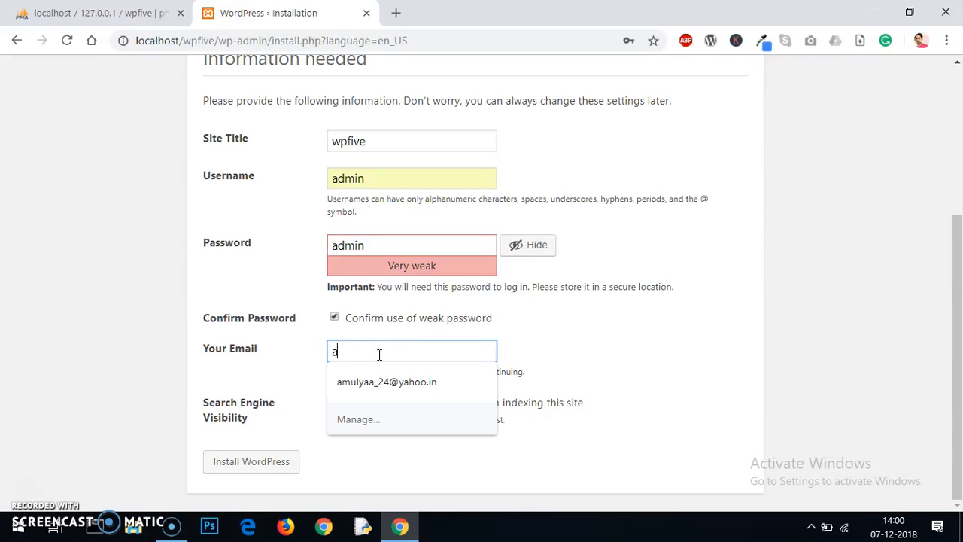
pyautogui.click(385, 382)
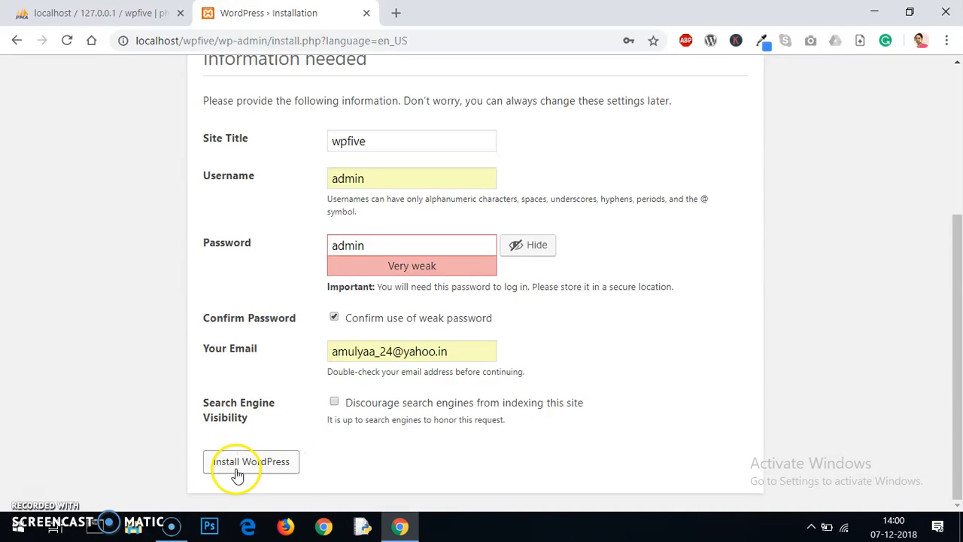
pyautogui.click(249, 460)
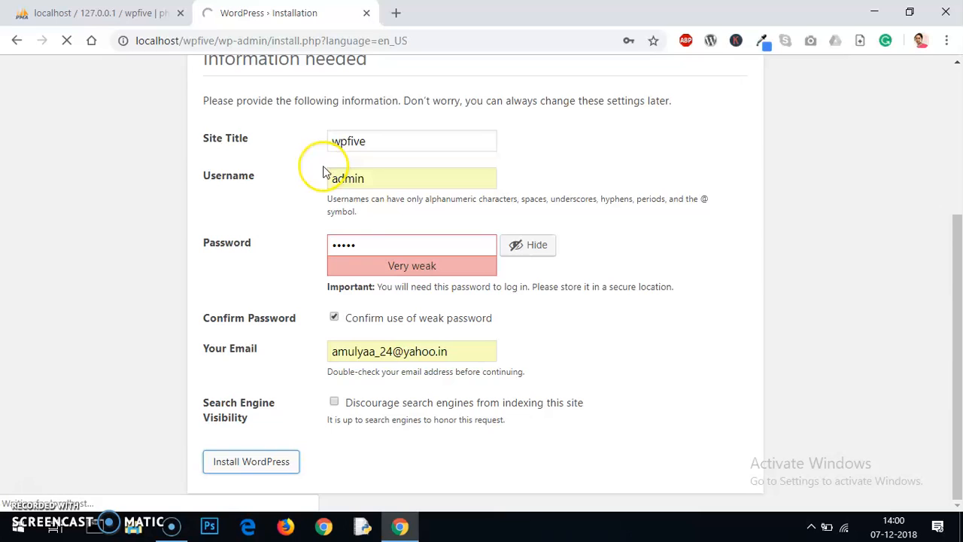
pyautogui.moveTo(258, 178)
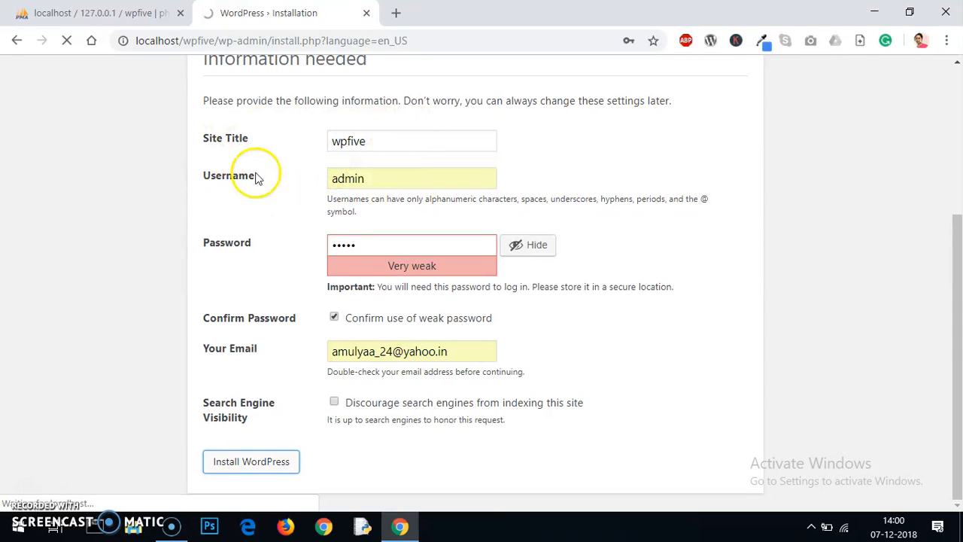
pyautogui.moveTo(507, 366)
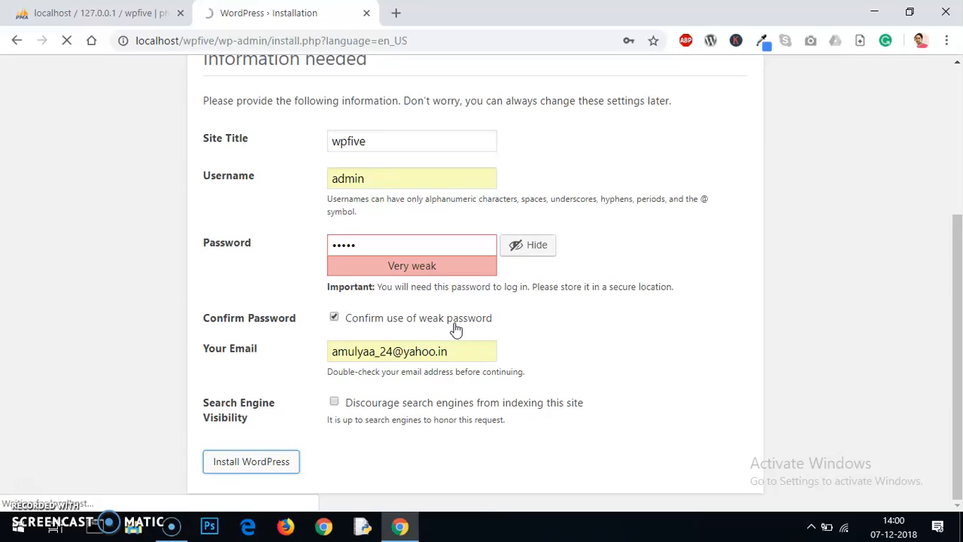
# Proceed from the installation success page to the WordPress login page.
pyautogui.click(251, 461)
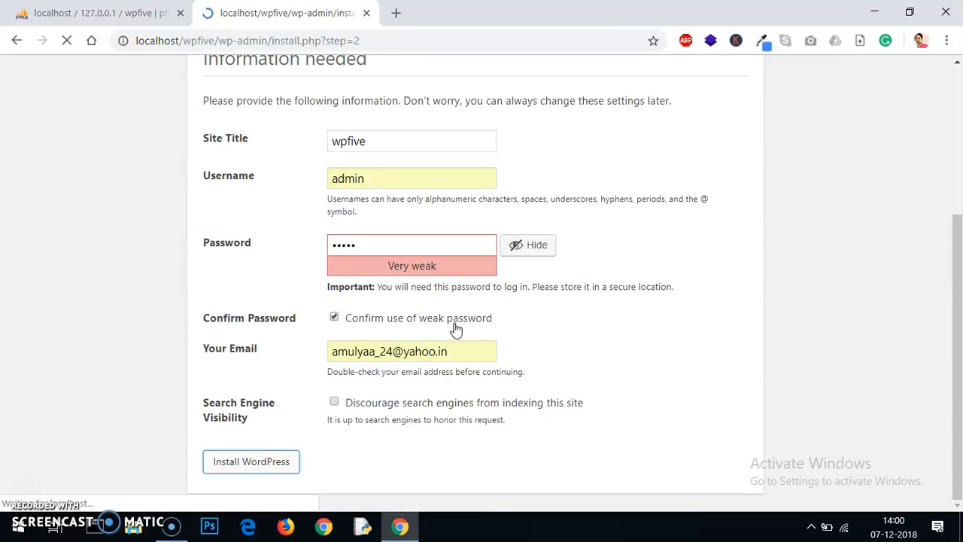
pyautogui.click(251, 460)
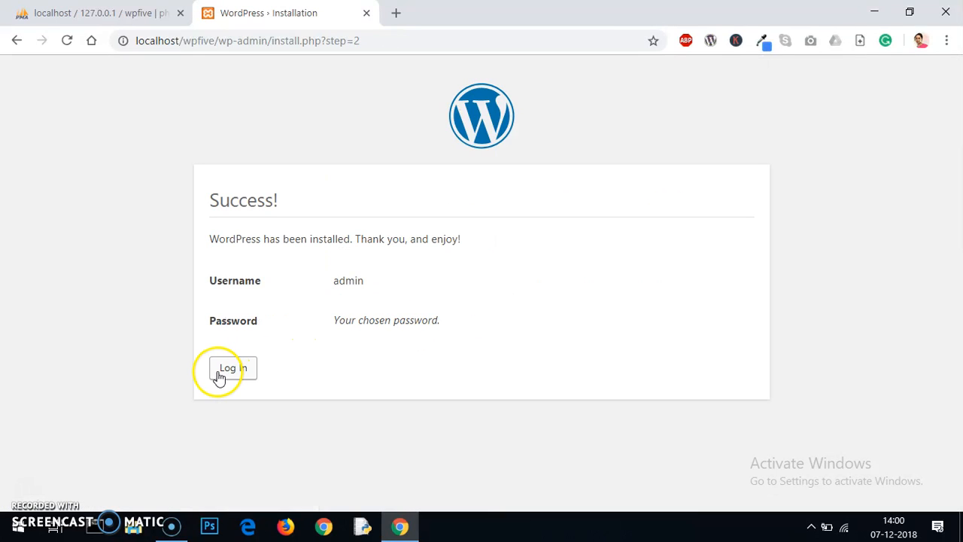
pyautogui.click(232, 367)
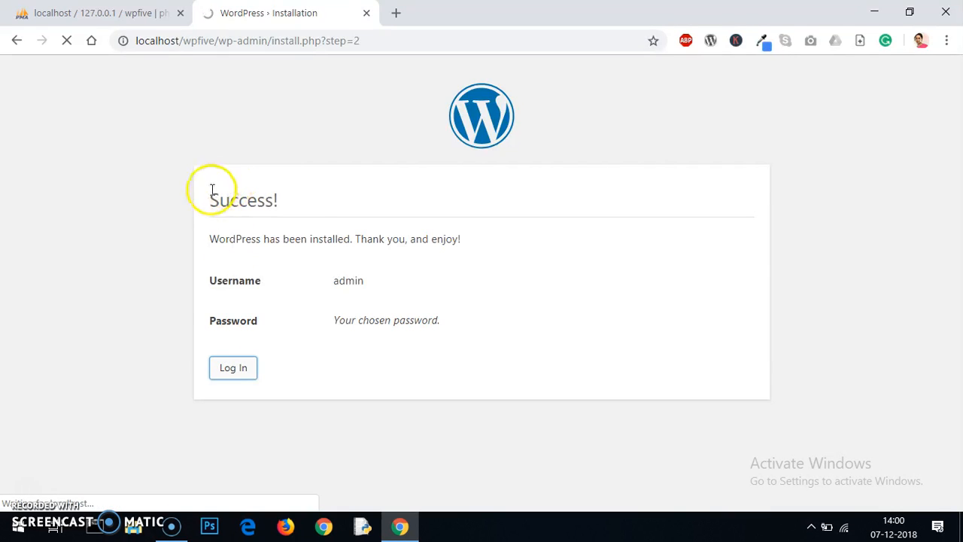
pyautogui.click(232, 367)
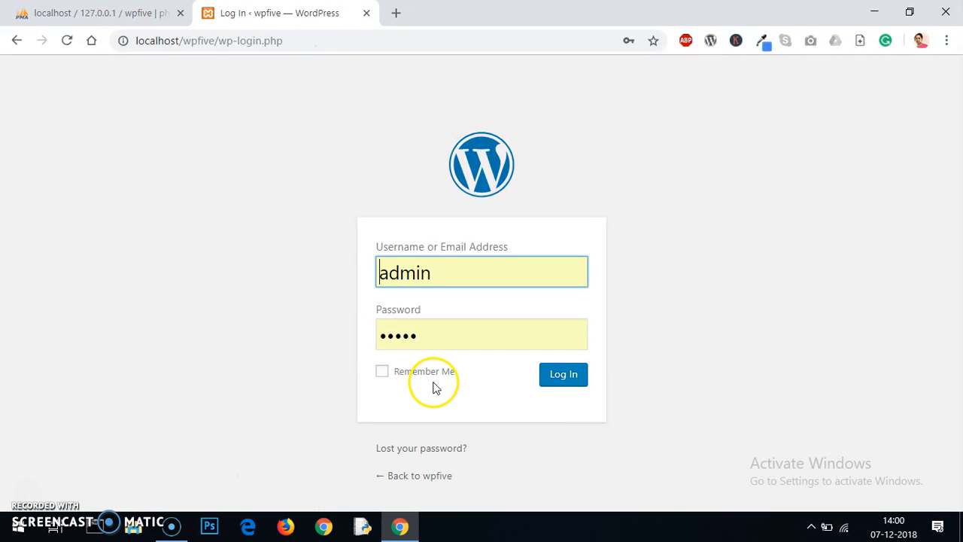
# Log in as admin, then refresh phpMyAdmin to show the 12 wp_ tables in wpfive.
pyautogui.click(562, 373)
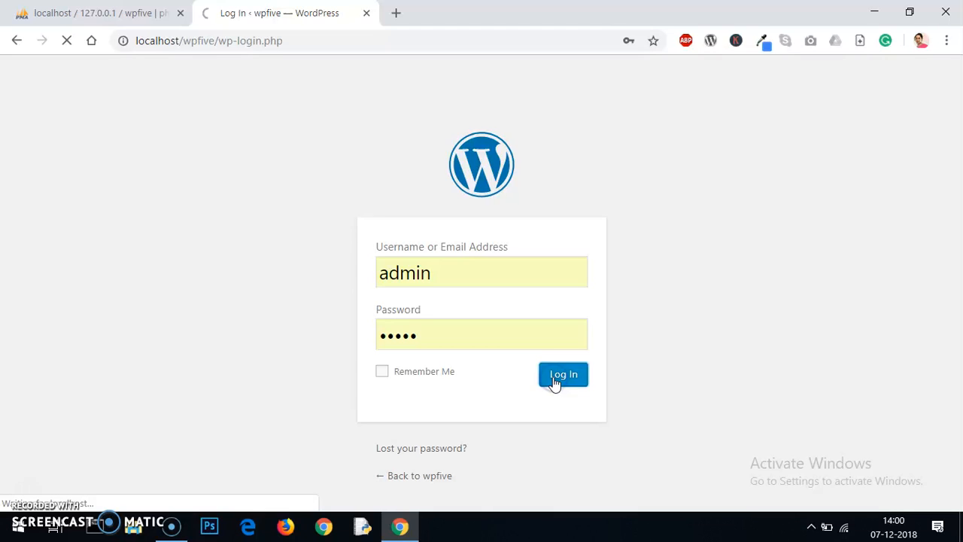
pyautogui.click(563, 373)
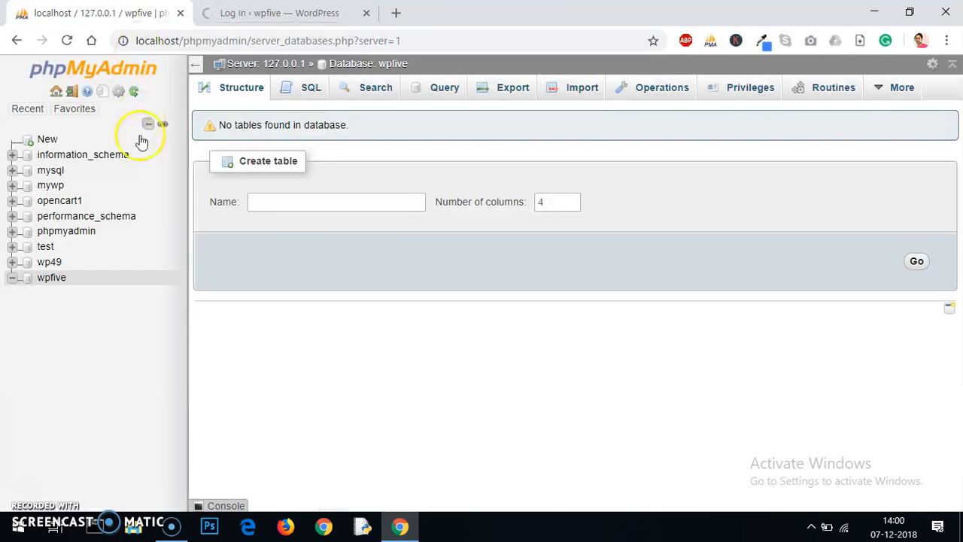
pyautogui.click(51, 277)
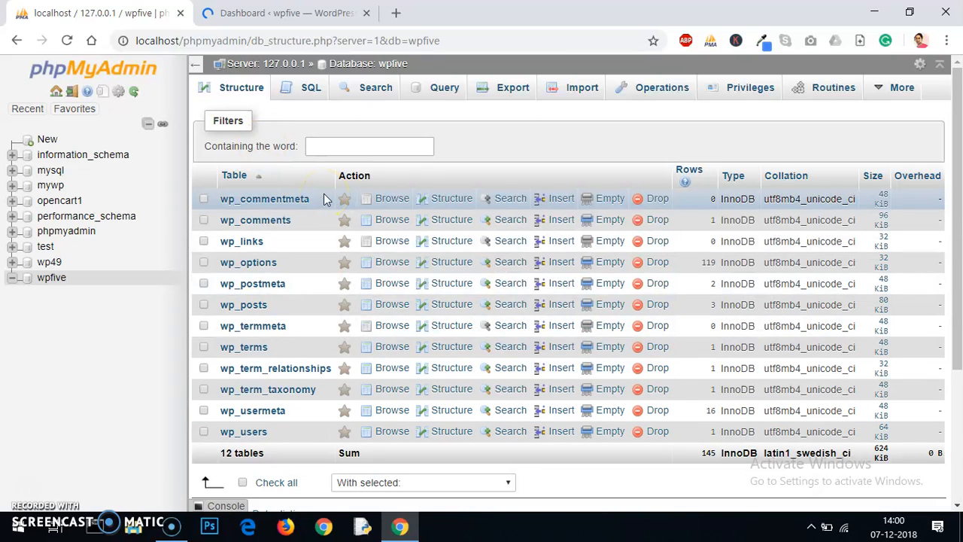
# From the wpfive dashboard, start a new post via + New > Post.
pyautogui.click(286, 12)
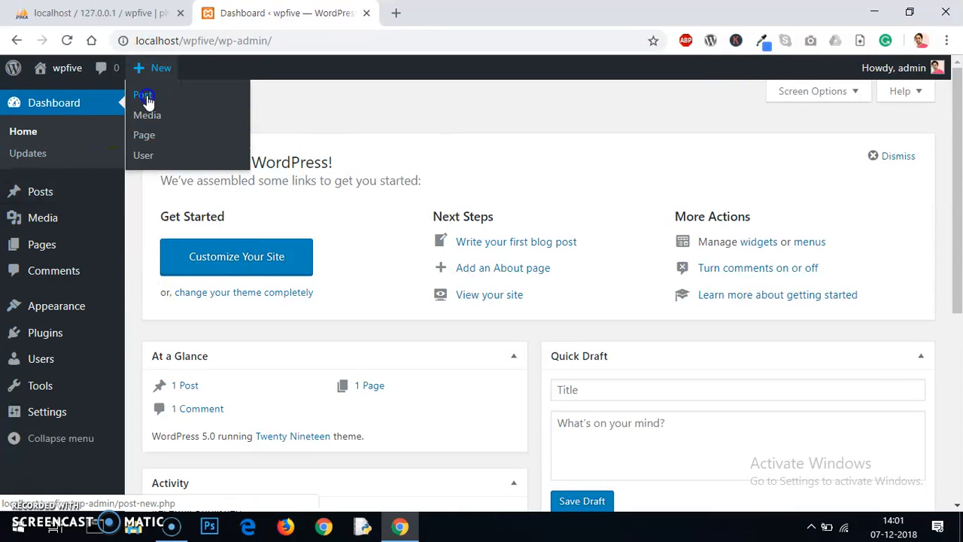
pyautogui.click(141, 95)
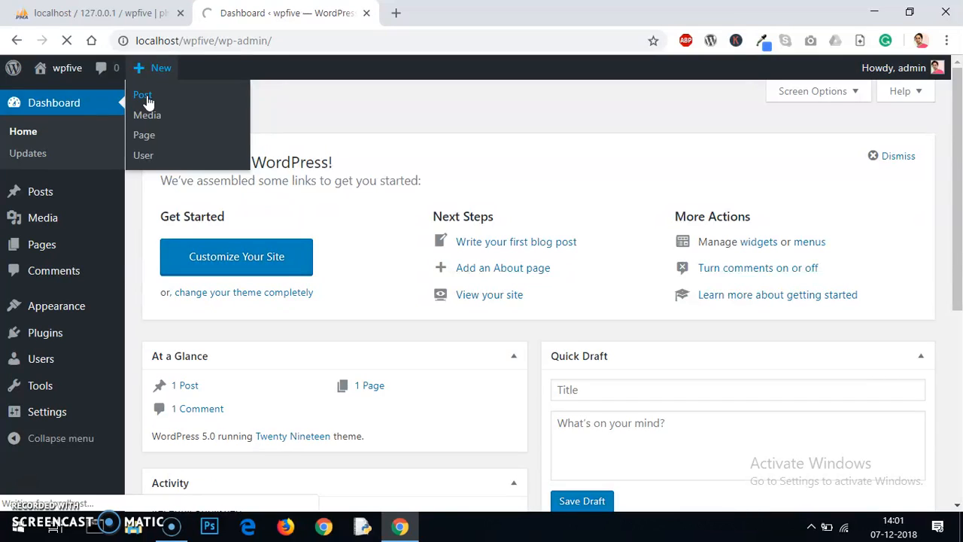
pyautogui.click(141, 93)
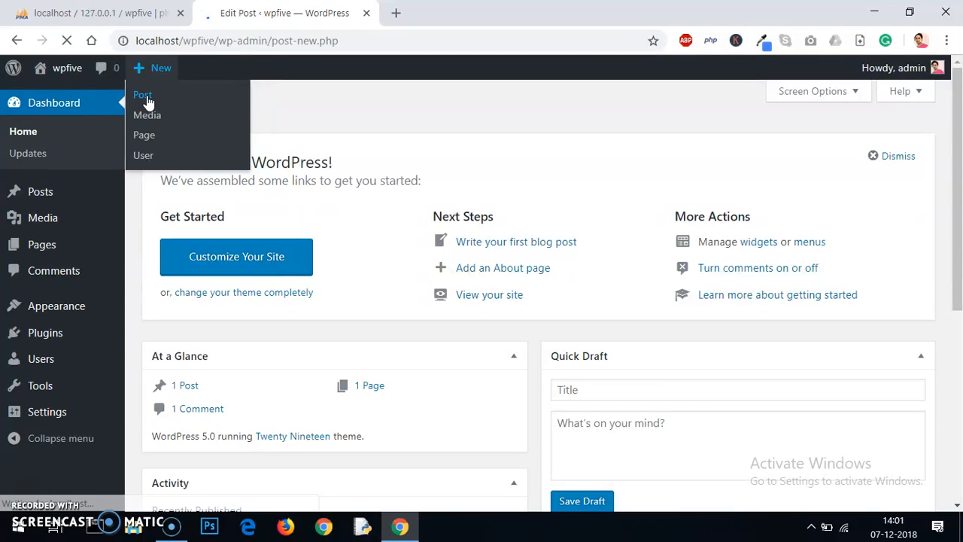
# Title the post 'This is first post' and repeat that sentence in several paragraph blocks.
pyautogui.click(141, 93)
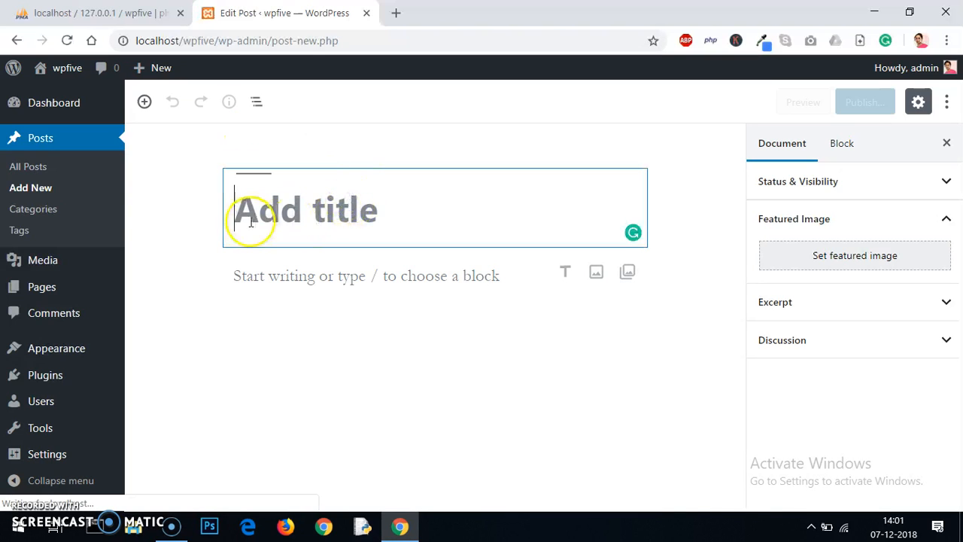
pyautogui.write('This')
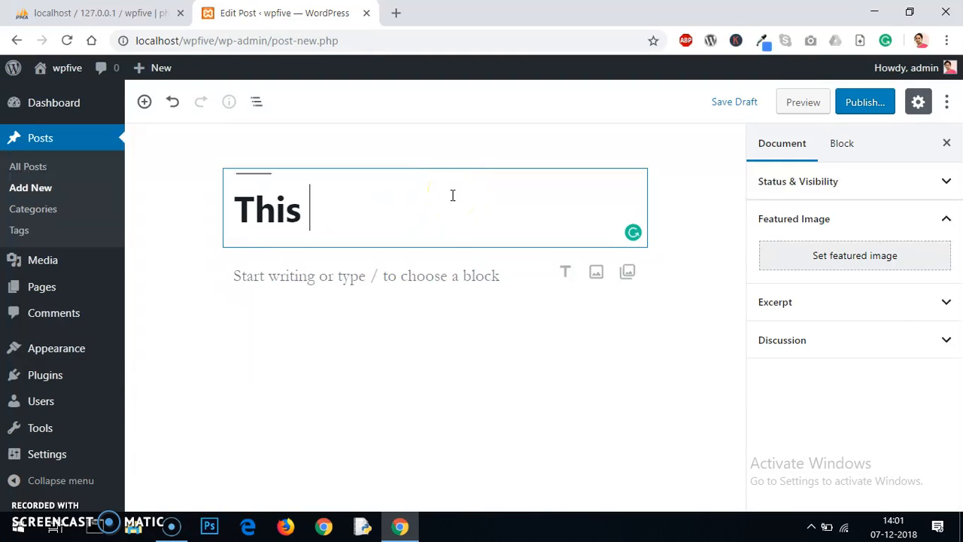
pyautogui.write('is first')
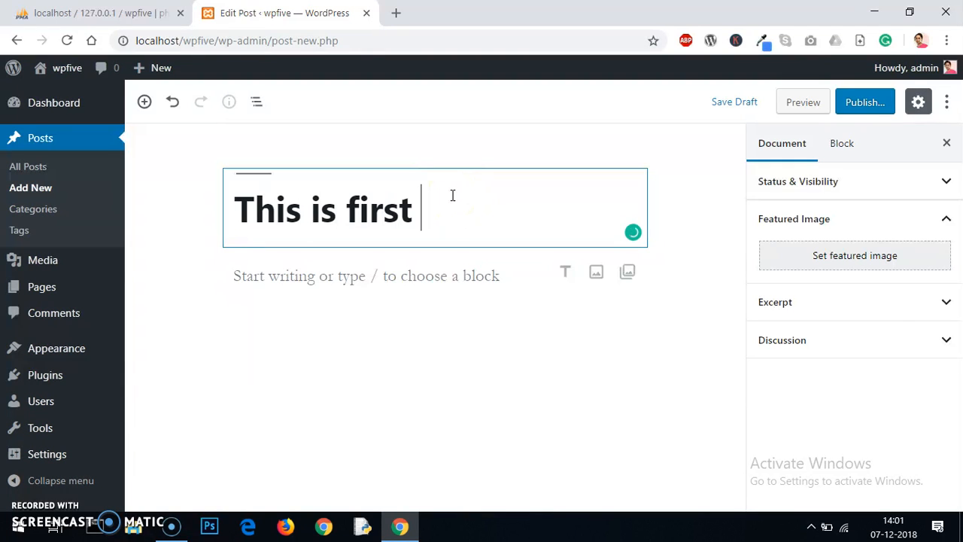
pyautogui.write('post')
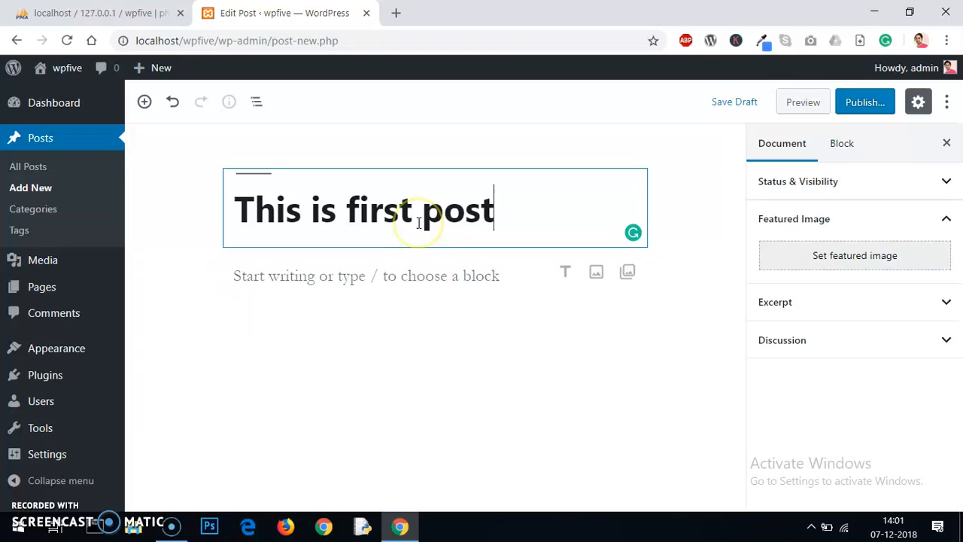
pyautogui.tripleClick(364, 209)
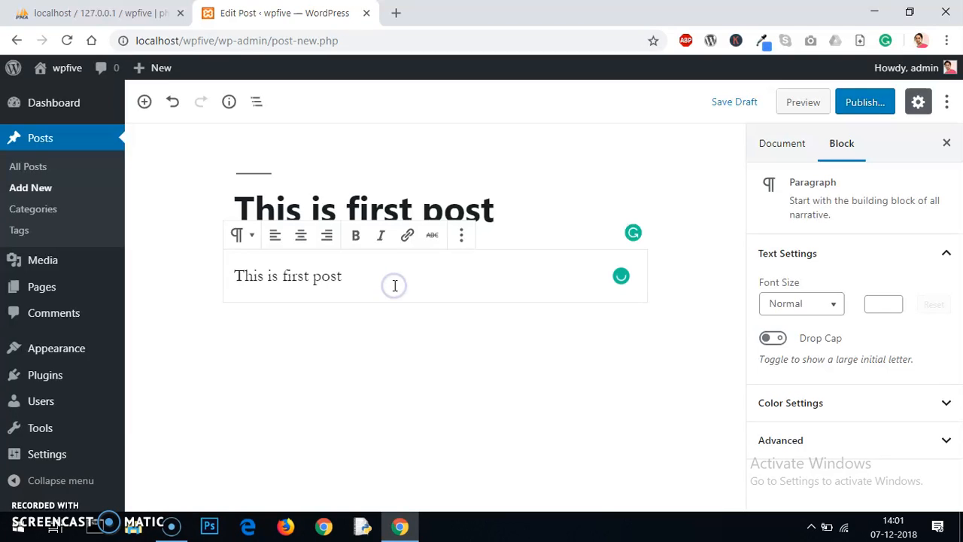
pyautogui.write('This is first post')
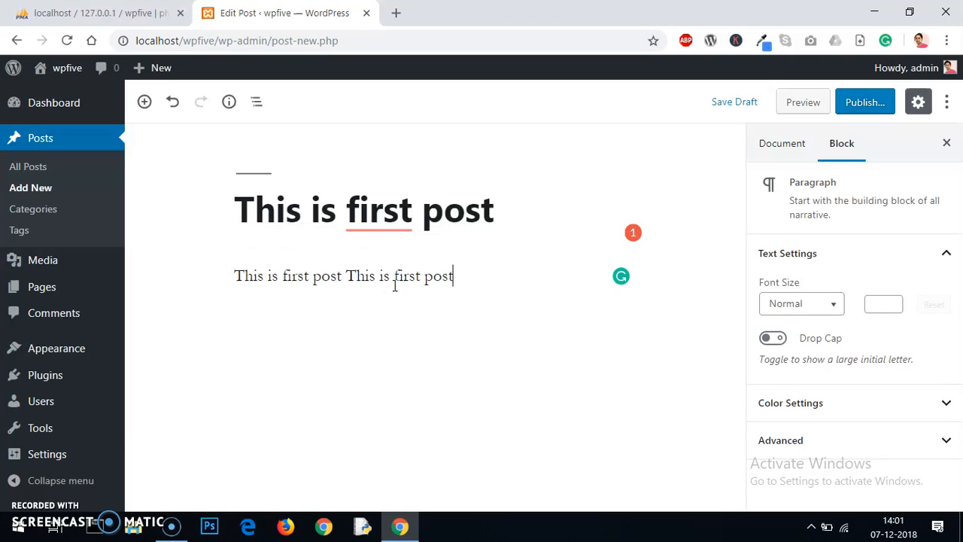
pyautogui.tripleClick(343, 275)
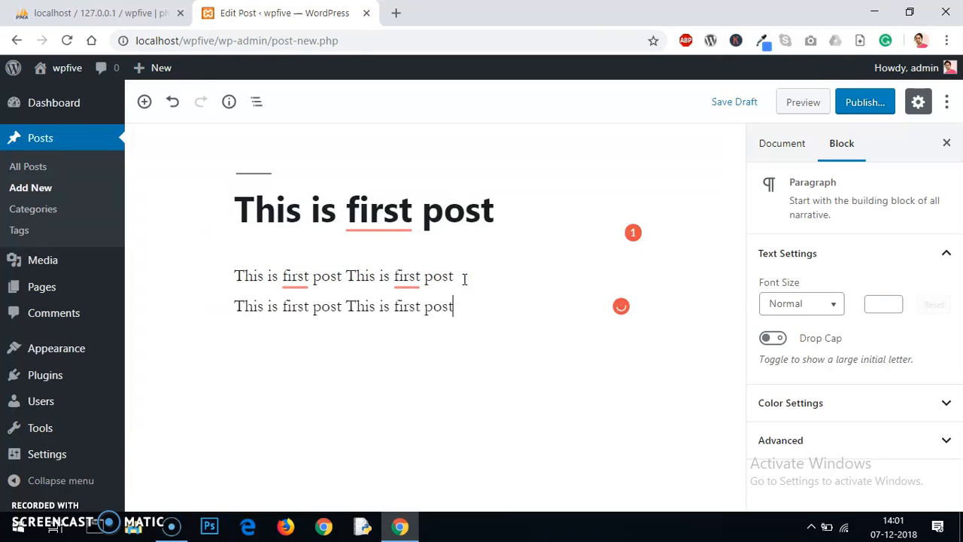
pyautogui.press('Return')
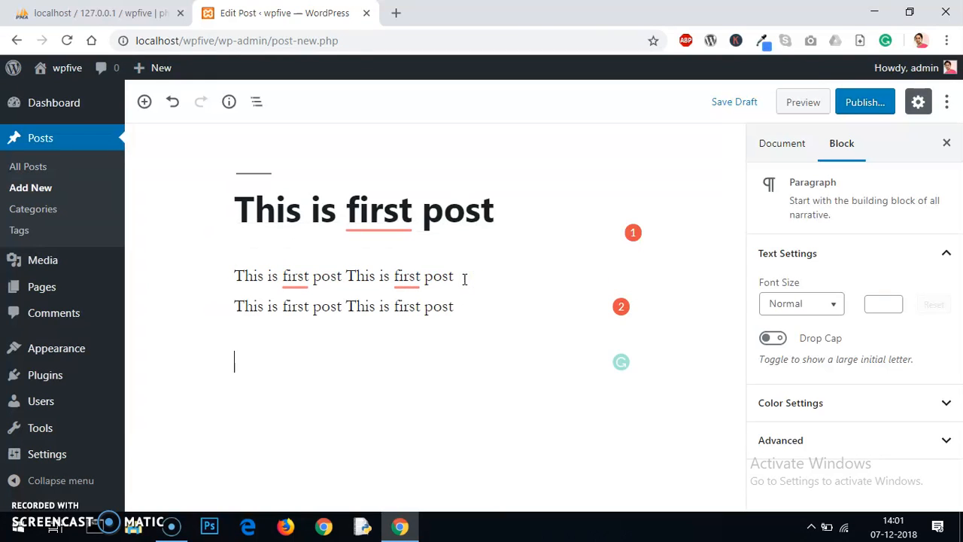
pyautogui.scroll(-3)
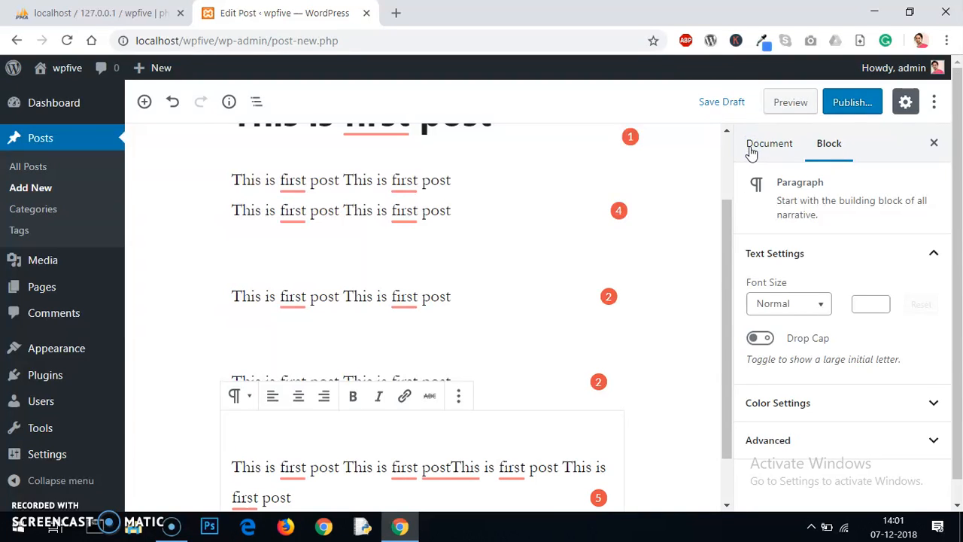
# Set the featured image by uploading 5.jpg from the Desktop > Desk folder.
pyautogui.click(768, 143)
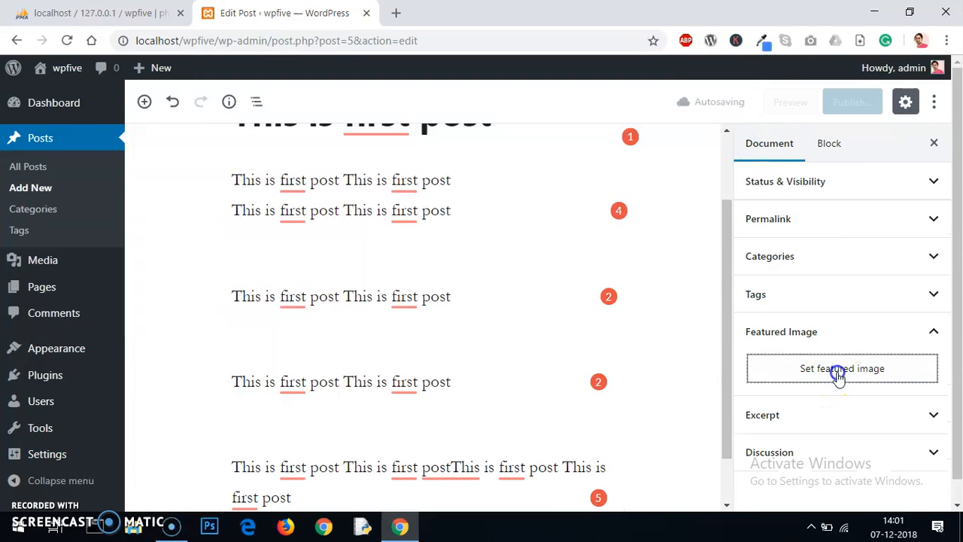
pyautogui.click(841, 367)
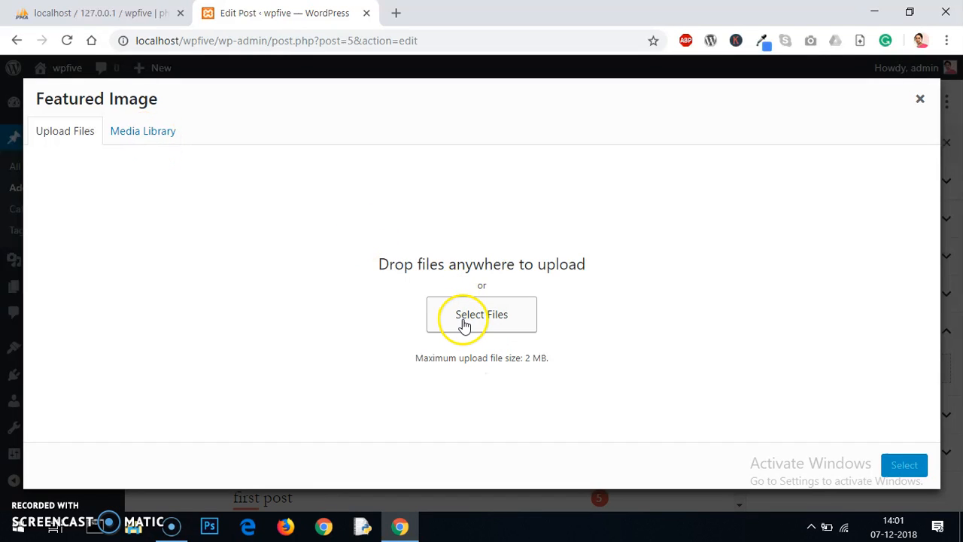
pyautogui.click(481, 314)
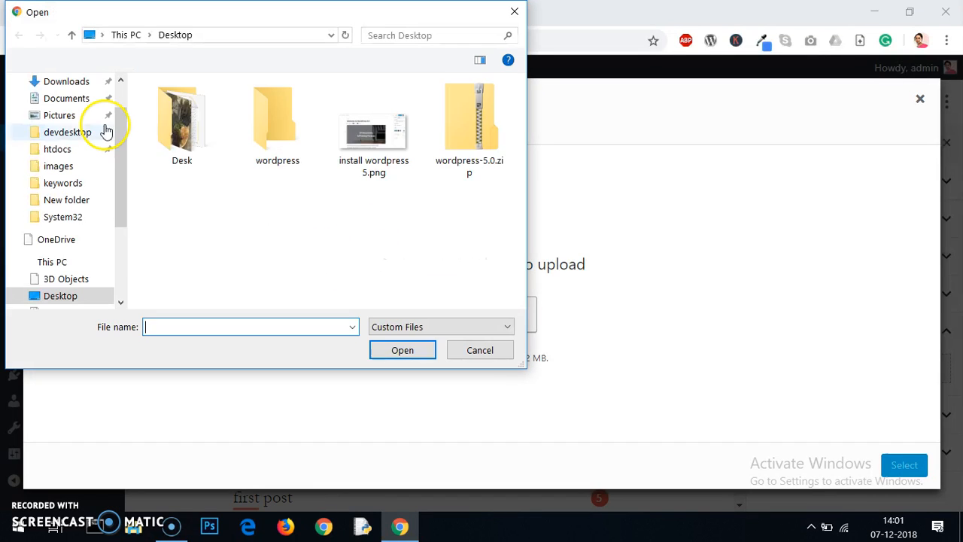
pyautogui.doubleClick(181, 117)
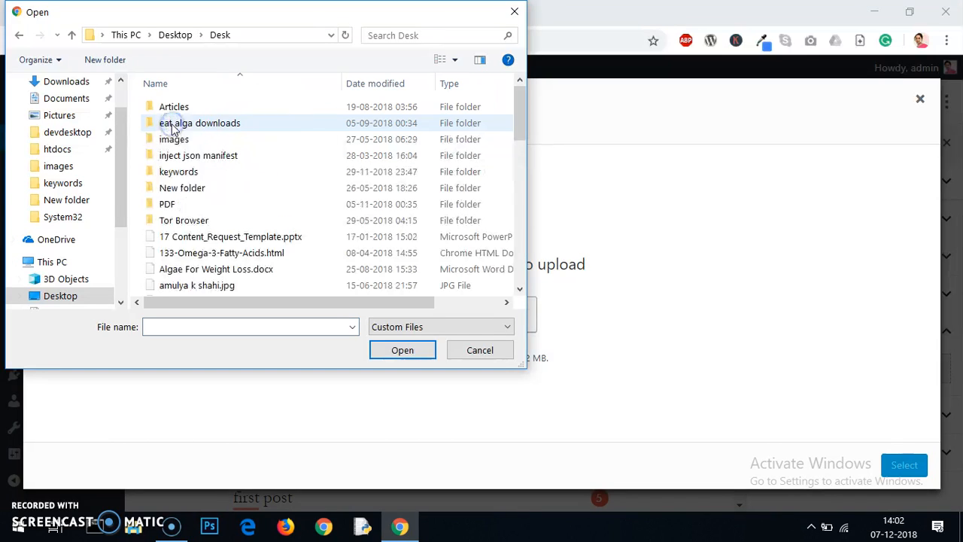
pyautogui.doubleClick(174, 139)
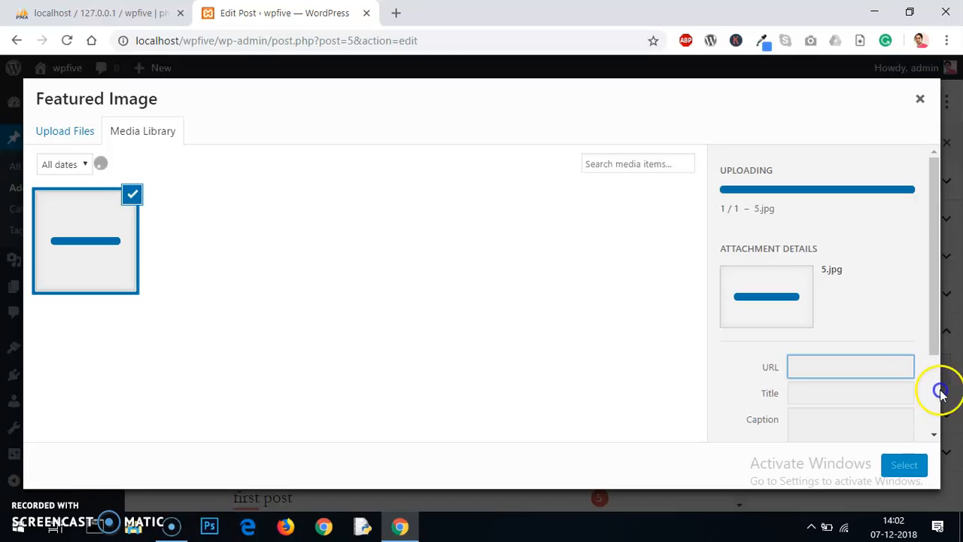
pyautogui.moveTo(927, 315)
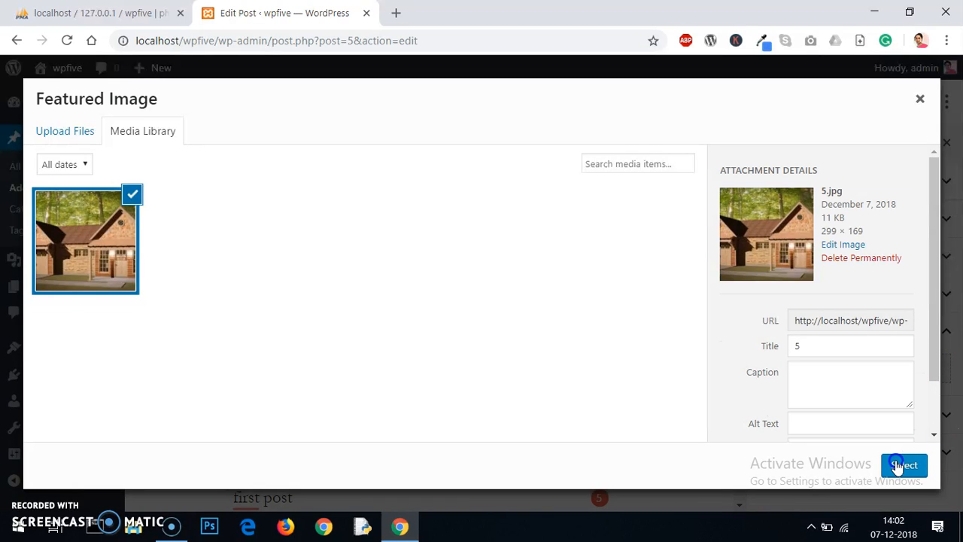
# Select the house photo as featured image, publish the post and view it on the site.
pyautogui.click(903, 465)
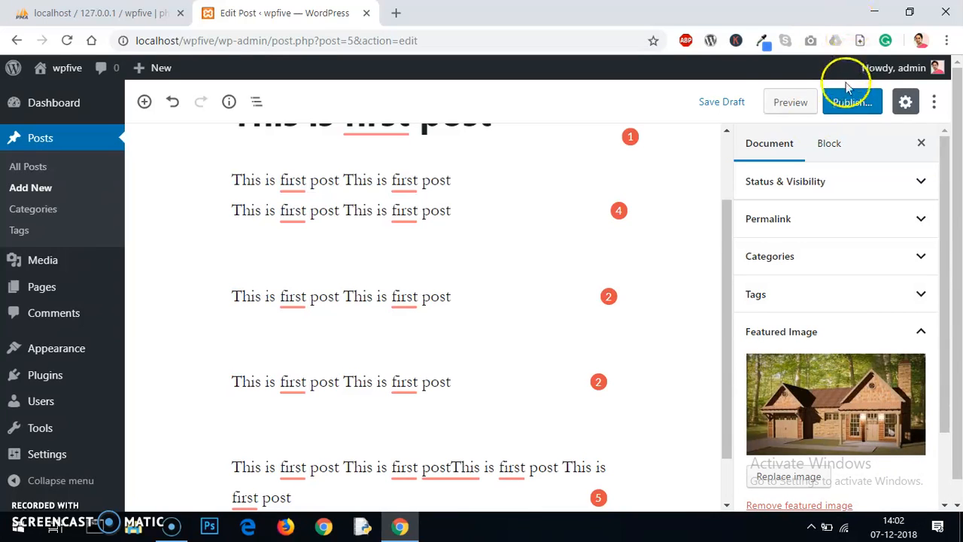
pyautogui.click(851, 102)
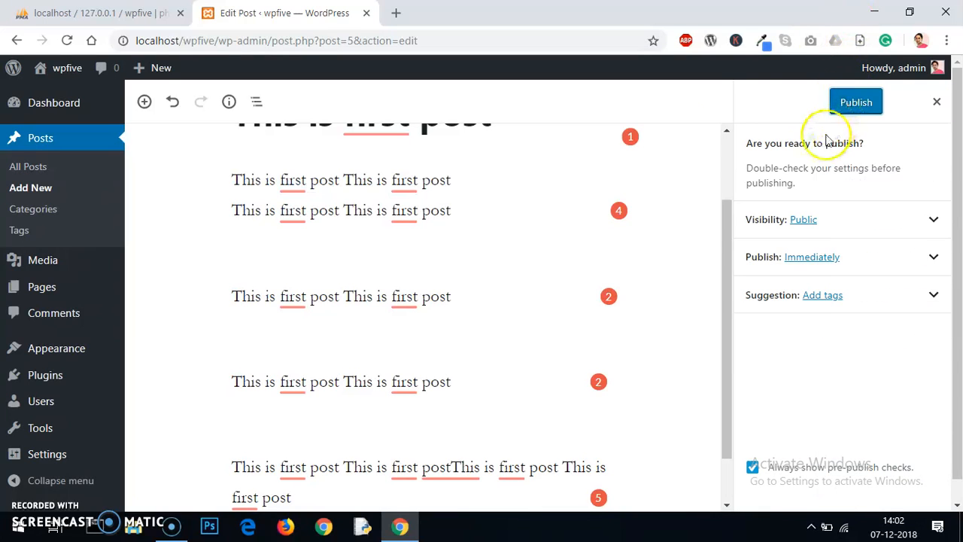
pyautogui.click(855, 103)
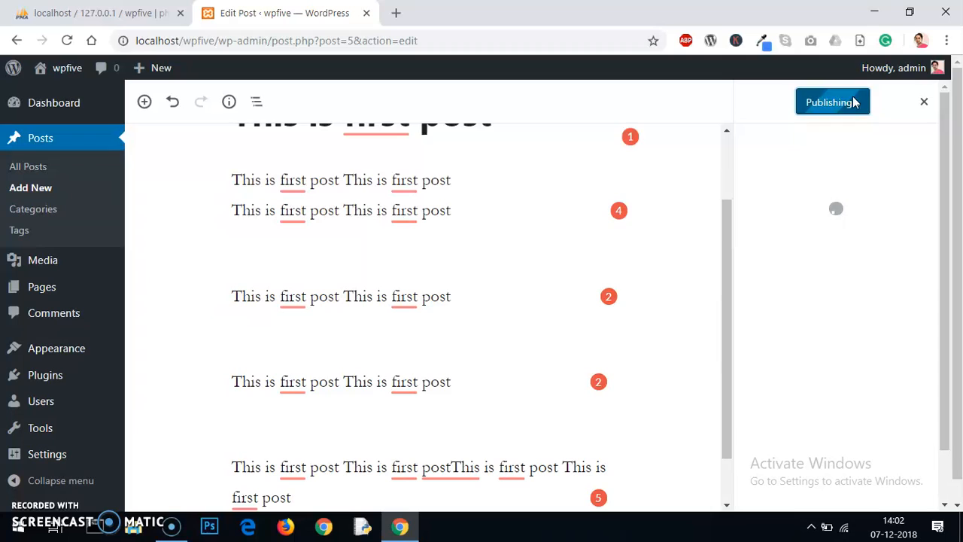
pyautogui.click(834, 102)
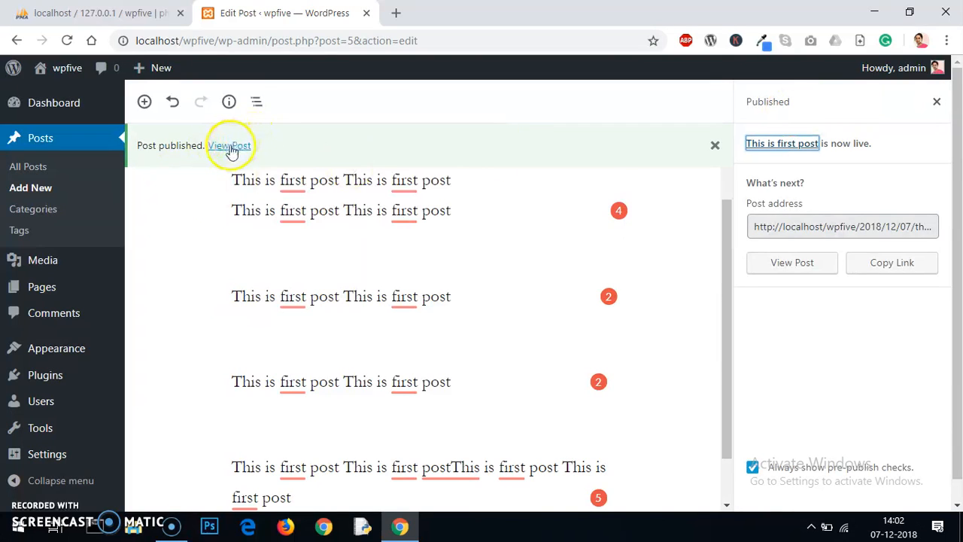
pyautogui.click(229, 144)
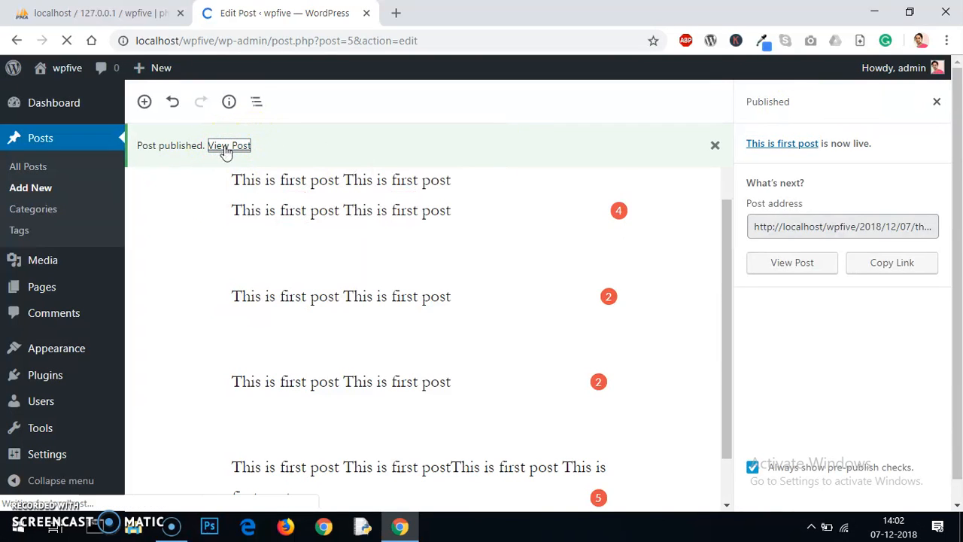
# Scroll through the live post down to comments and footer, then back to the header photo.
pyautogui.click(229, 145)
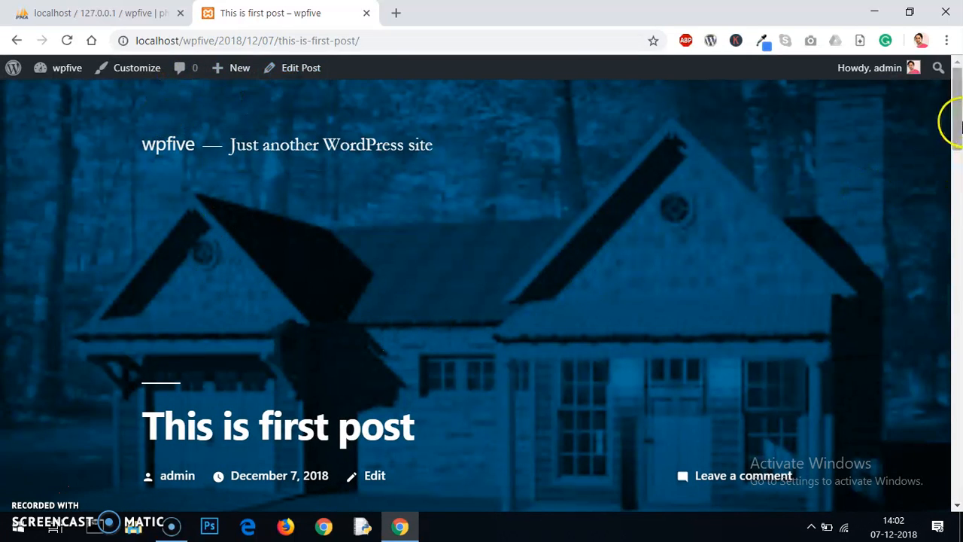
pyautogui.scroll(-3)
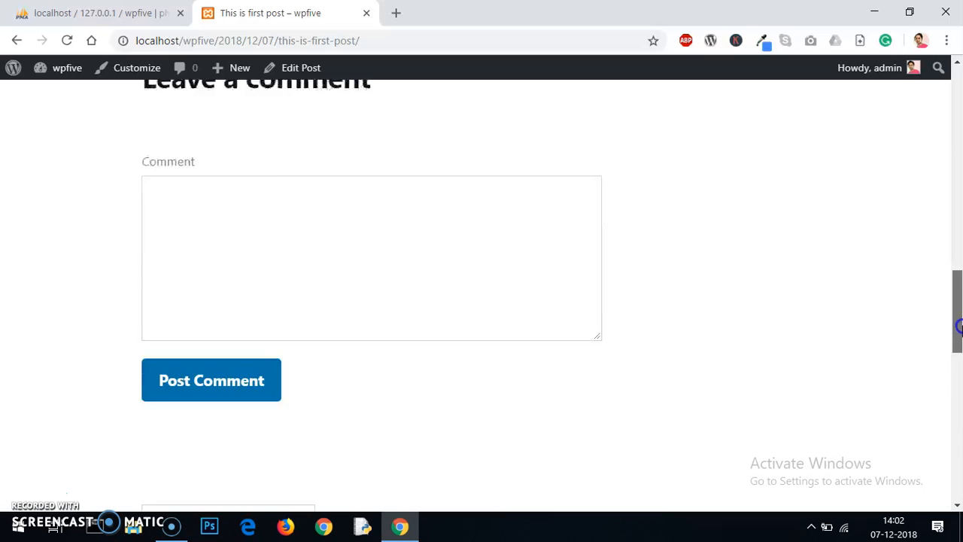
pyautogui.scroll(-3)
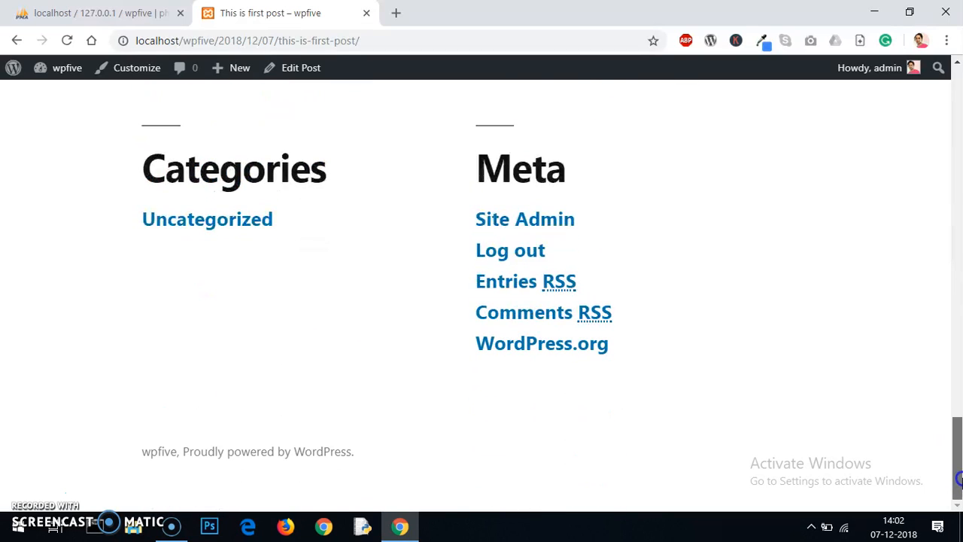
pyautogui.scroll(3)
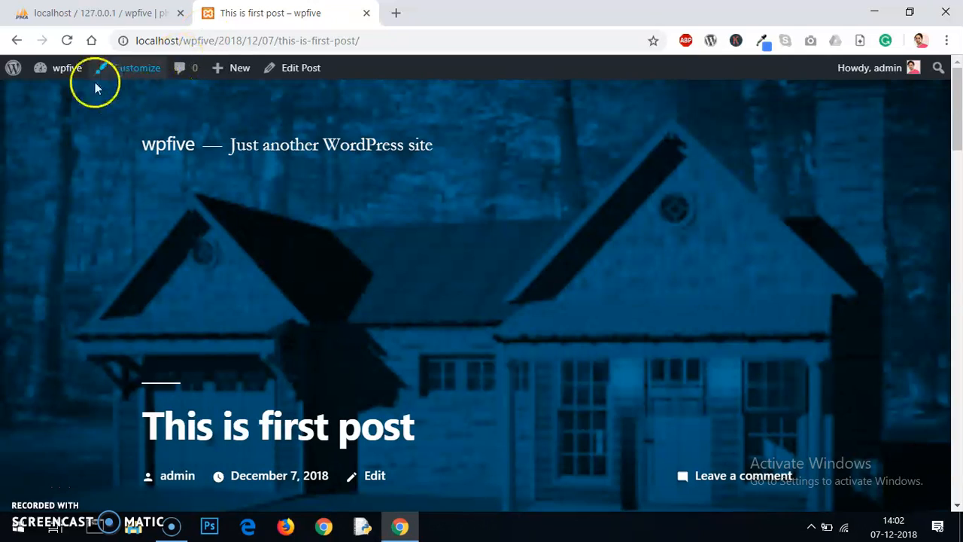
# From the admin bar, view the installed Themes, then the Plugins list showing Akismet Anti-Spam and Hello Dolly.
pyautogui.click(66, 68)
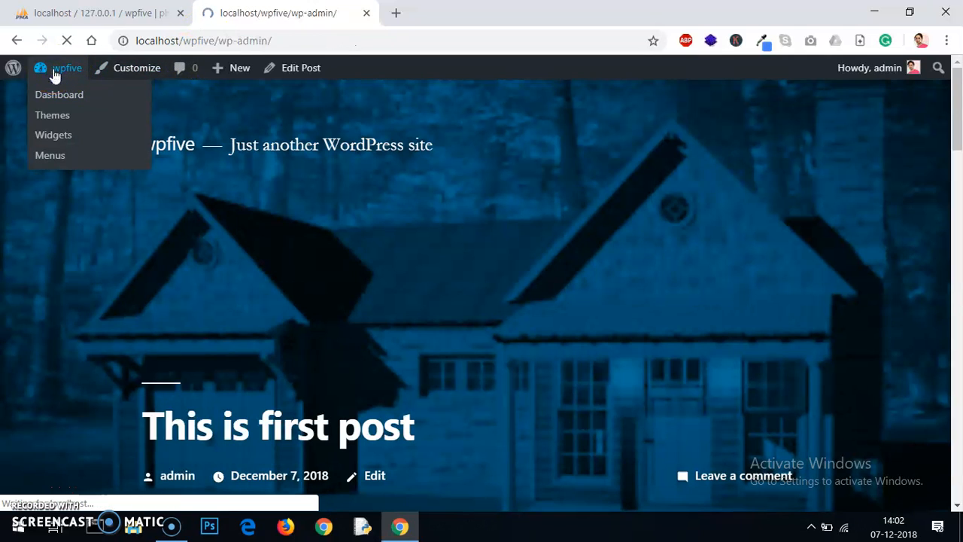
pyautogui.click(58, 93)
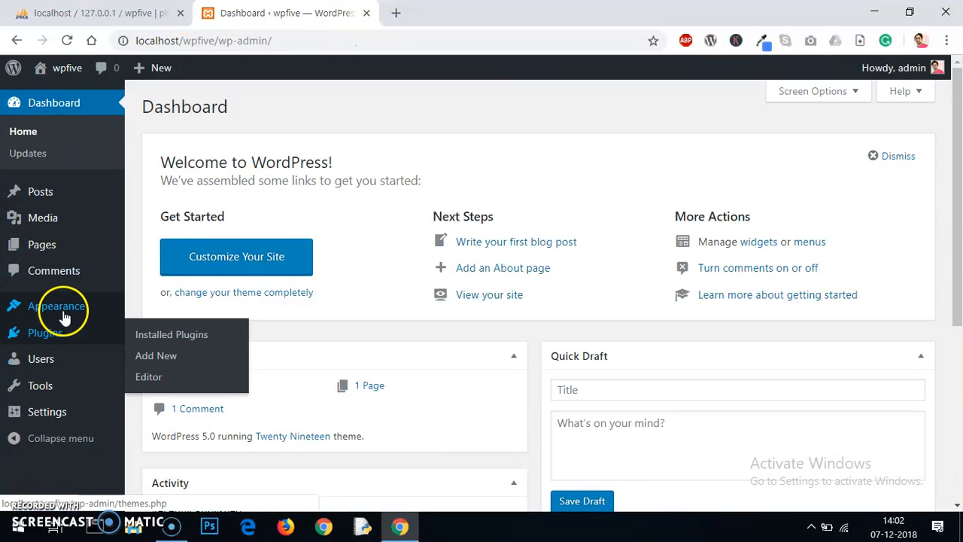
pyautogui.click(58, 305)
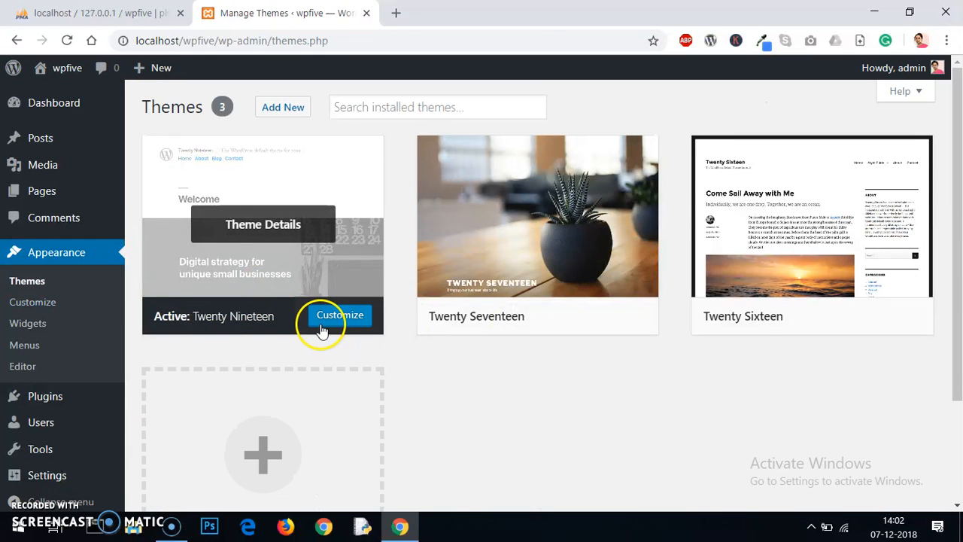
pyautogui.moveTo(554, 412)
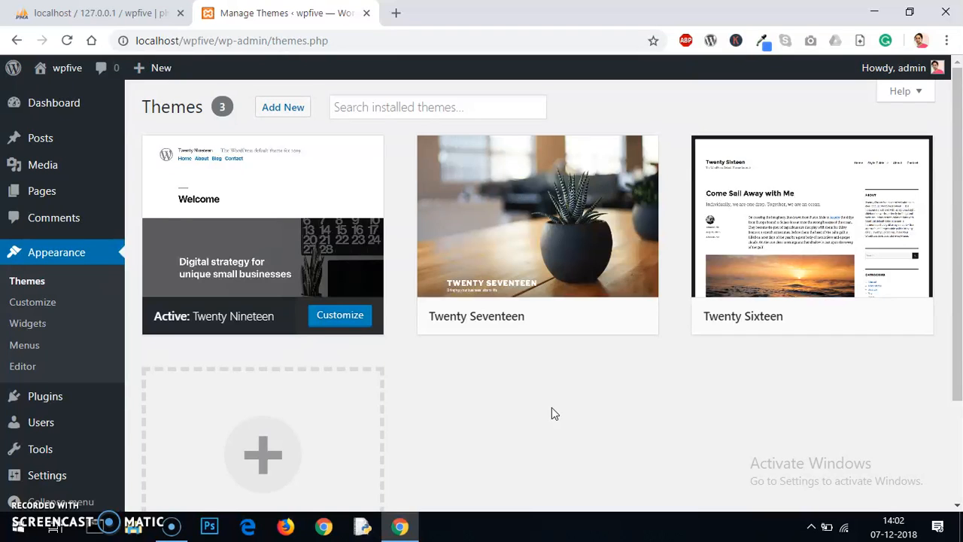
pyautogui.moveTo(45, 398)
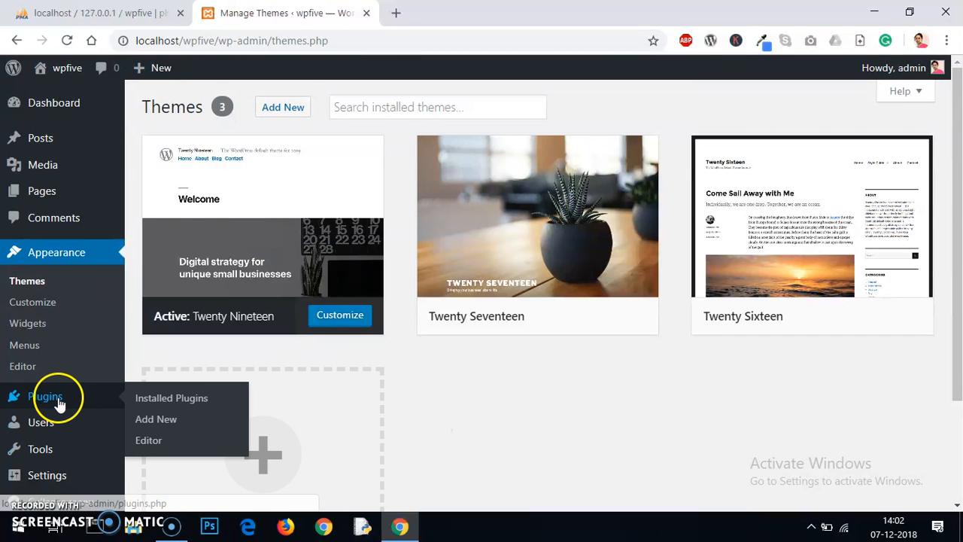
pyautogui.click(171, 397)
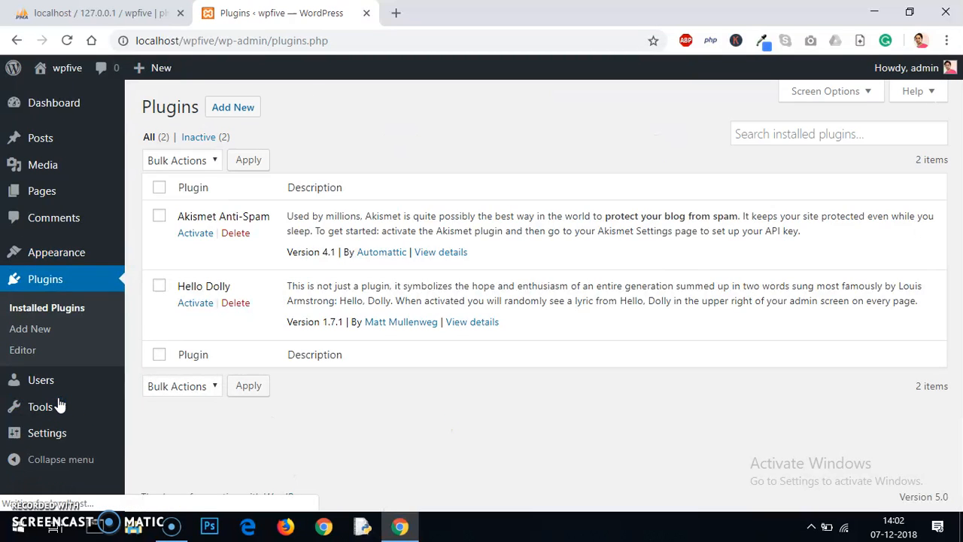